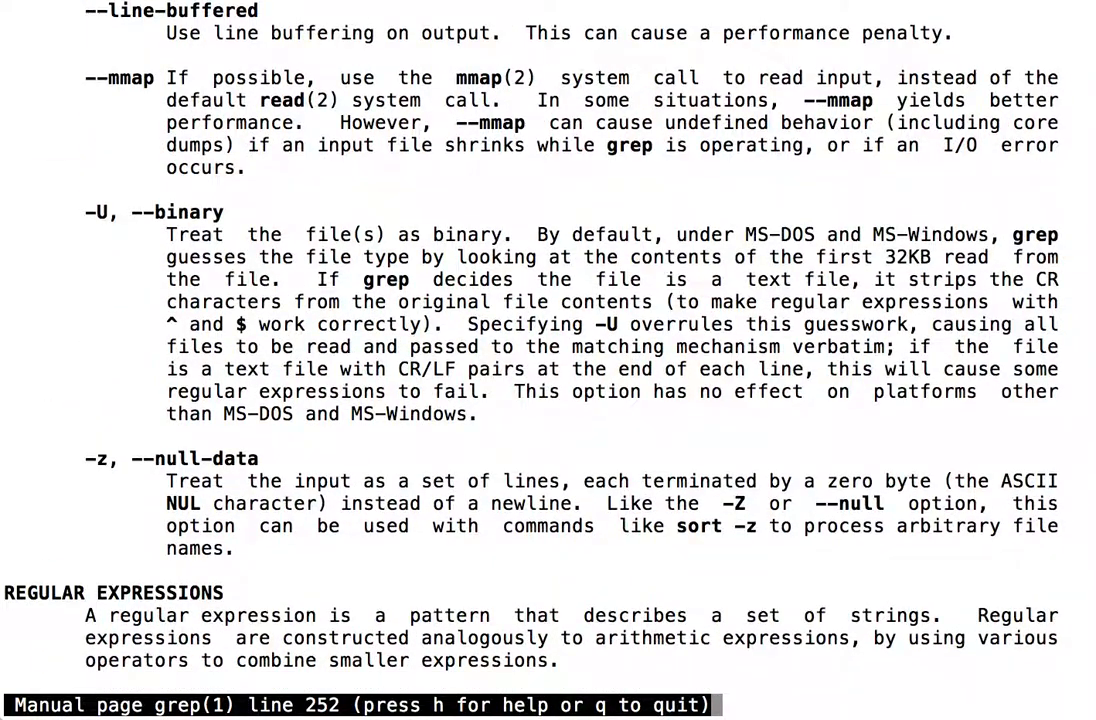
Scroll the grep man page down through the Character Classes and Bracket Expressions section.
{"action": "scroll", "scroll_direction": "down", "scroll_amount": 3}
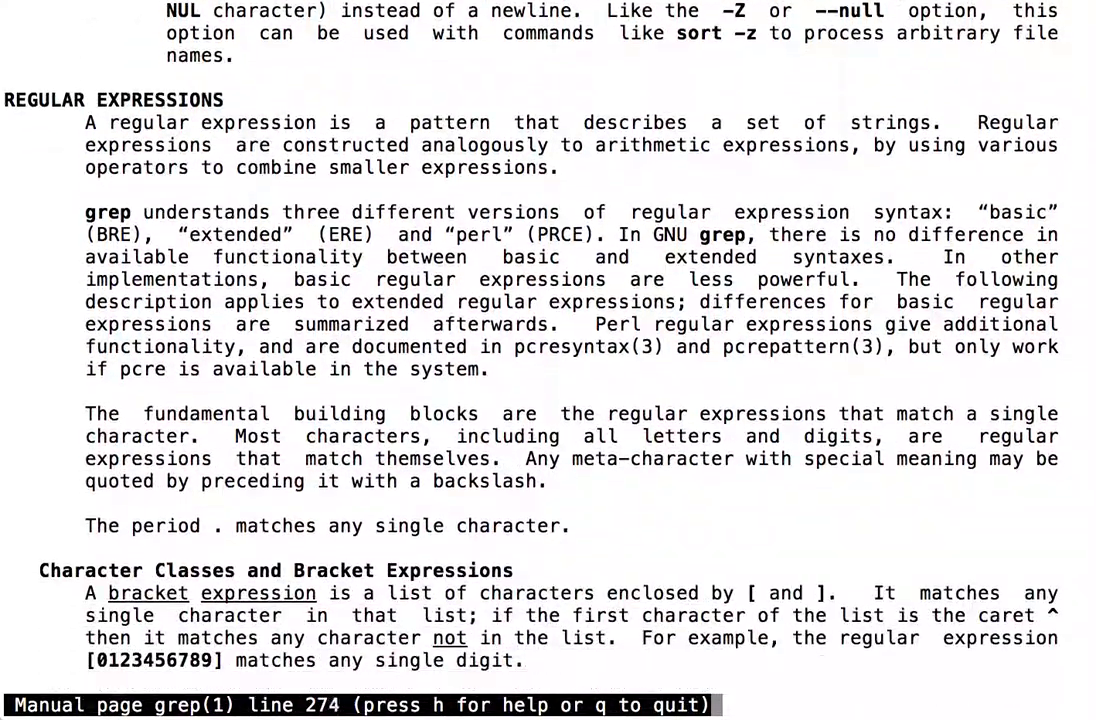
{"action": "scroll", "scroll_direction": "down", "scroll_amount": 3}
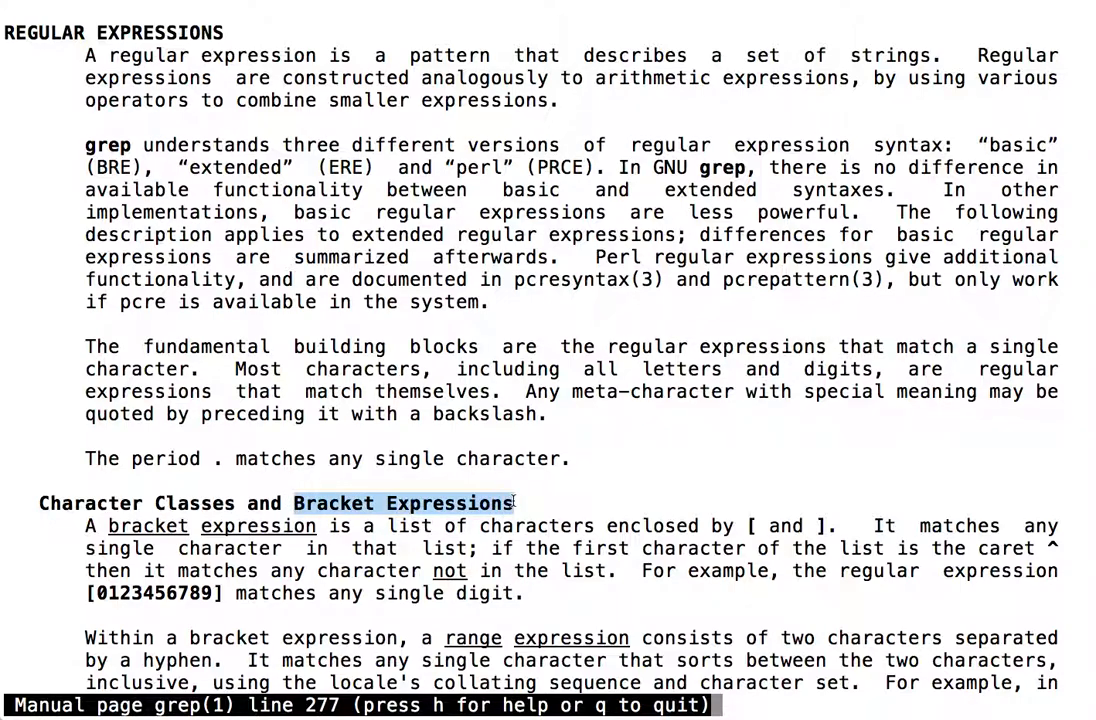
{"action": "mouse_move", "coordinate": [602, 490]}
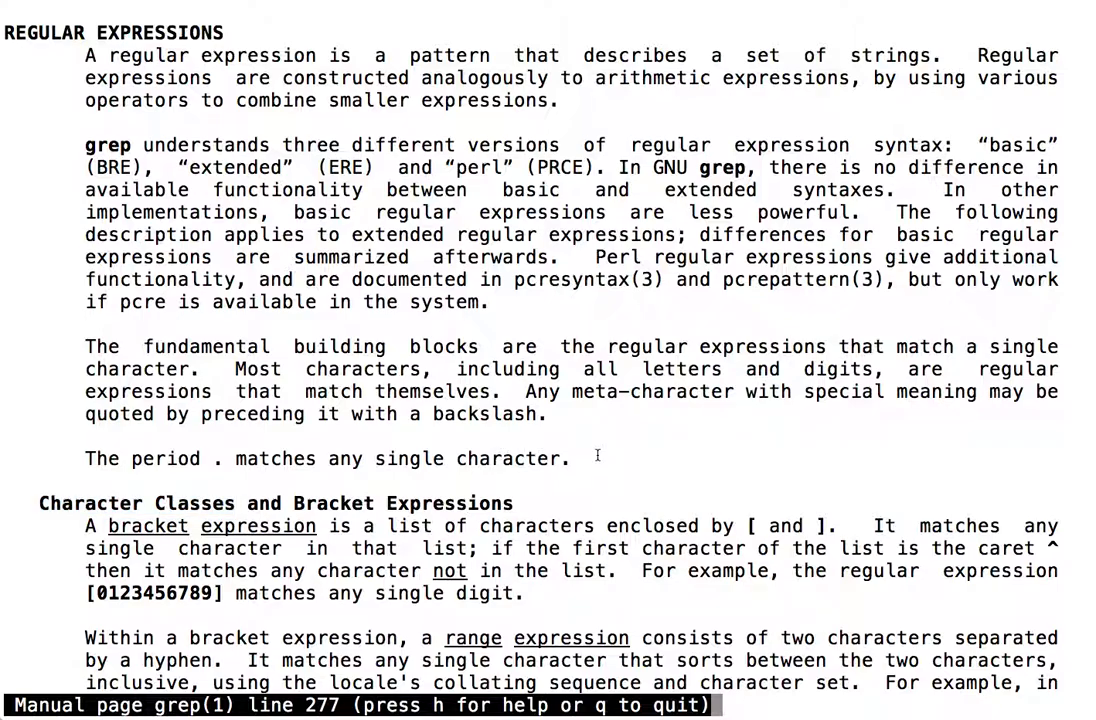
{"action": "scroll", "scroll_direction": "down", "scroll_amount": 3}
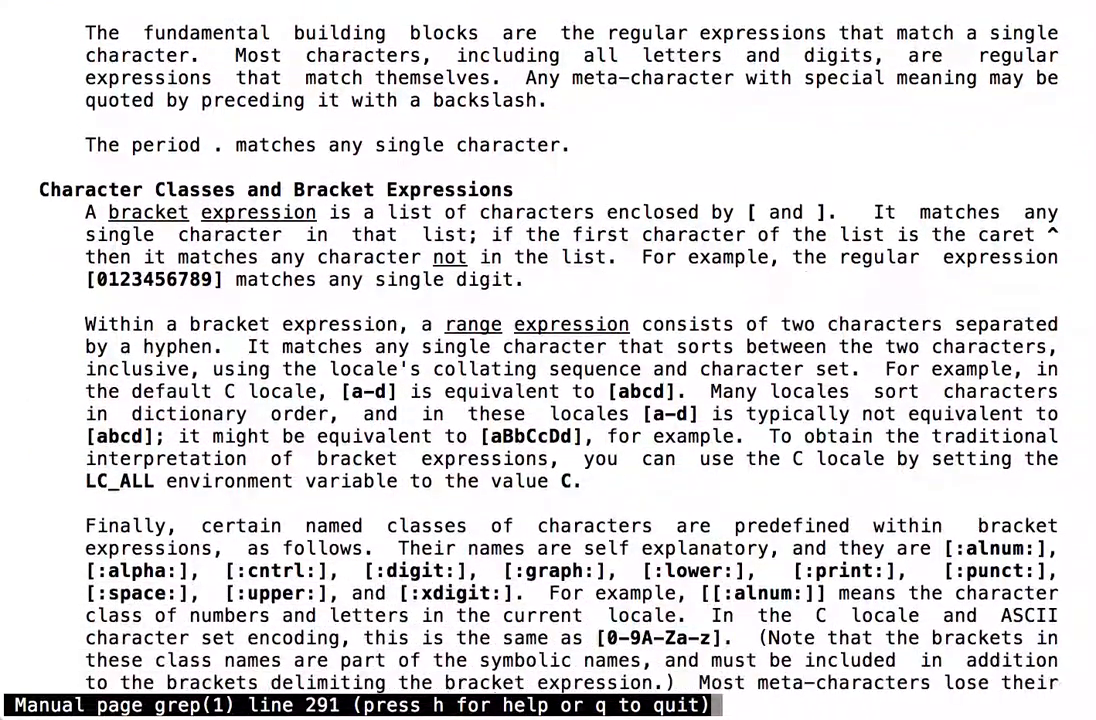
{"action": "scroll", "scroll_direction": "down", "scroll_amount": 3}
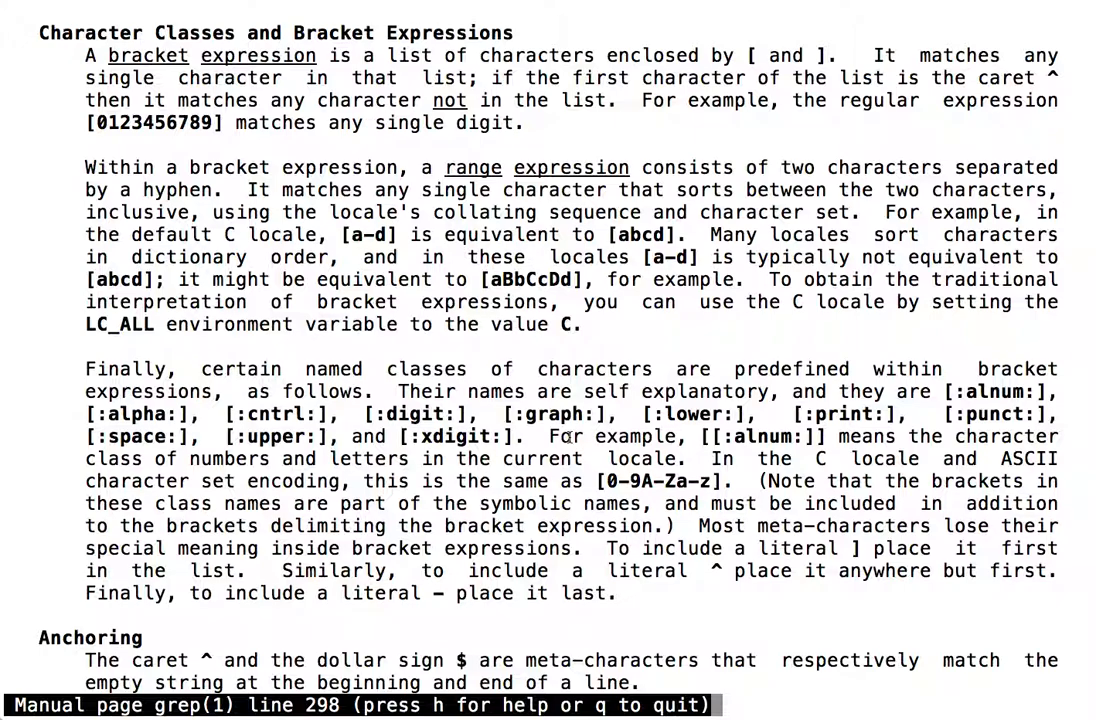
{"action": "mouse_move", "coordinate": [62, 110]}
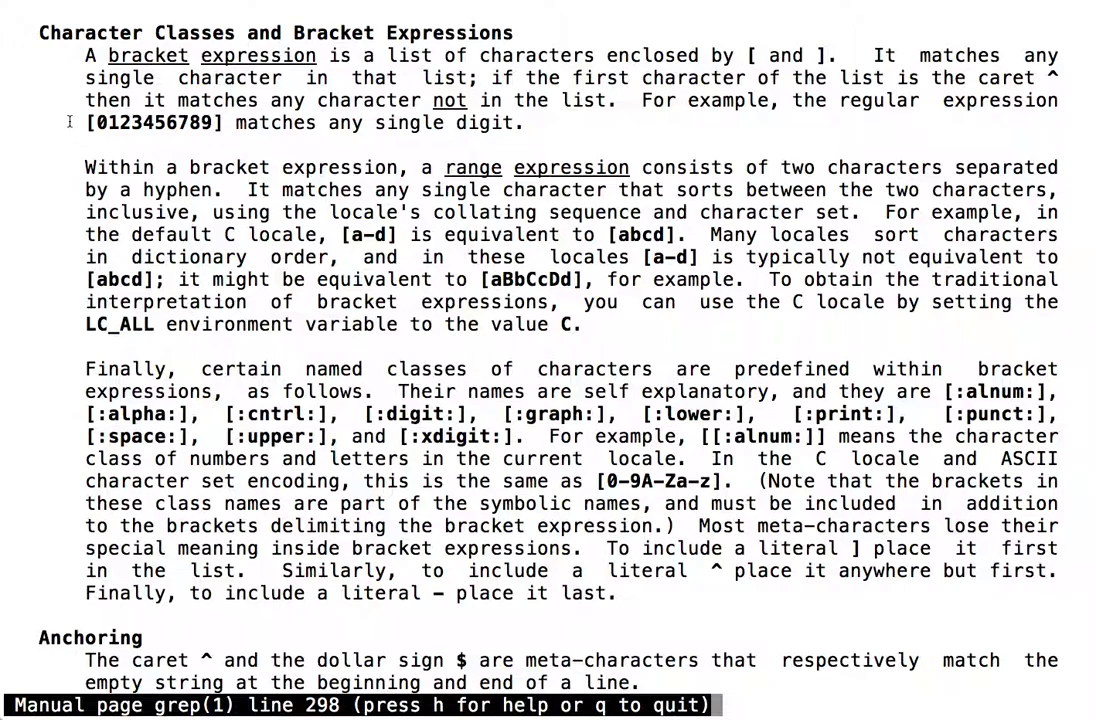
{"action": "double_click", "coordinate": [155, 123]}
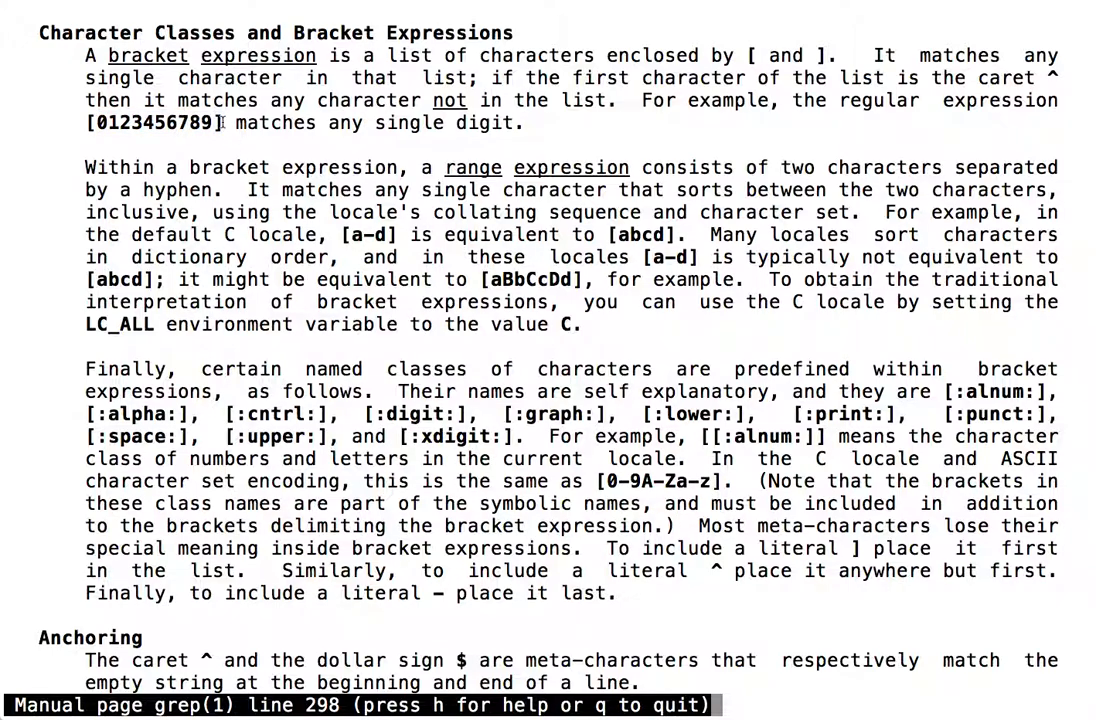
{"action": "double_click", "coordinate": [155, 122]}
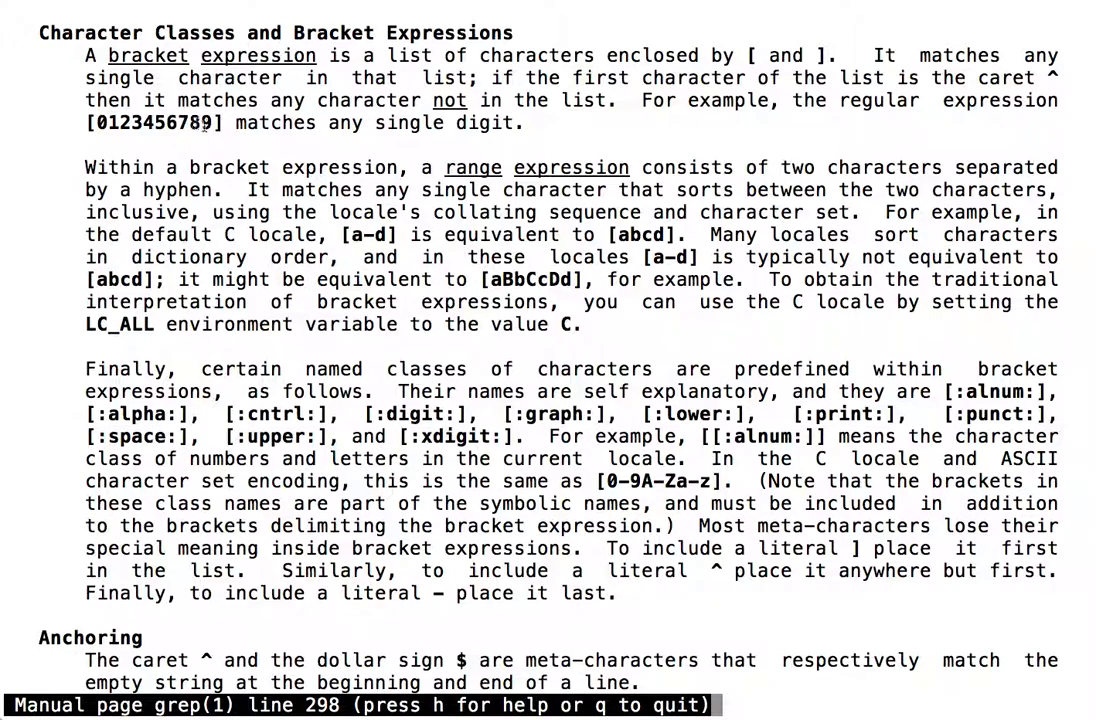
{"action": "mouse_move", "coordinate": [207, 146]}
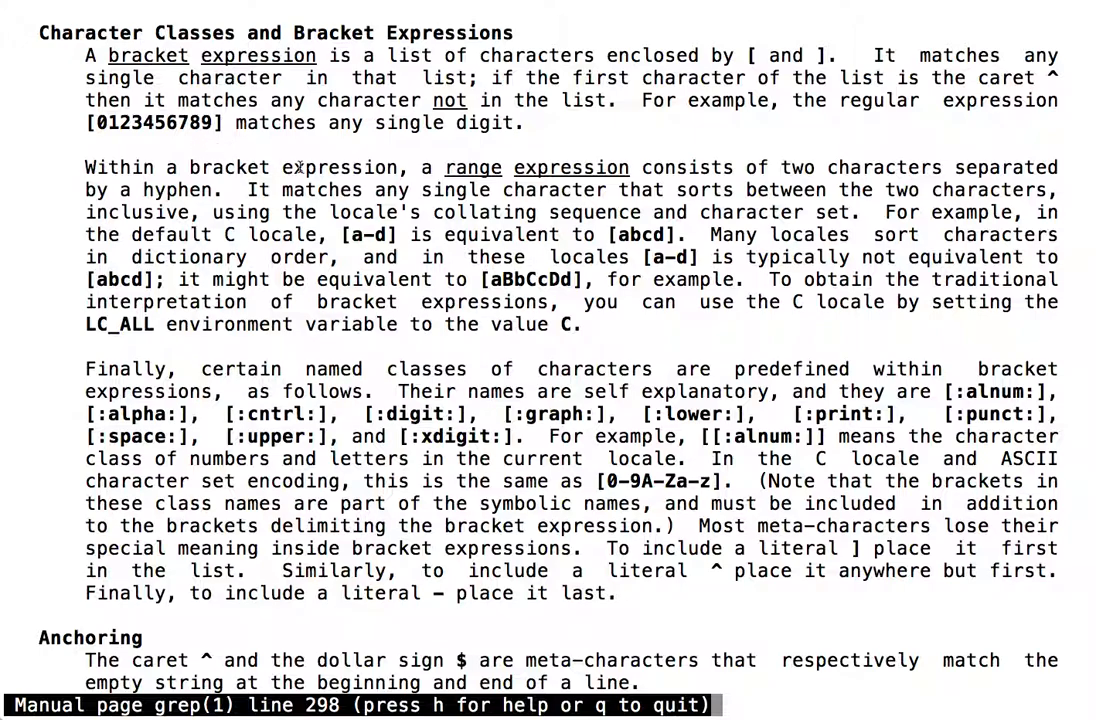
{"action": "mouse_move", "coordinate": [340, 235]}
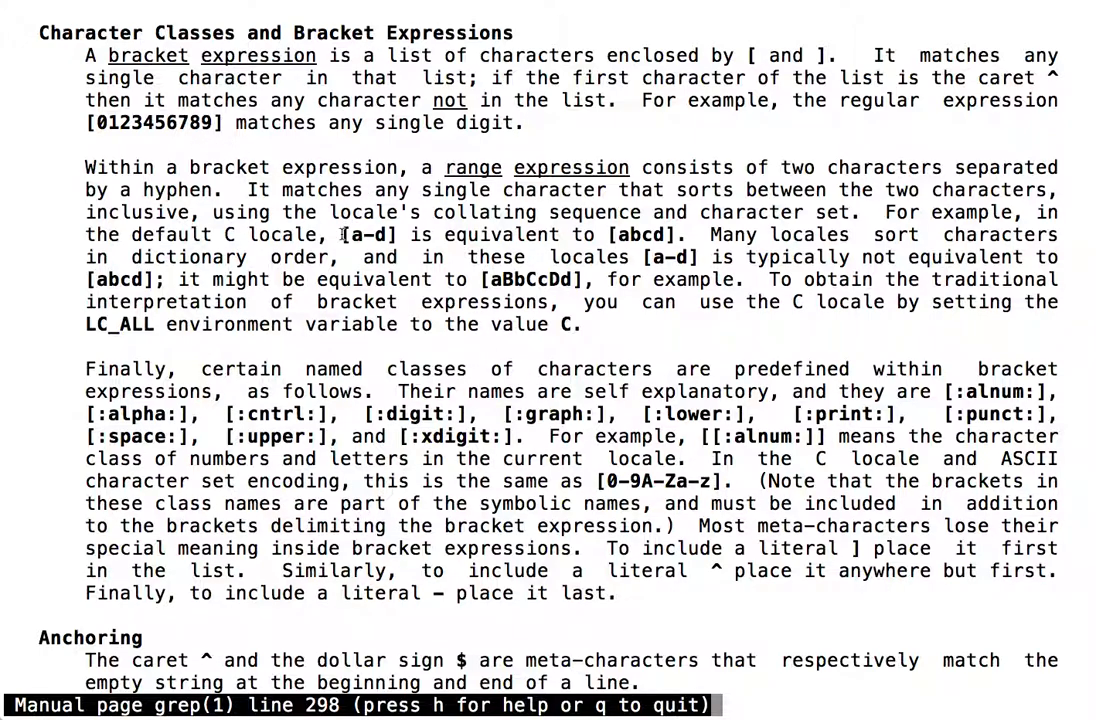
{"action": "double_click", "coordinate": [367, 235]}
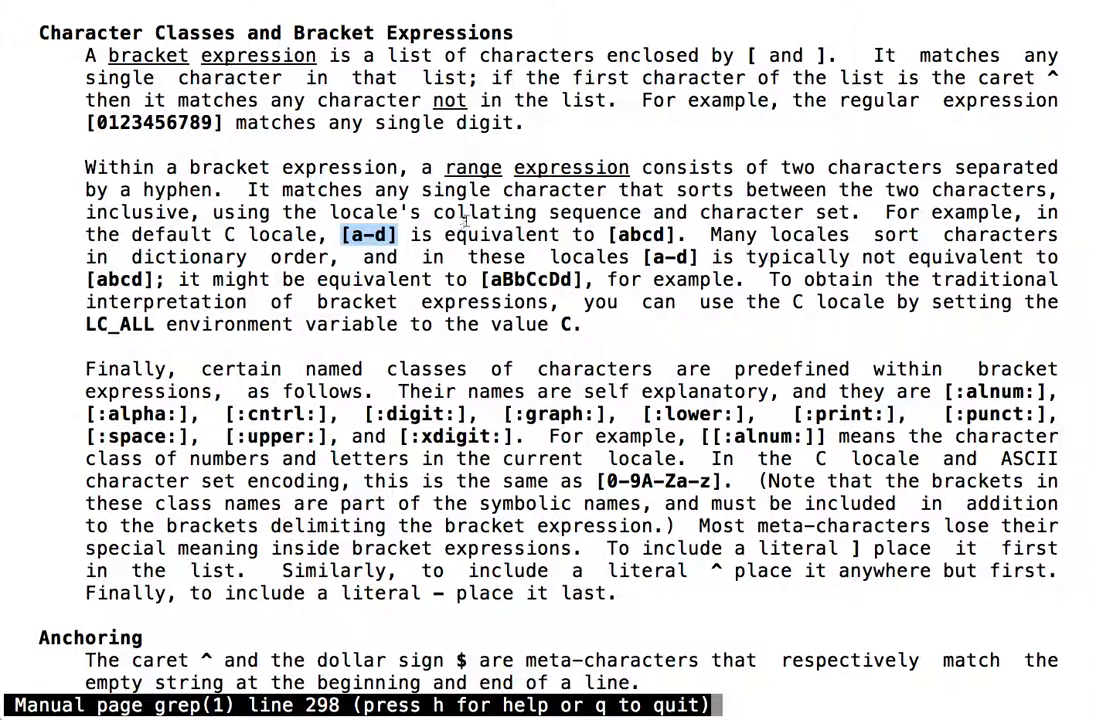
{"action": "mouse_move", "coordinate": [538, 360]}
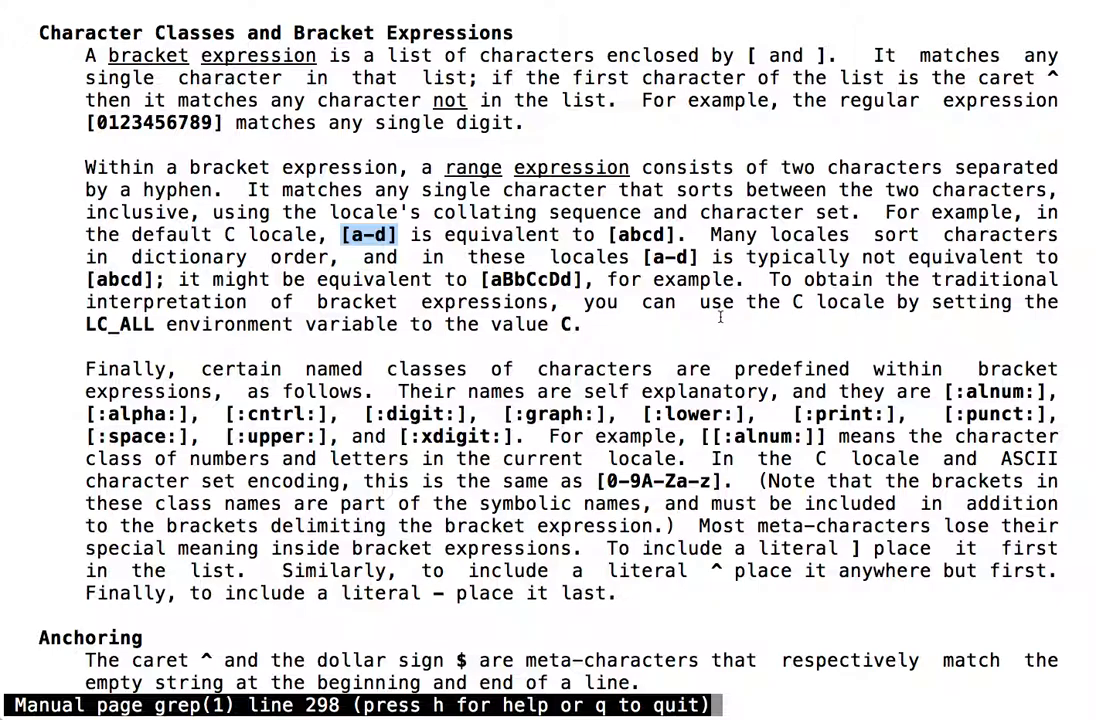
Quit the grep manual and view /usr/share/dict/words with less.
{"action": "key", "text": "q"}
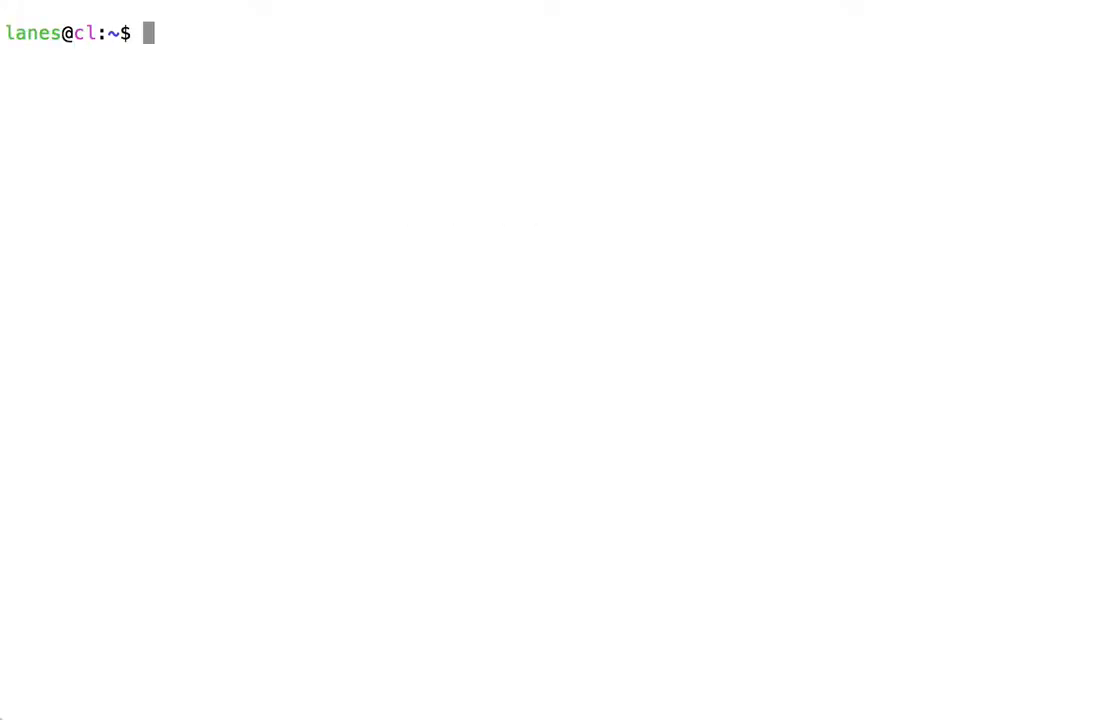
{"action": "type", "text": "less /usr/"}
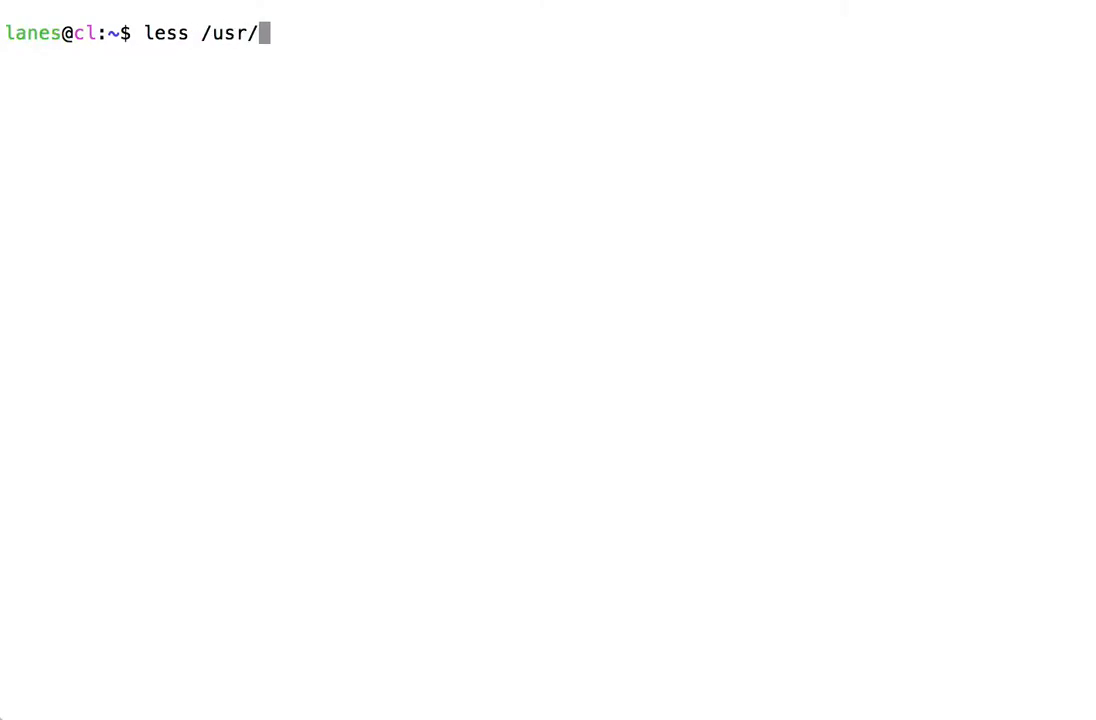
{"action": "type", "text": "share/di"}
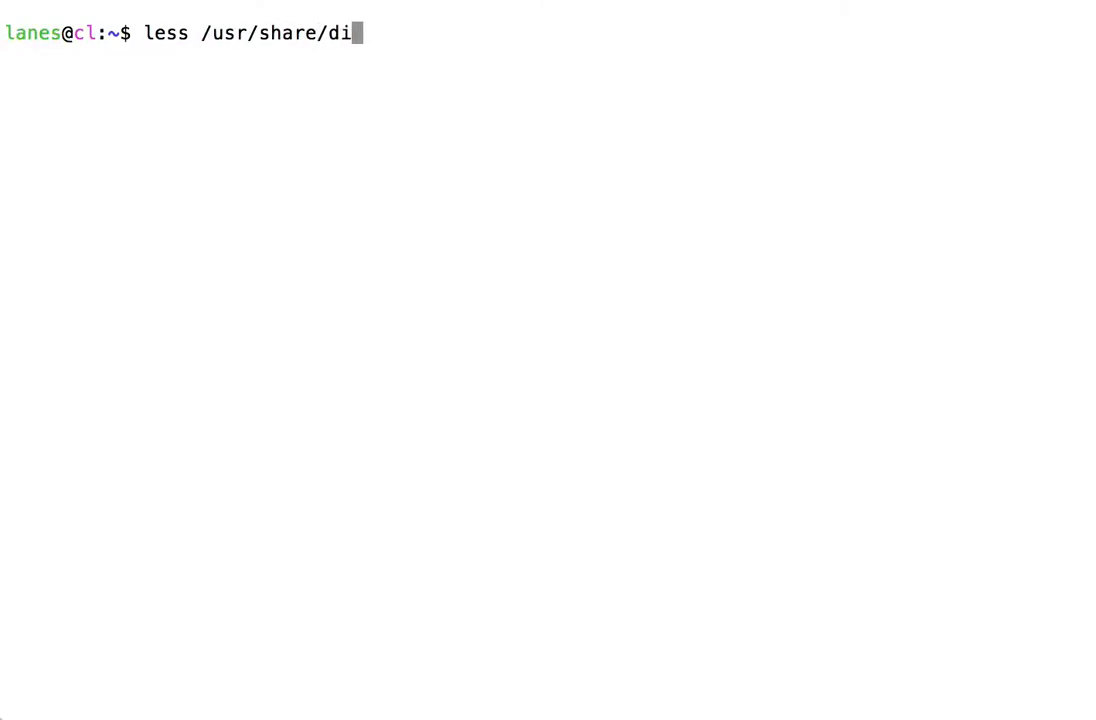
{"action": "type", "text": "ct/words"}
{"action": "type", "text": "grep 'g"}
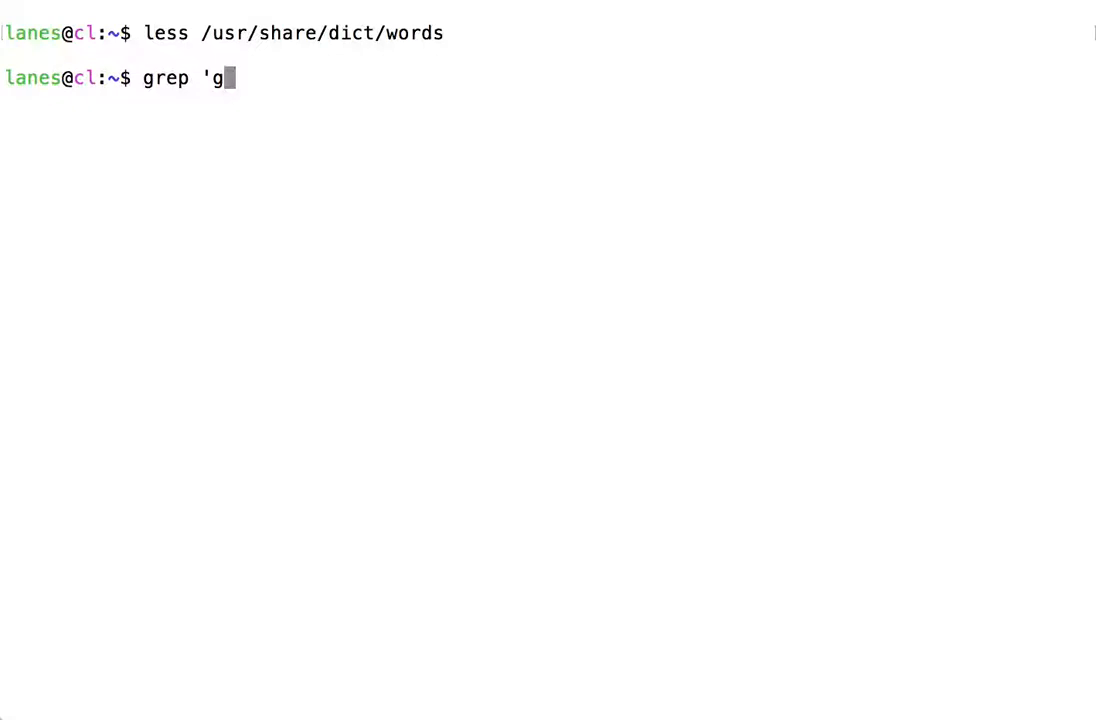
Type the search grep 'gr[ea]t' /usr/share/dict/words at the prompt.
{"action": "type", "text": "r[ea"}
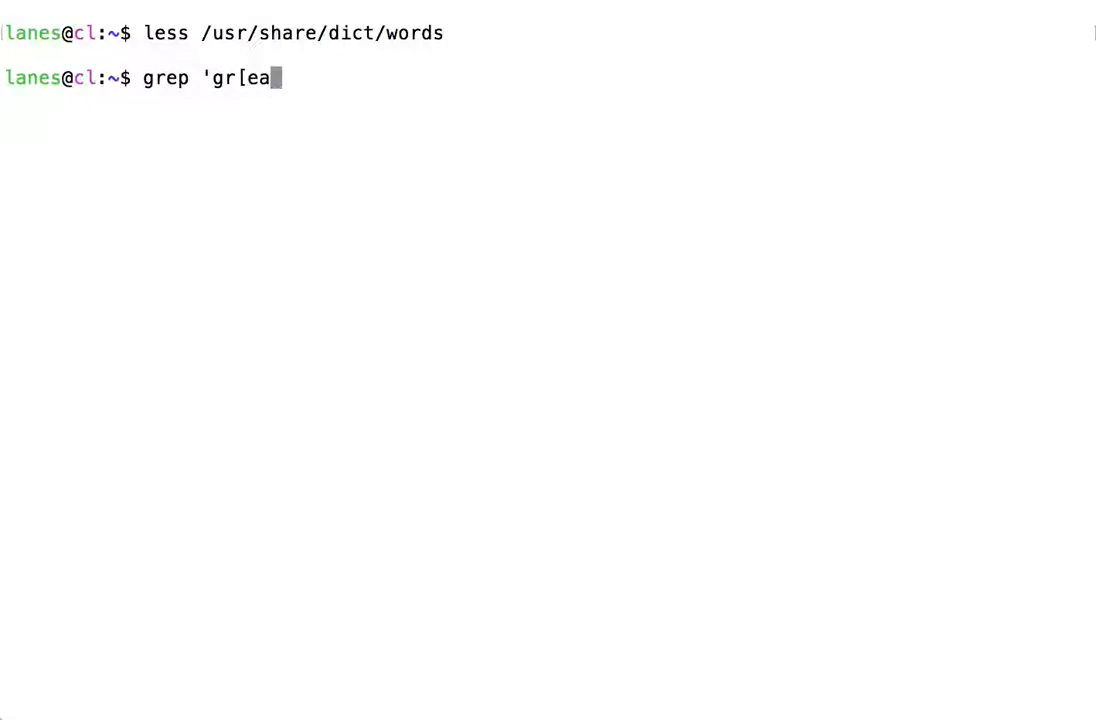
{"action": "type", "text": "]t' /usr"}
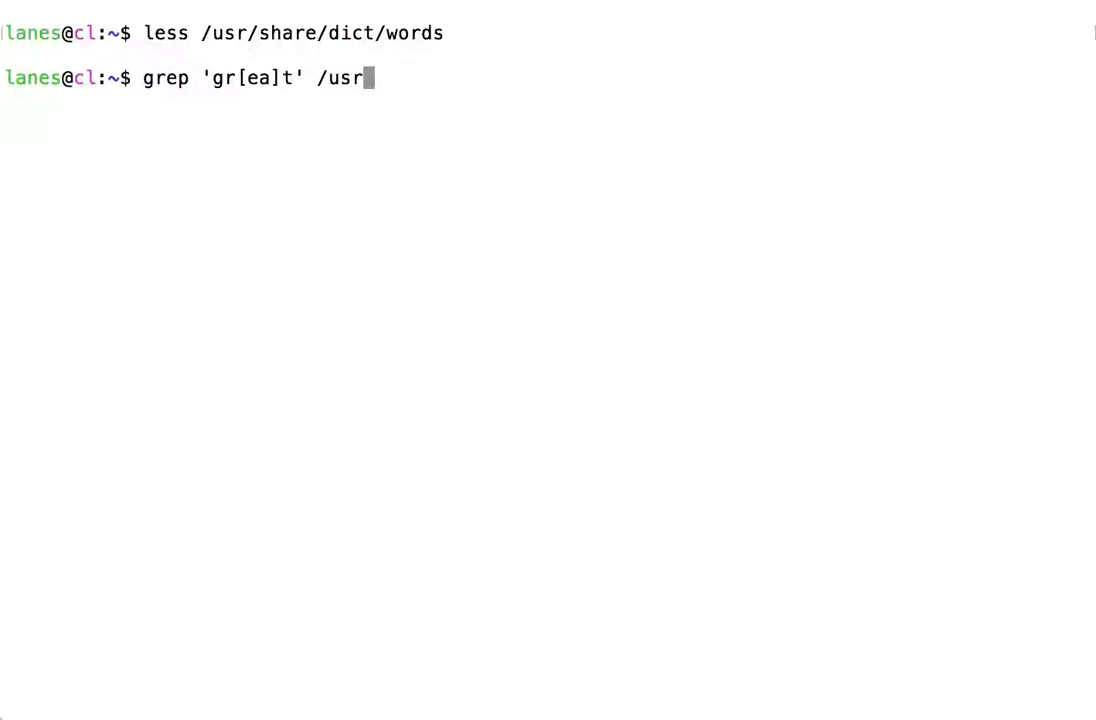
{"action": "type", "text": "/share/d"}
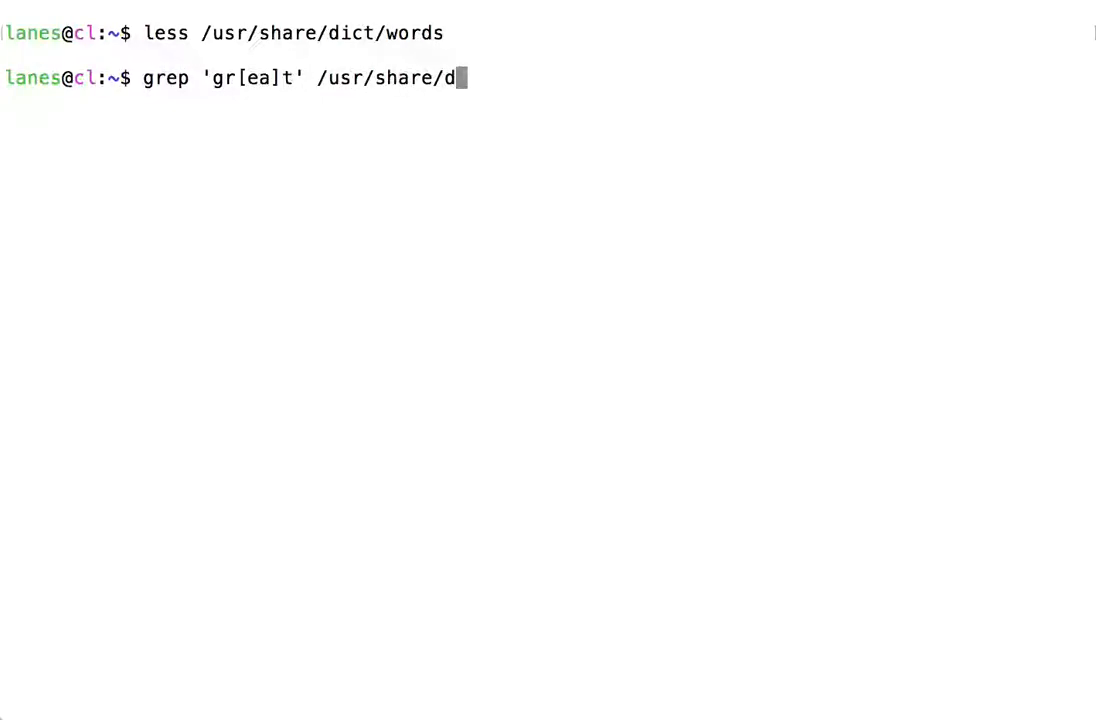
{"action": "type", "text": "ict/wor"}
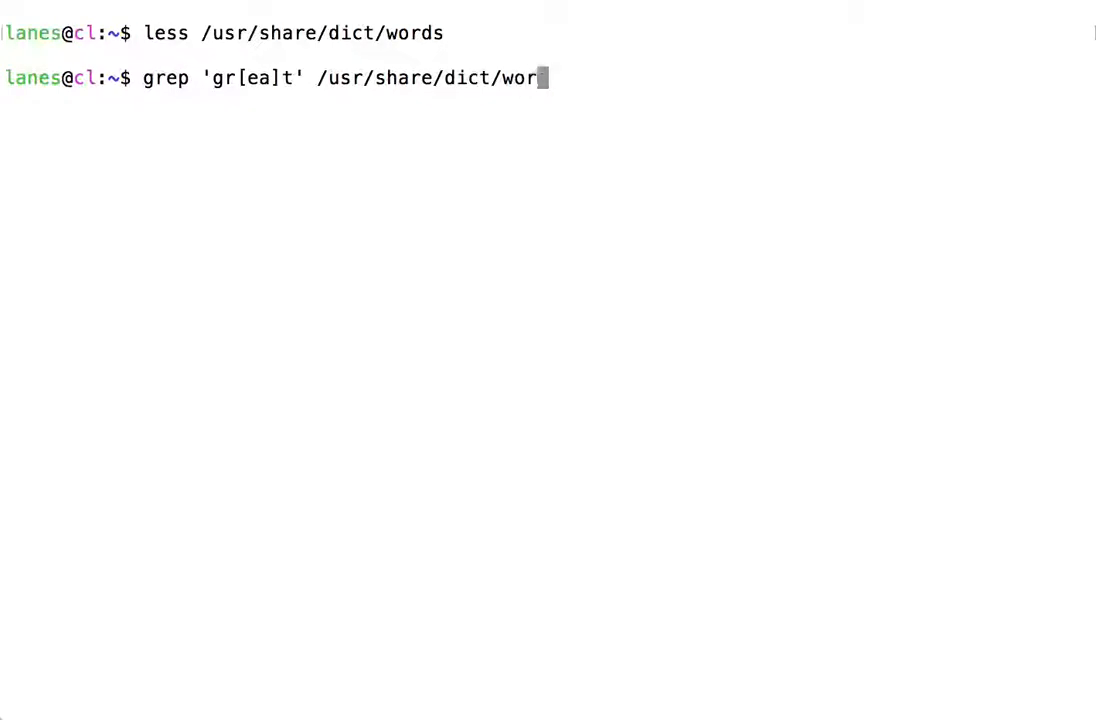
{"action": "type", "text": "s"}
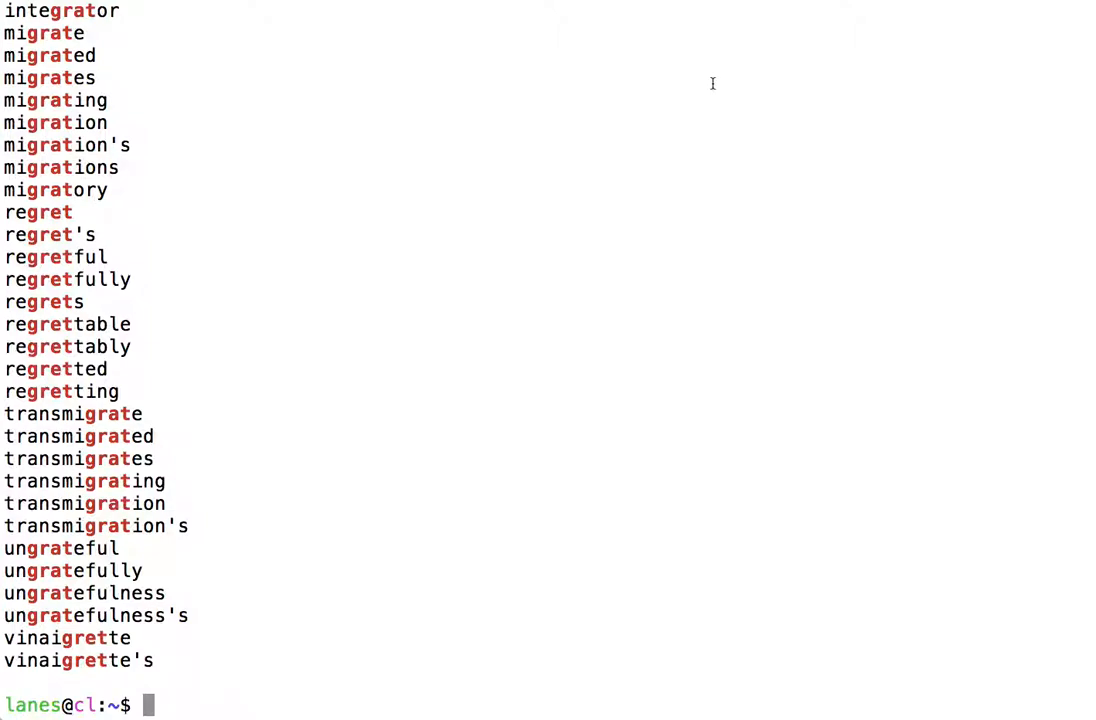
{"action": "mouse_move", "coordinate": [402, 123]}
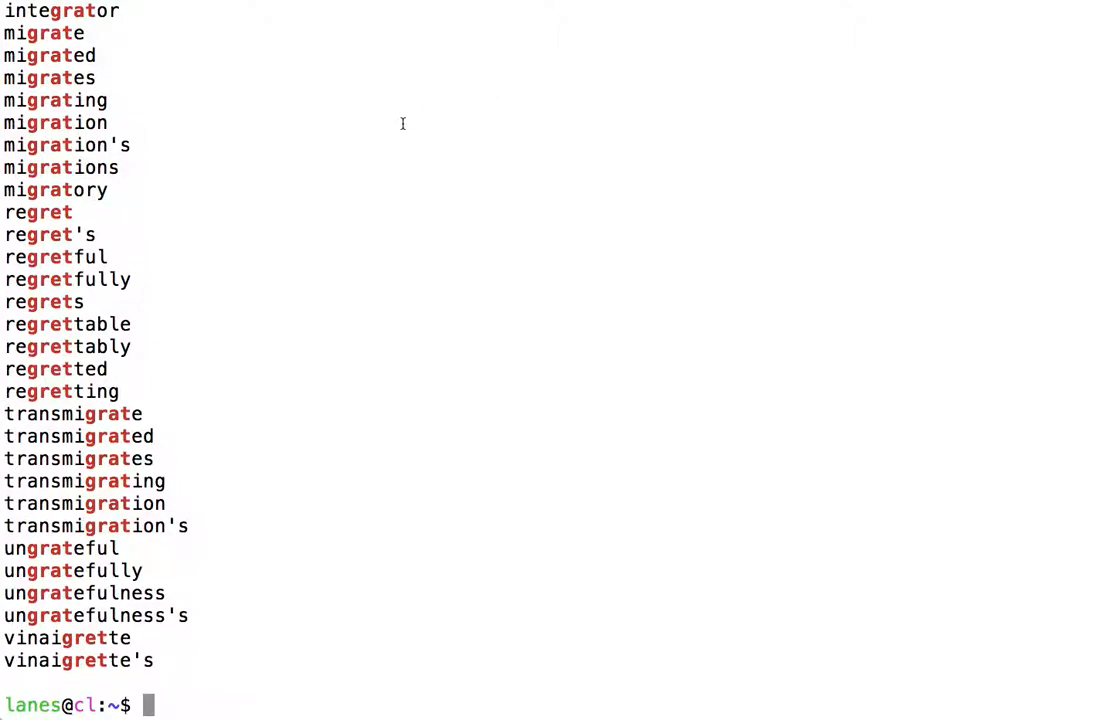
Run grep 'gr[ea]t' /usr/share/dict/words, listing matches like regret and migrate.
{"action": "type", "text": "grep 'gr[ea]t' /usr/share/dict/words"}
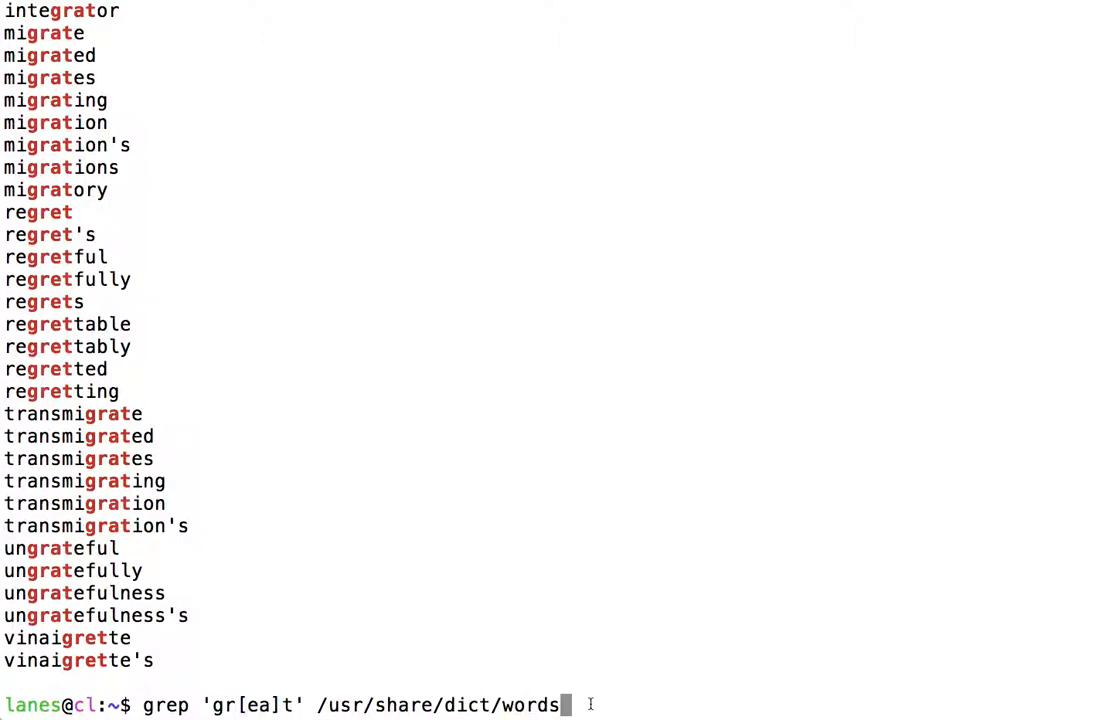
Discard the recalled search, run echo "great" | grep 'gr[ea]t', and highlight great.
{"action": "key", "text": "BackSpace"}
{"action": "type", "text": "echo \"great\" | grep 'gr[ea]t'"}
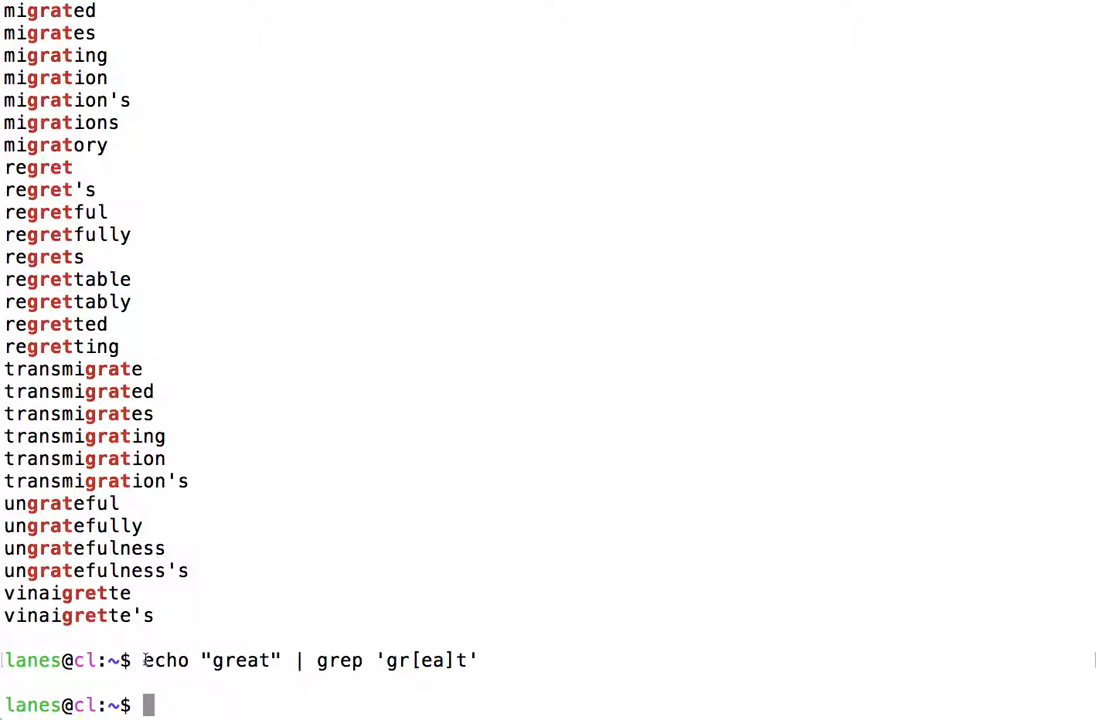
{"action": "double_click", "coordinate": [240, 660]}
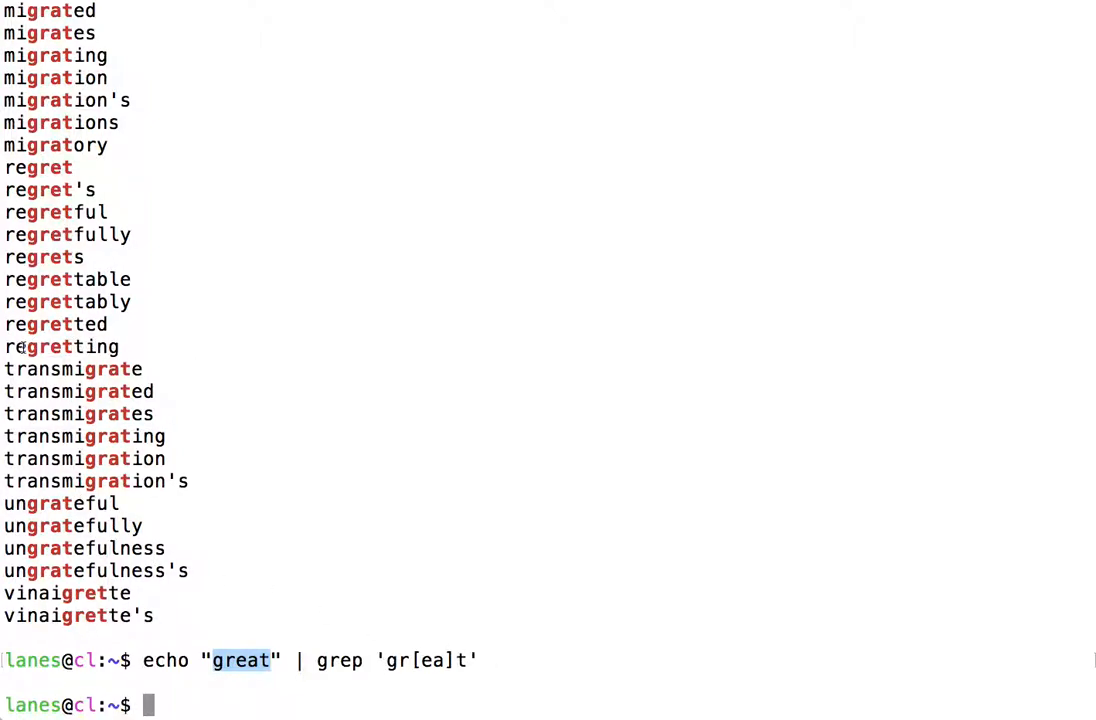
{"action": "double_click", "coordinate": [60, 346]}
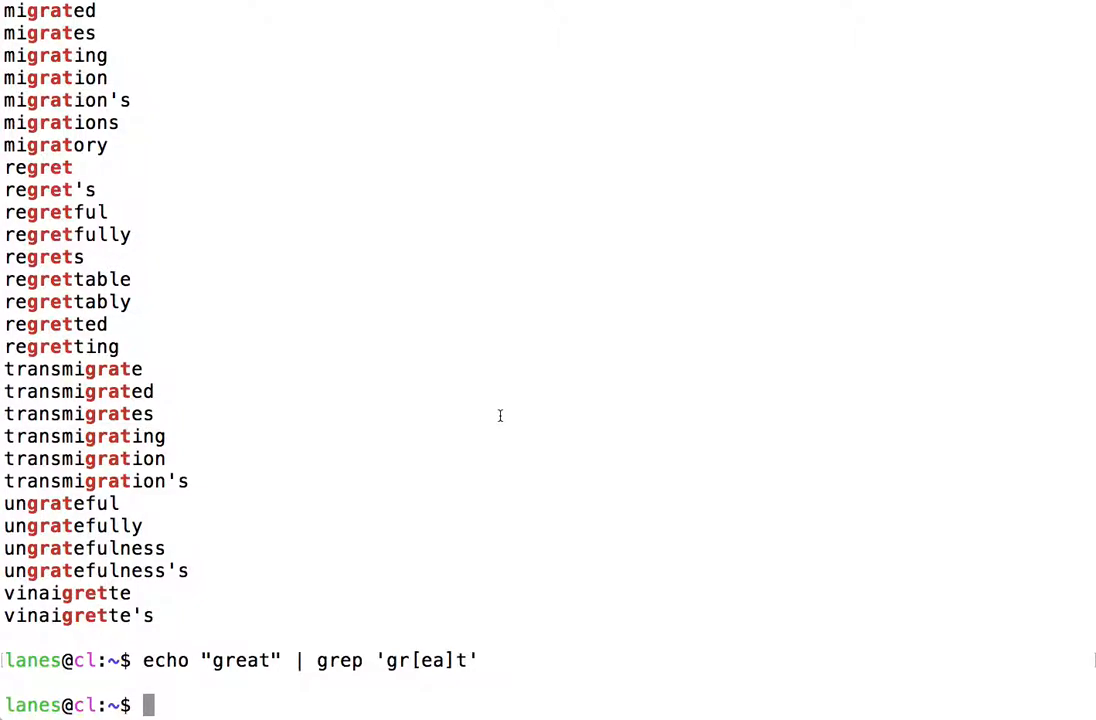
{"action": "mouse_move", "coordinate": [541, 418]}
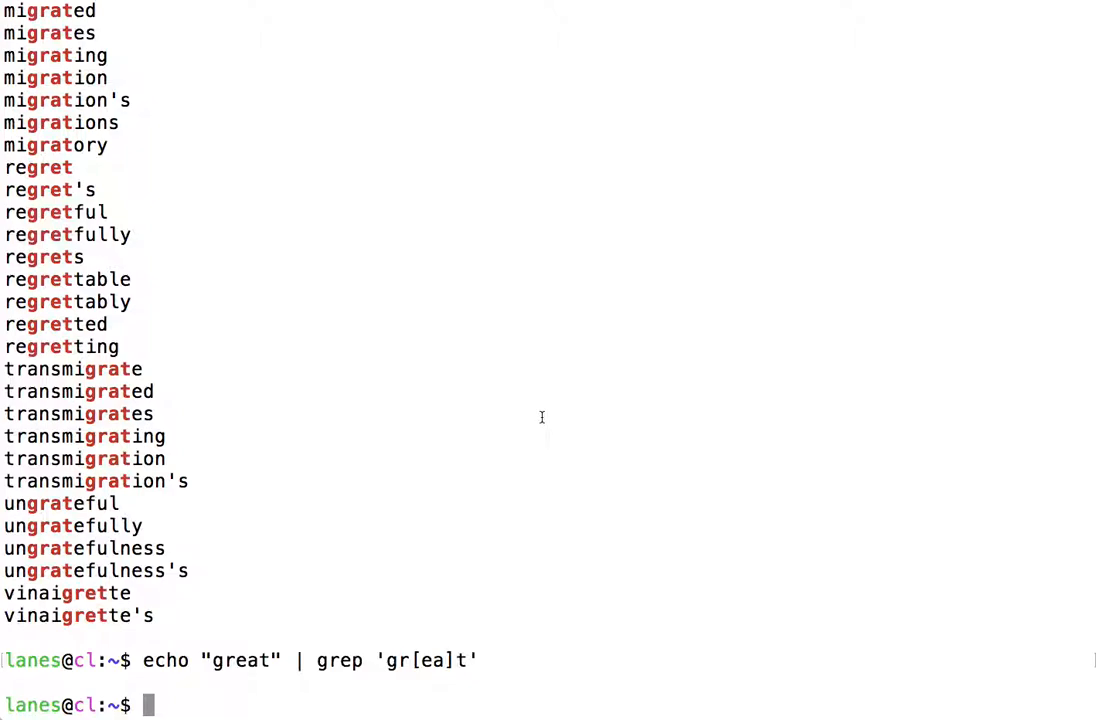
Clear the screen and search the dictionary with the negated class grep 'gr[^ea]t'.
{"action": "key", "text": "ctrl+l"}
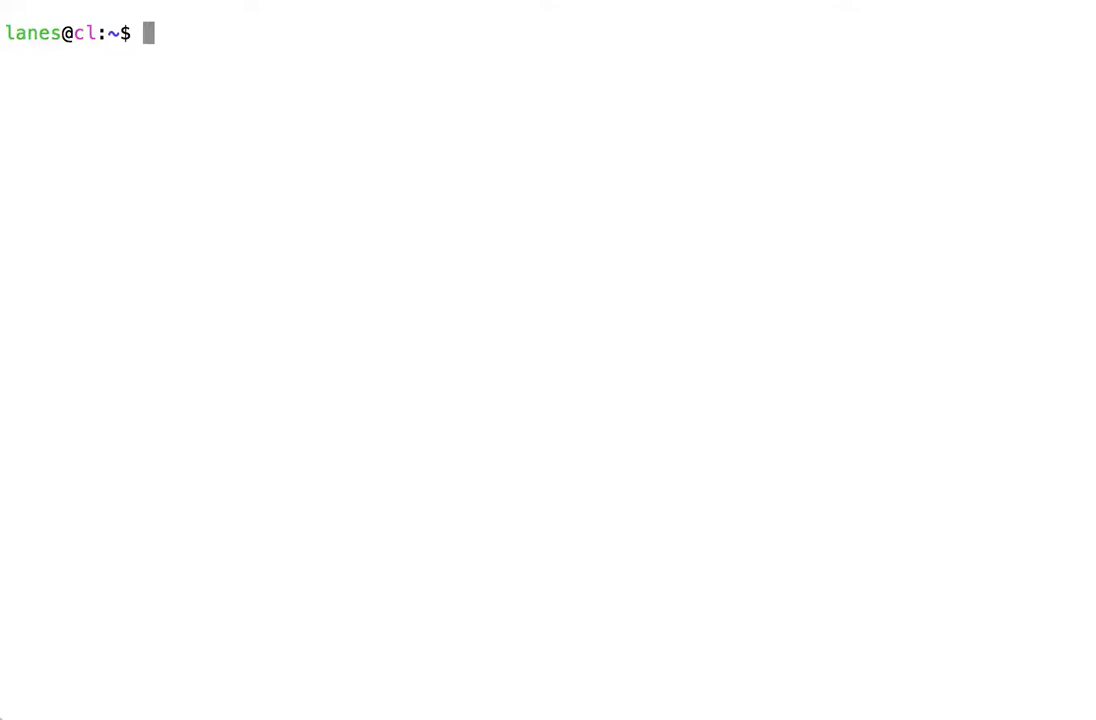
{"action": "type", "text": "grep"}
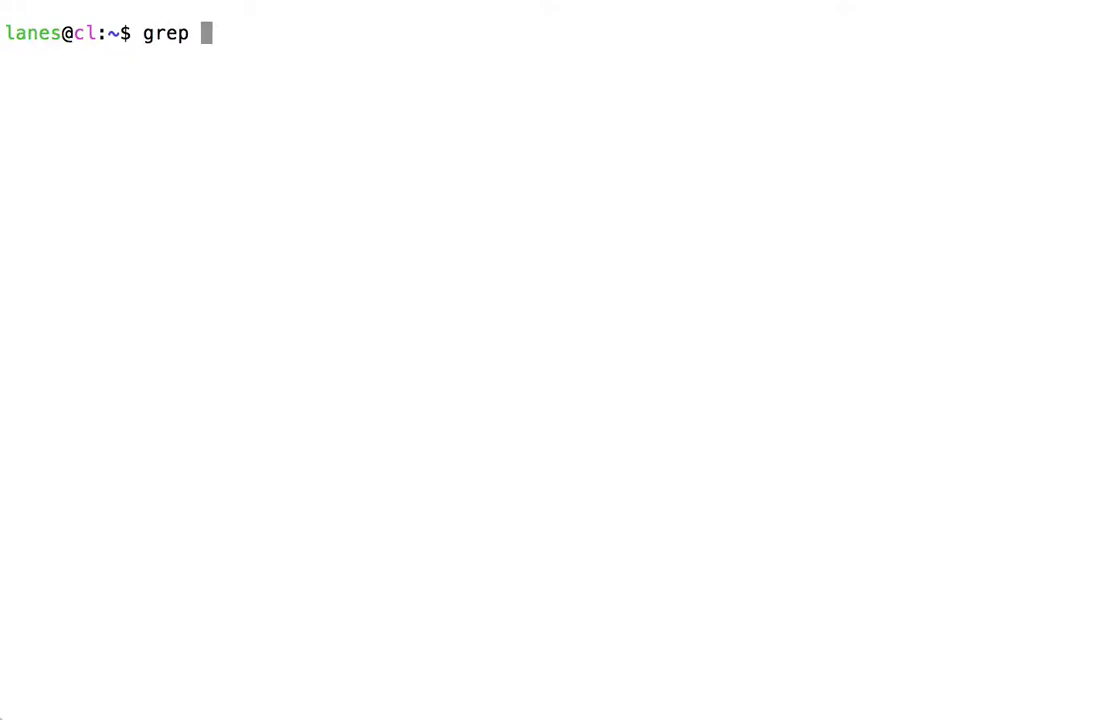
{"action": "type", "text": "'gr["}
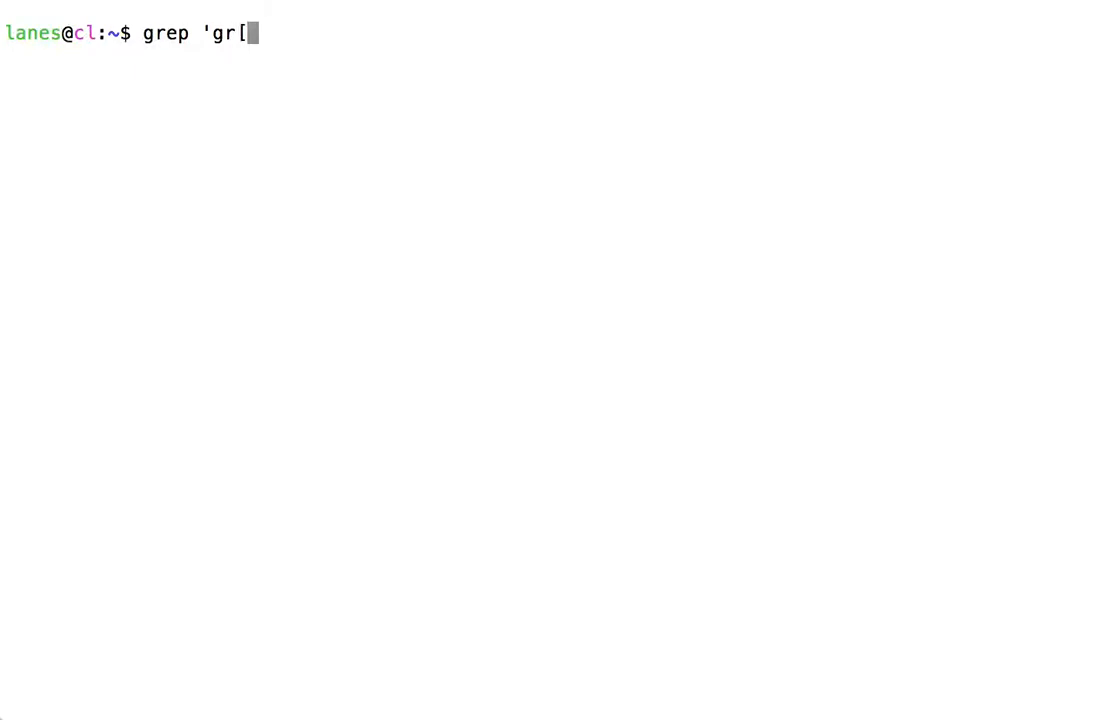
{"action": "type", "text": "^"}
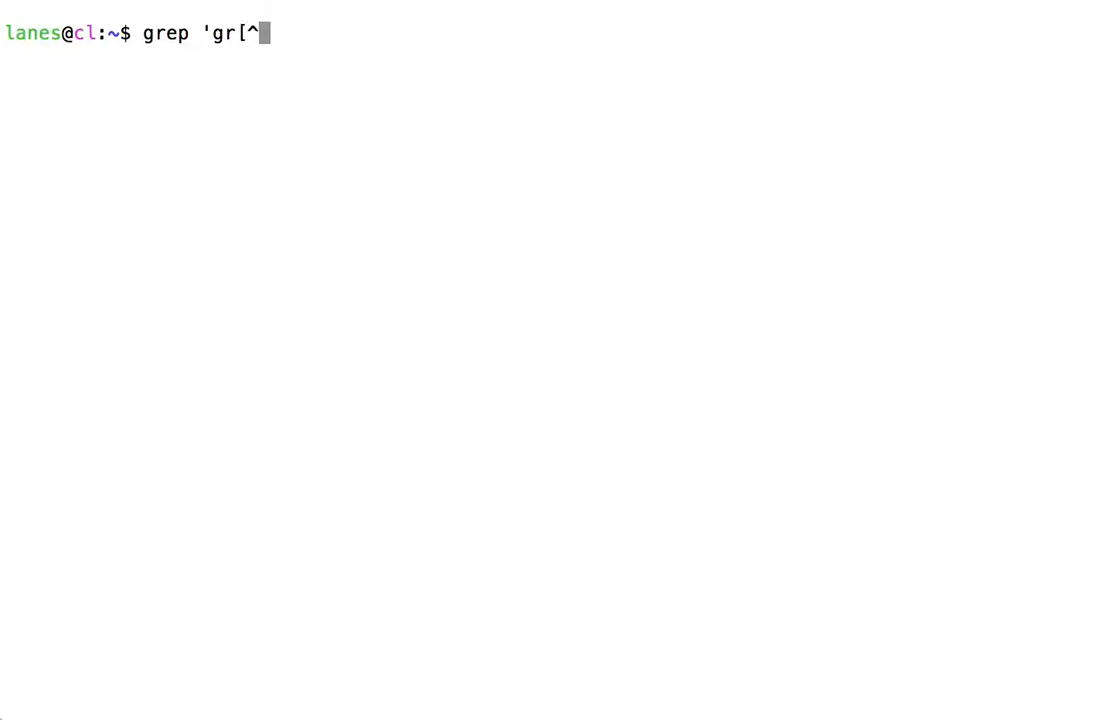
{"action": "type", "text": "ea]"}
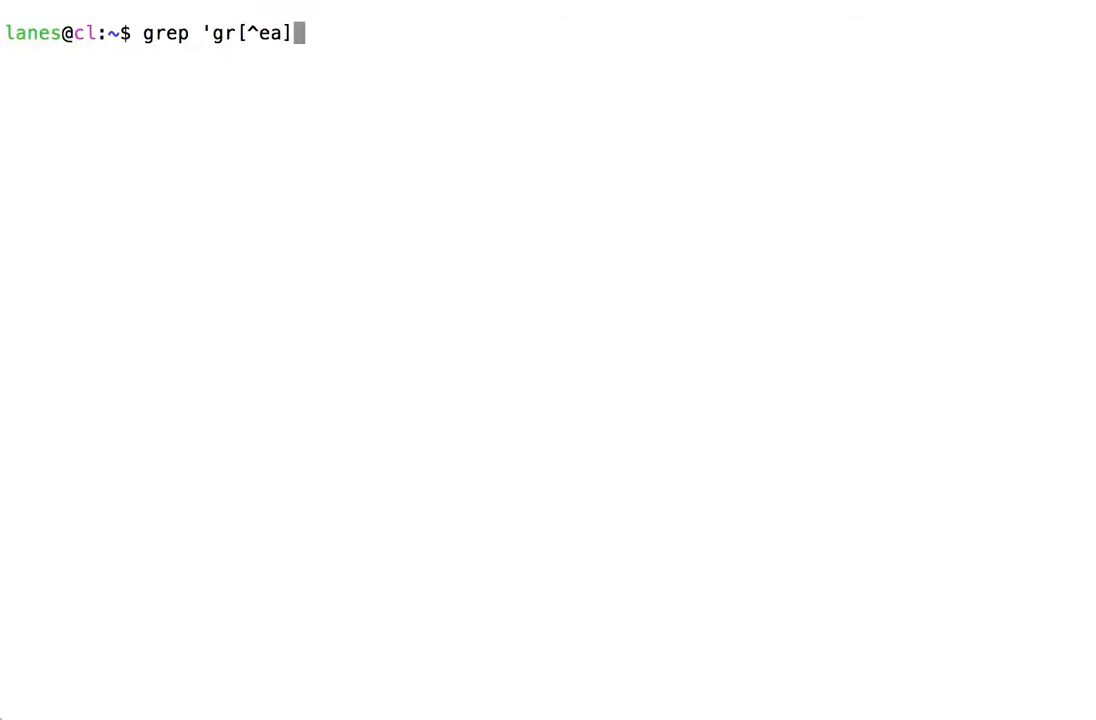
{"action": "type", "text": "t'"}
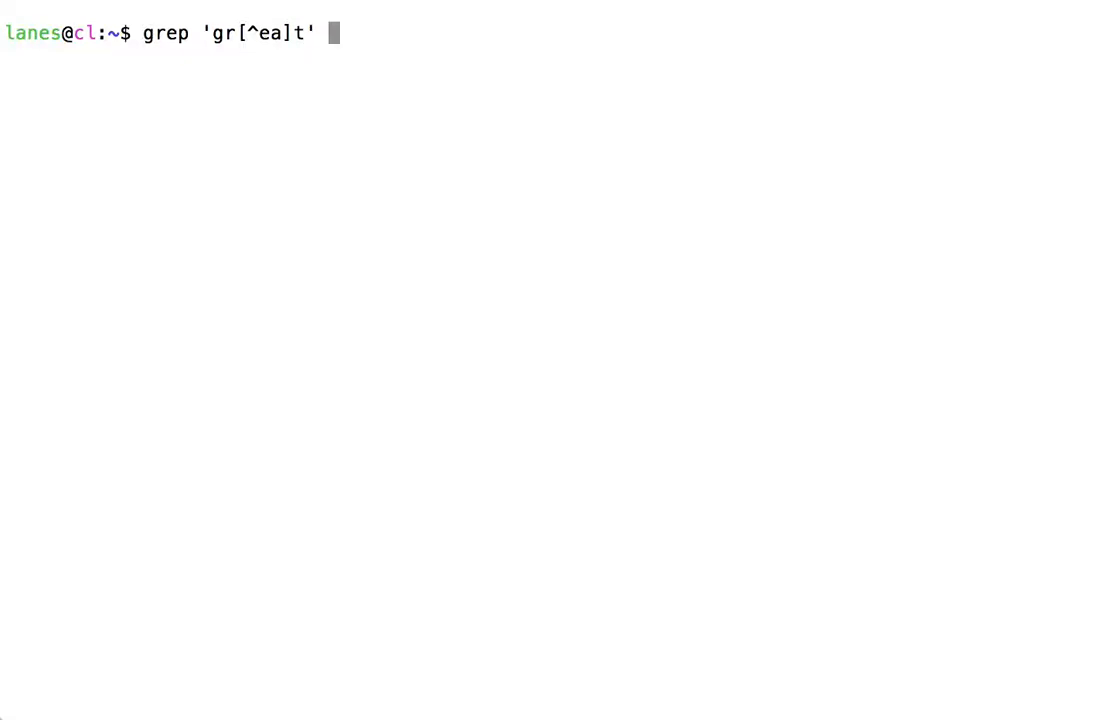
{"action": "type", "text": "/usr/share/"}
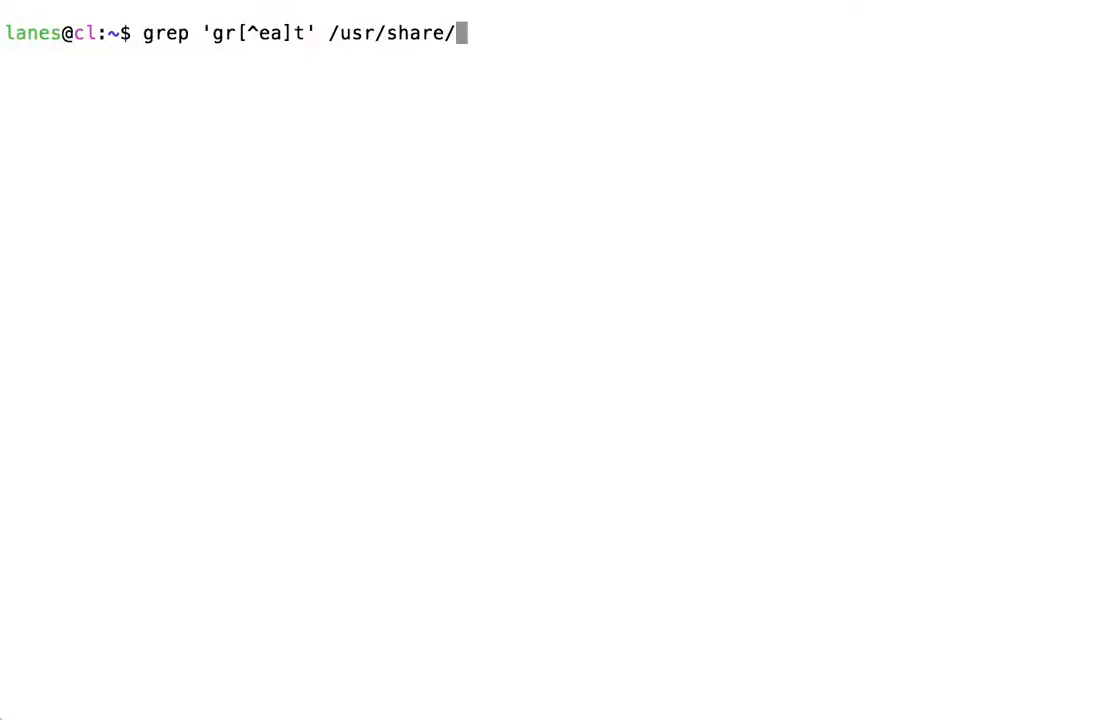
{"action": "type", "text": "dict/word"}
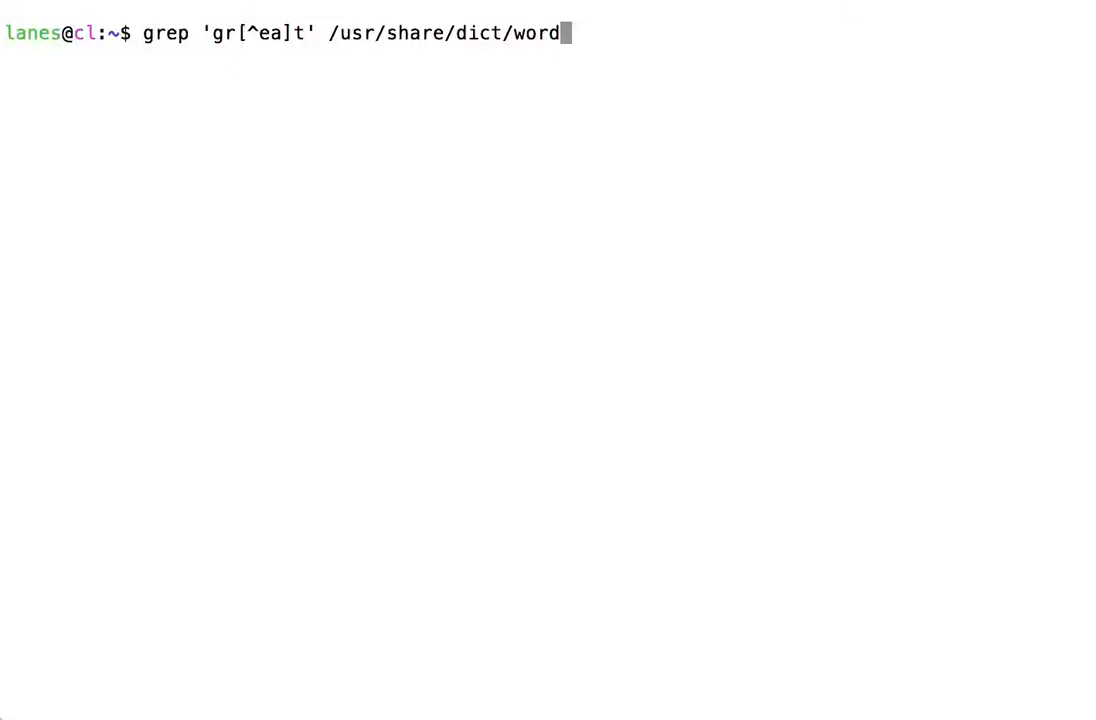
{"action": "type", "text": "s"}
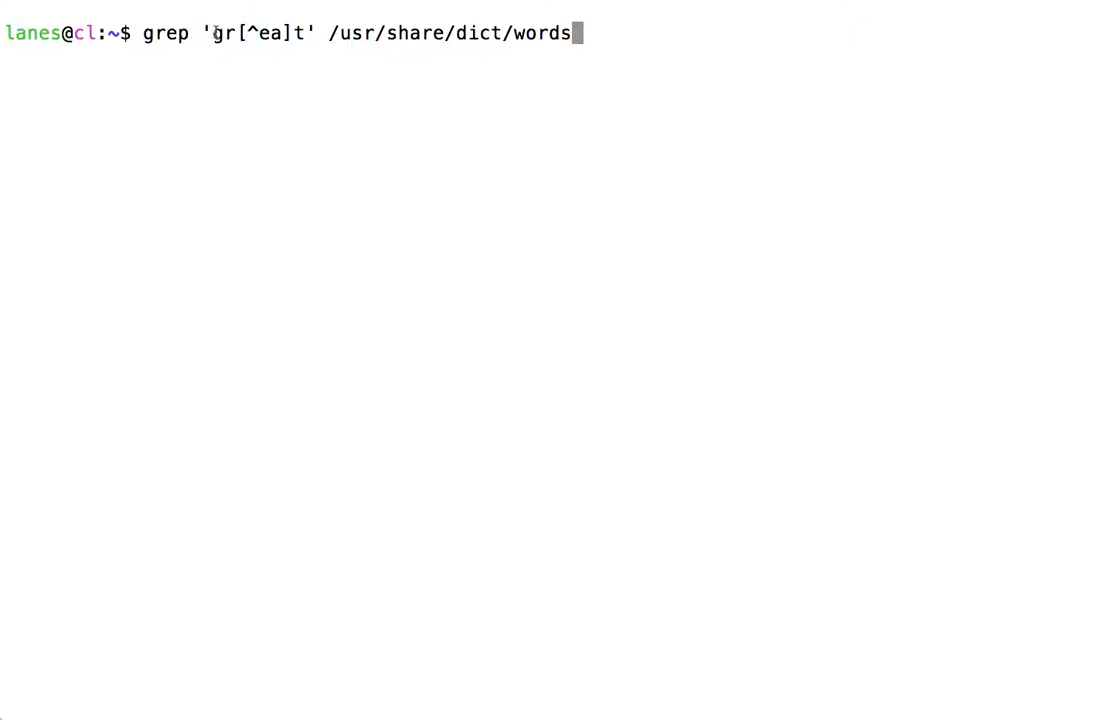
{"action": "mouse_move", "coordinate": [276, 74]}
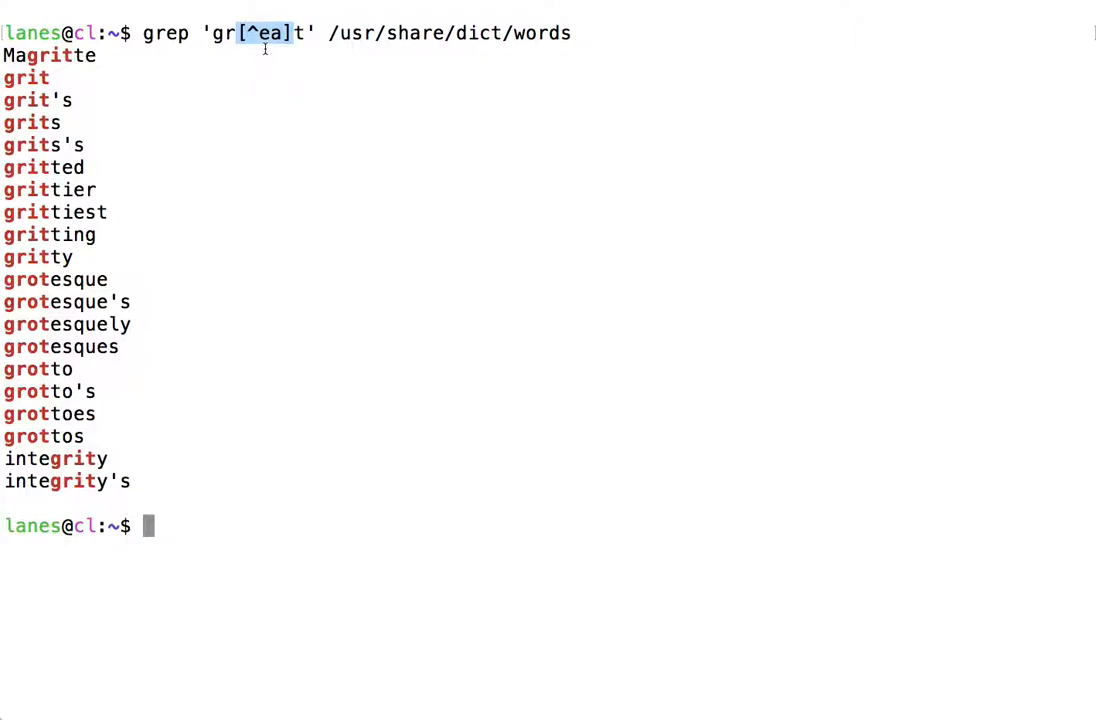
{"action": "mouse_move", "coordinate": [270, 45]}
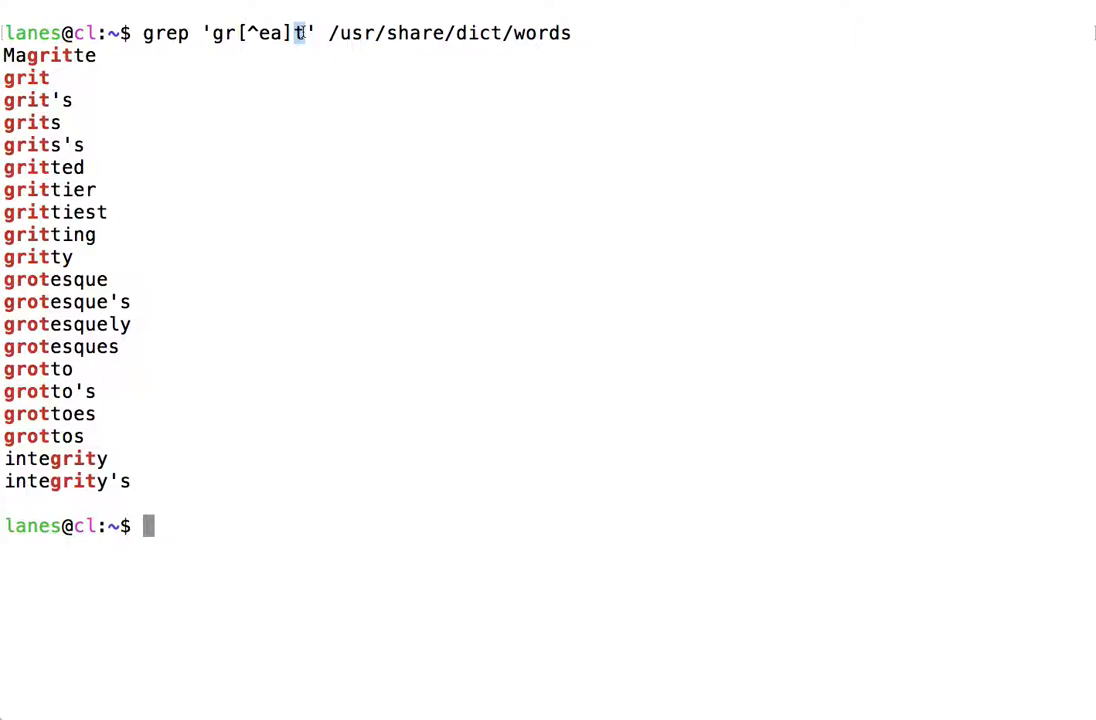
{"action": "mouse_move", "coordinate": [341, 106]}
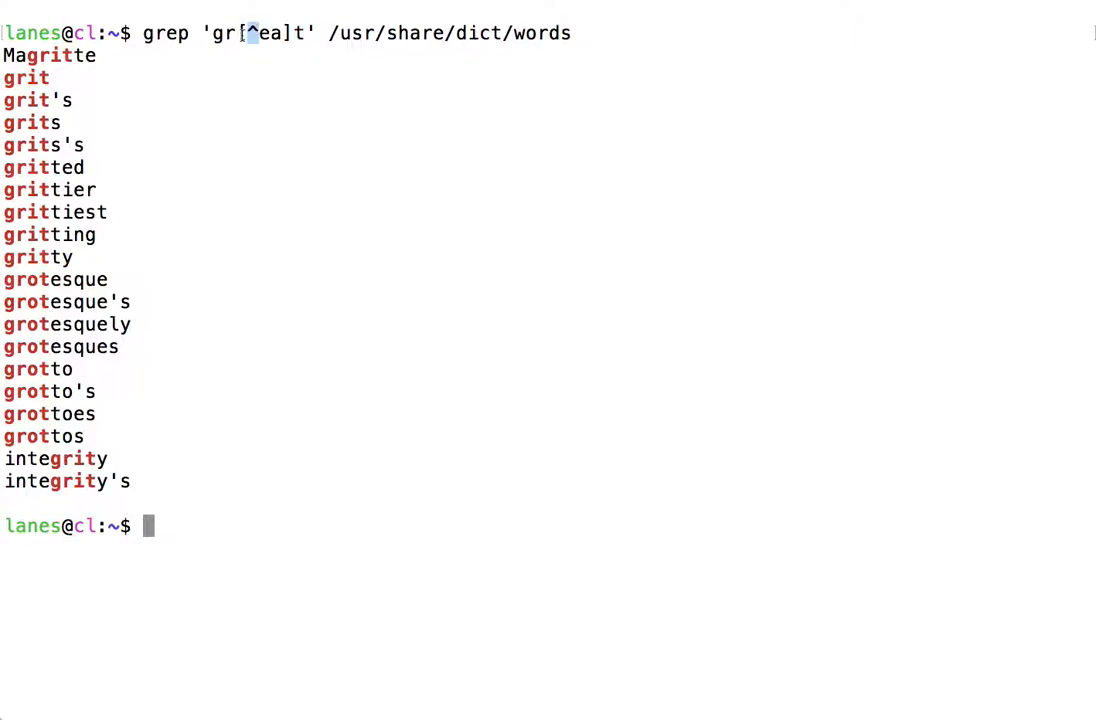
{"action": "mouse_move", "coordinate": [255, 73]}
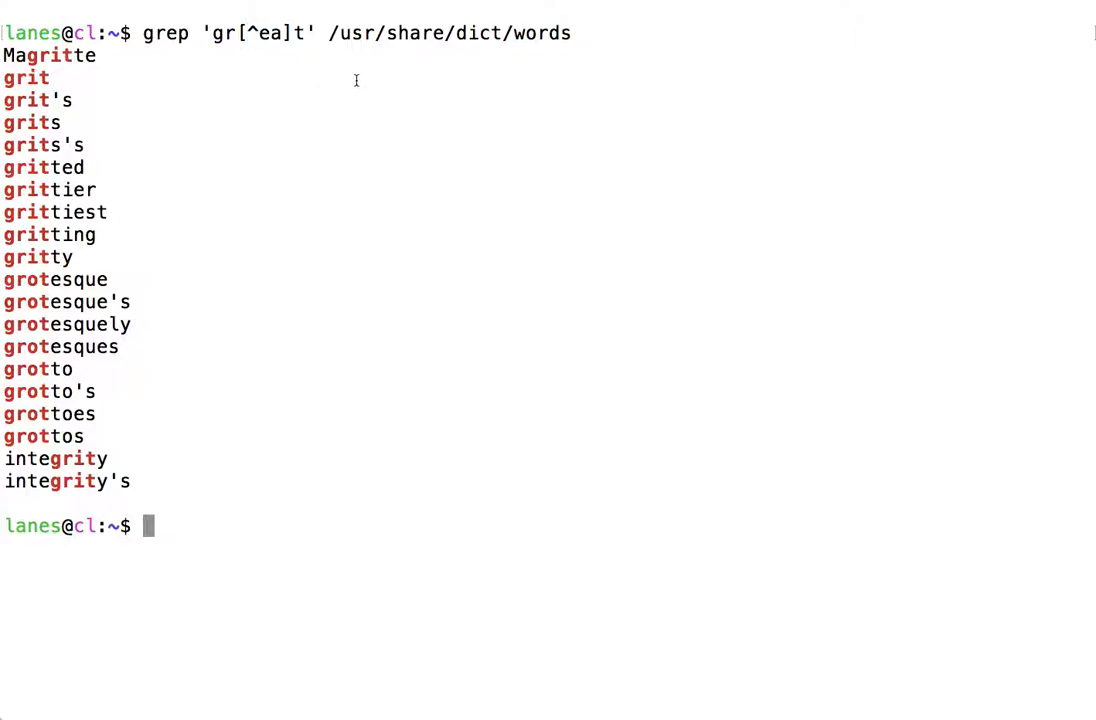
{"action": "type", "text": "grep"}
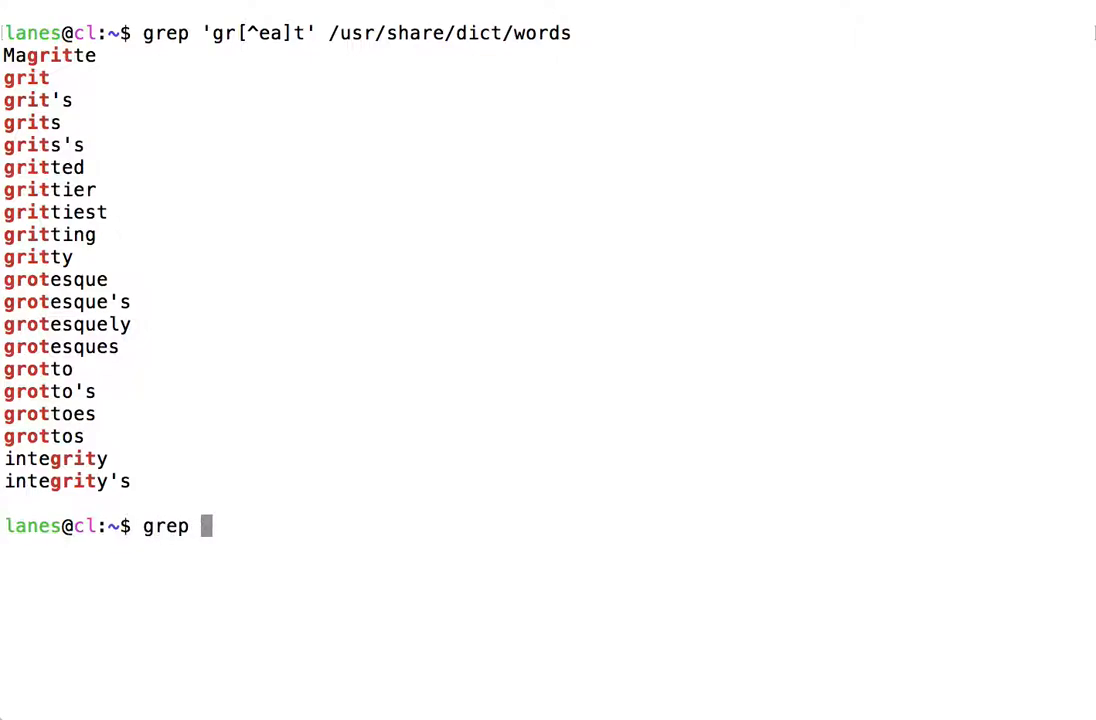
Type grep '[A-Z]' /usr/share/dict/words to find words with uppercase letters.
{"action": "type", "text": "\""}
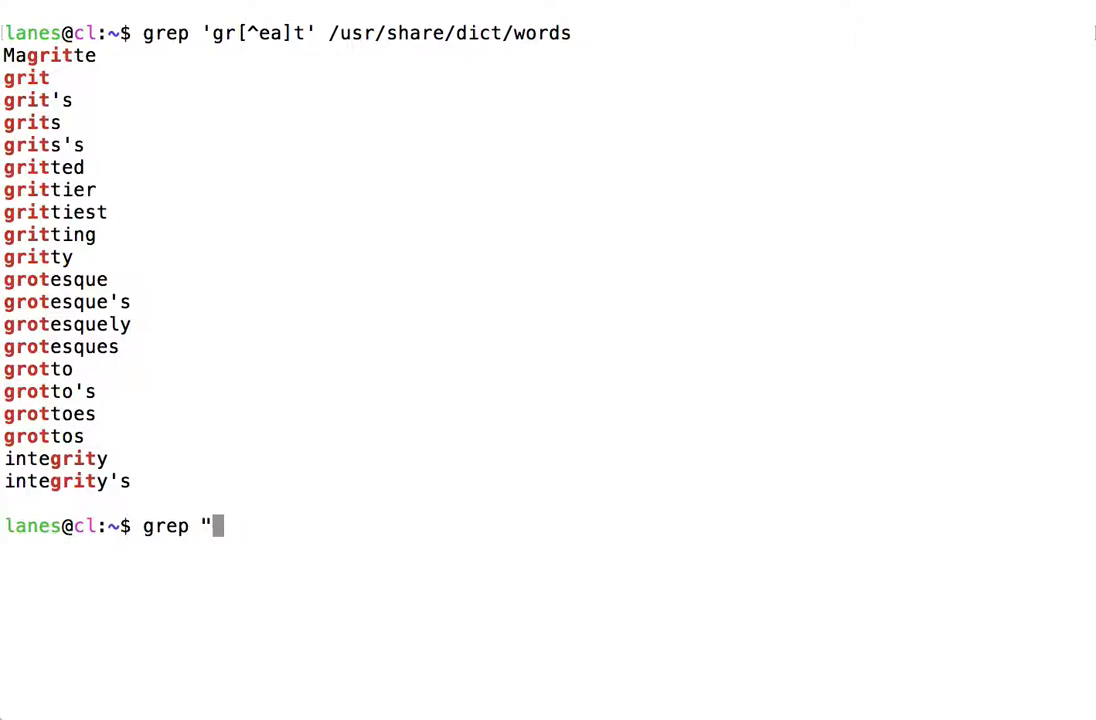
{"action": "type", "text": "'[A"}
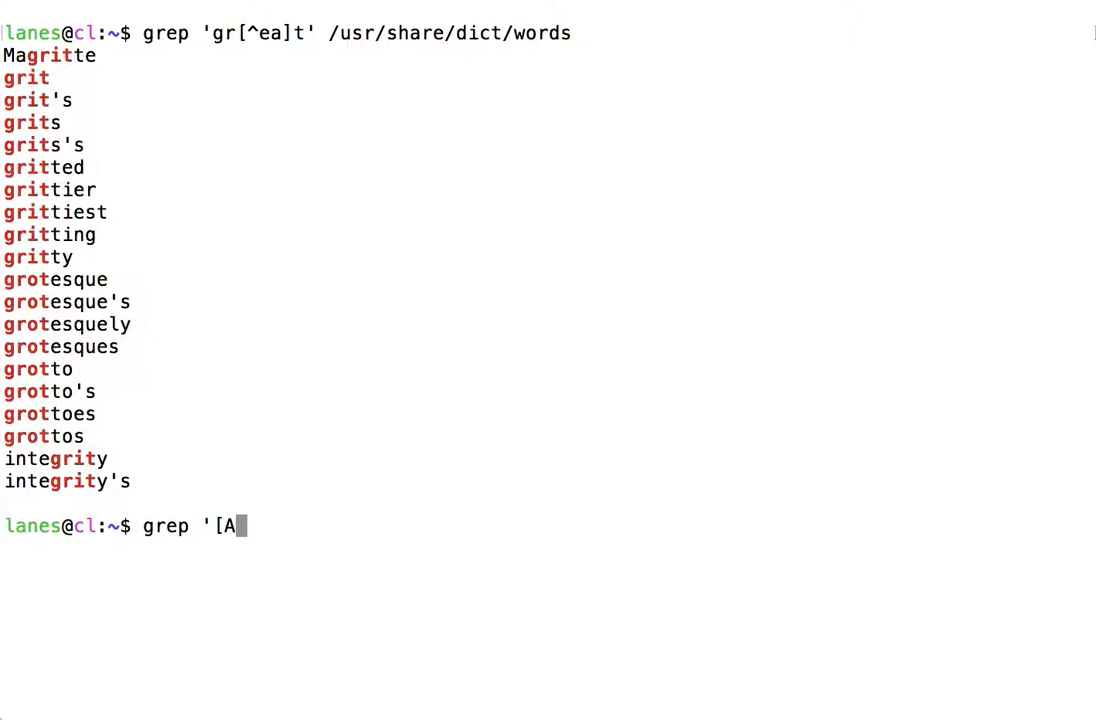
{"action": "type", "text": "-Z"}
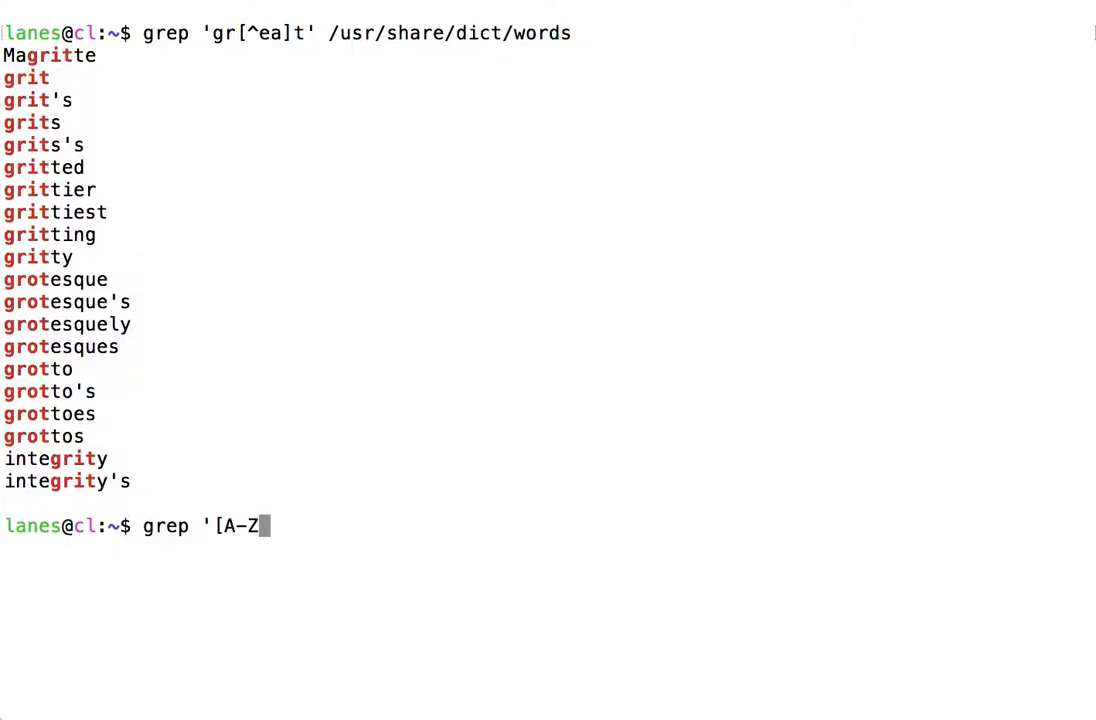
{"action": "type", "text": "]' /u"}
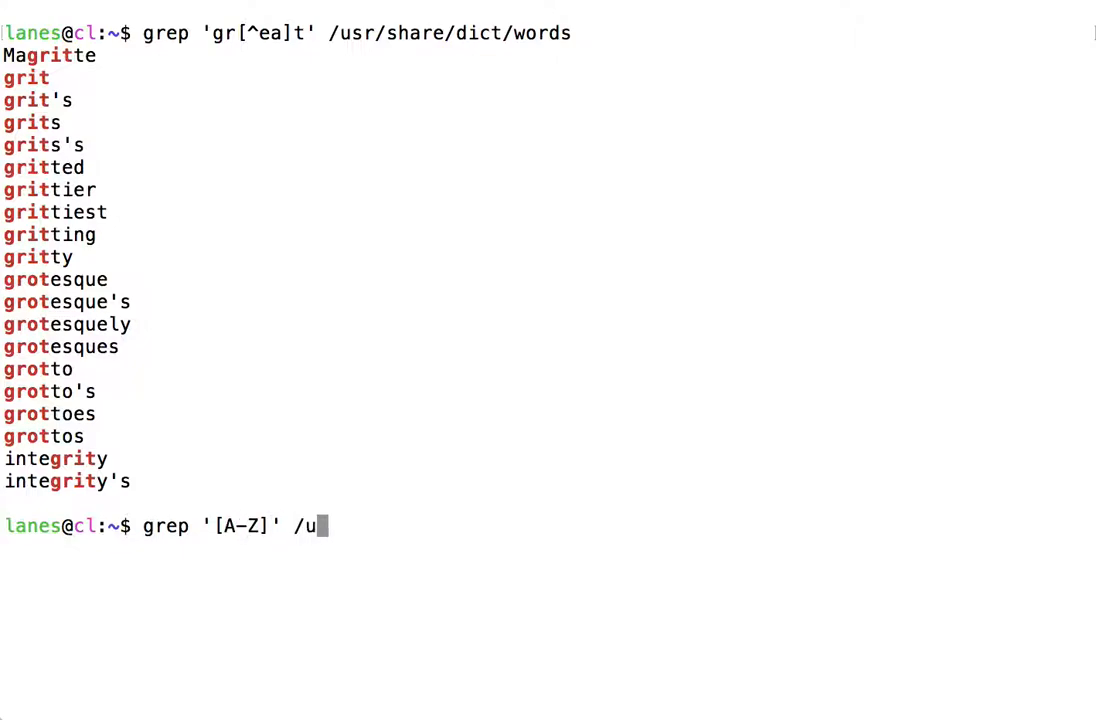
{"action": "type", "text": "sr/share/w"}
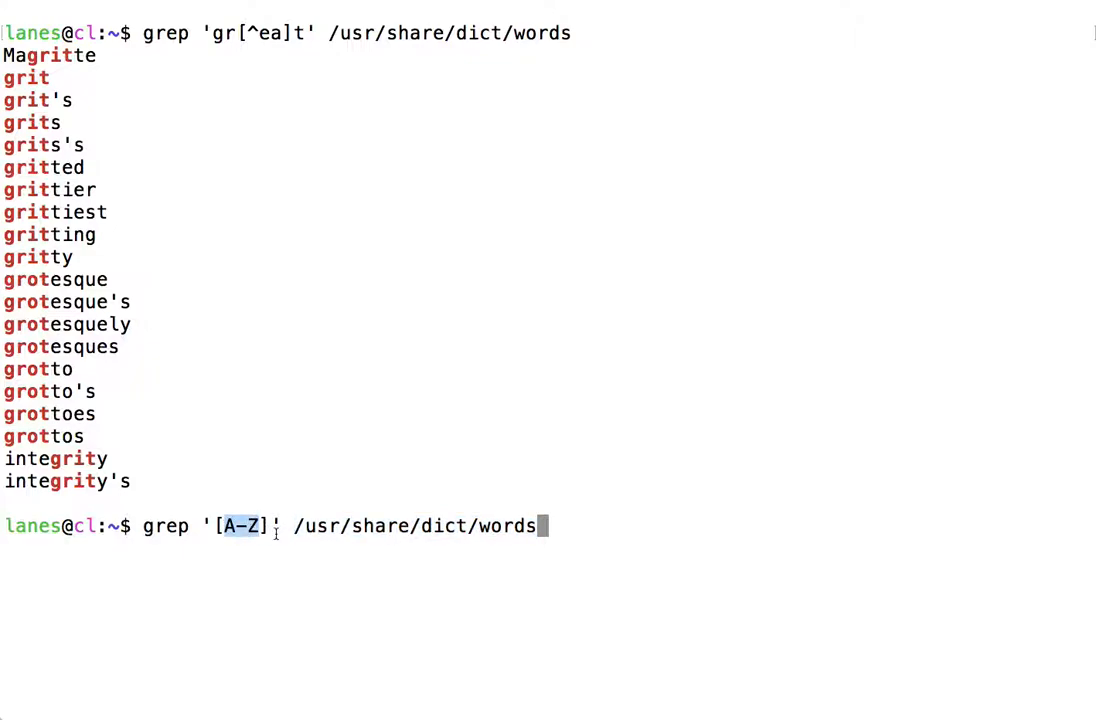
{"action": "mouse_move", "coordinate": [269, 535]}
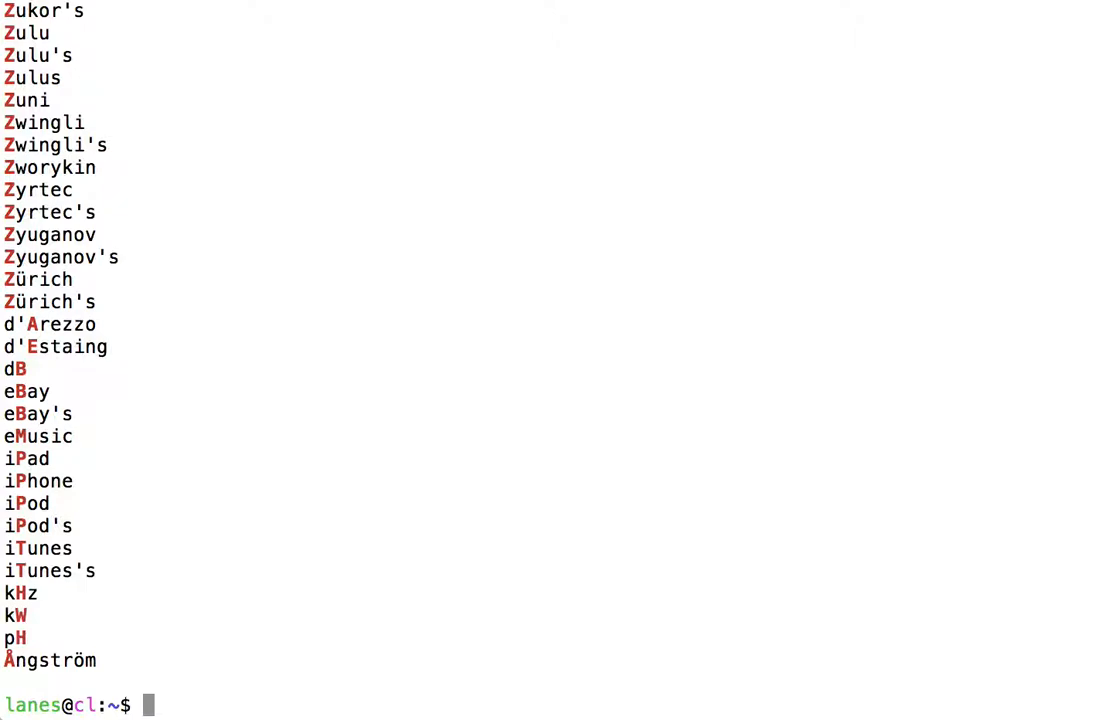
Insert ^ to run grep '^[A-Z]' on the dictionary, then recall it.
{"action": "type", "text": "grep '[A-Z]' /usr/share/dict/words"}
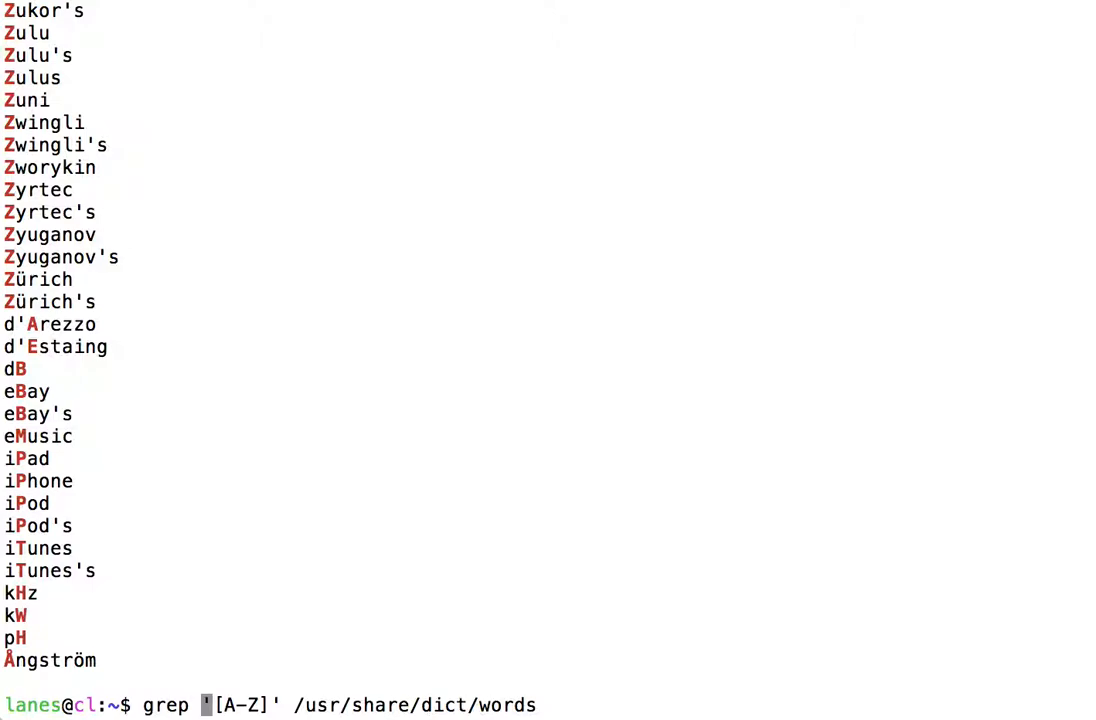
{"action": "type", "text": "^"}
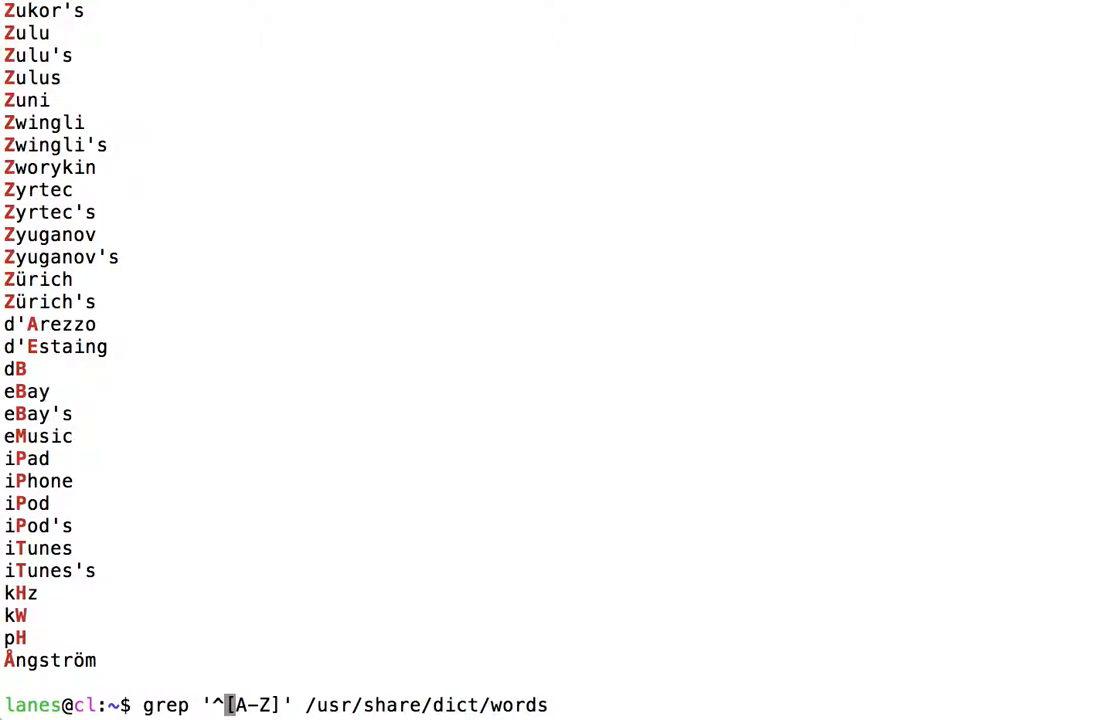
{"action": "key", "text": "Return"}
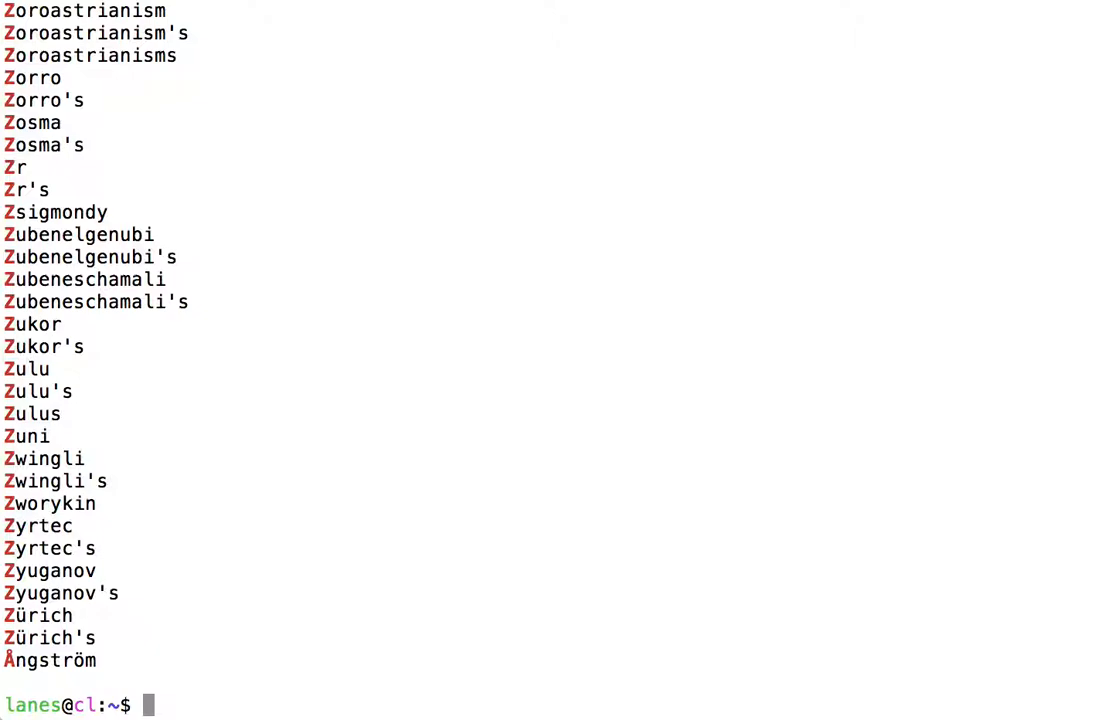
{"action": "mouse_move", "coordinate": [510, 105]}
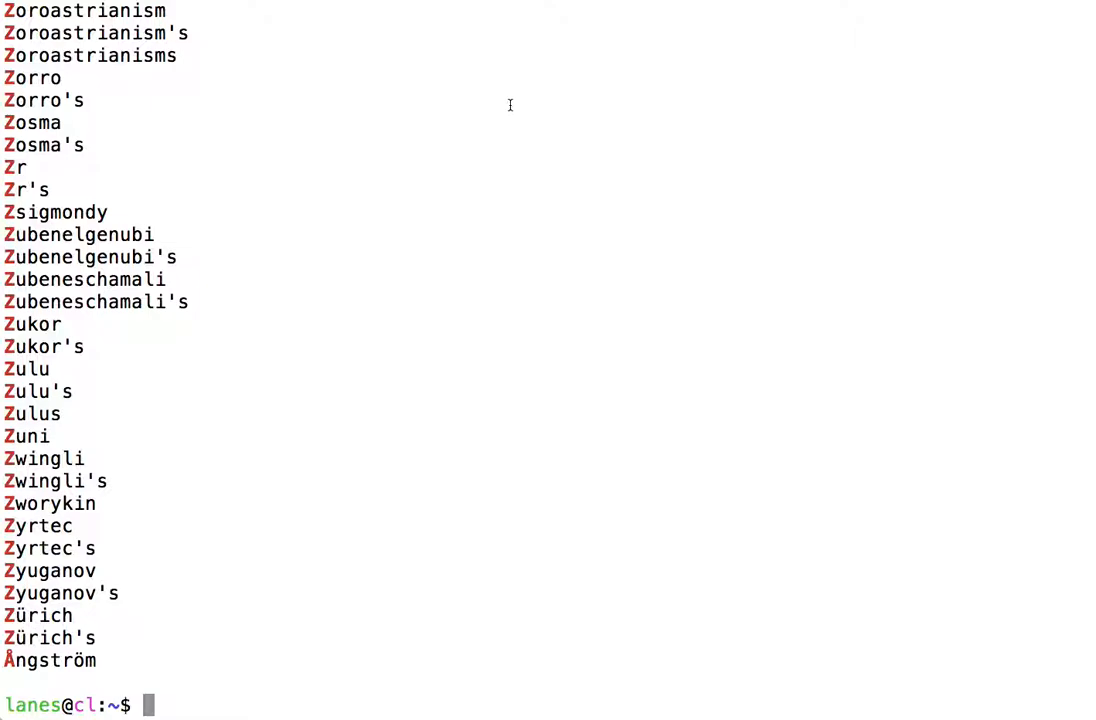
{"action": "type", "text": "grep '^[A-Z]' /usr/share/dict/words"}
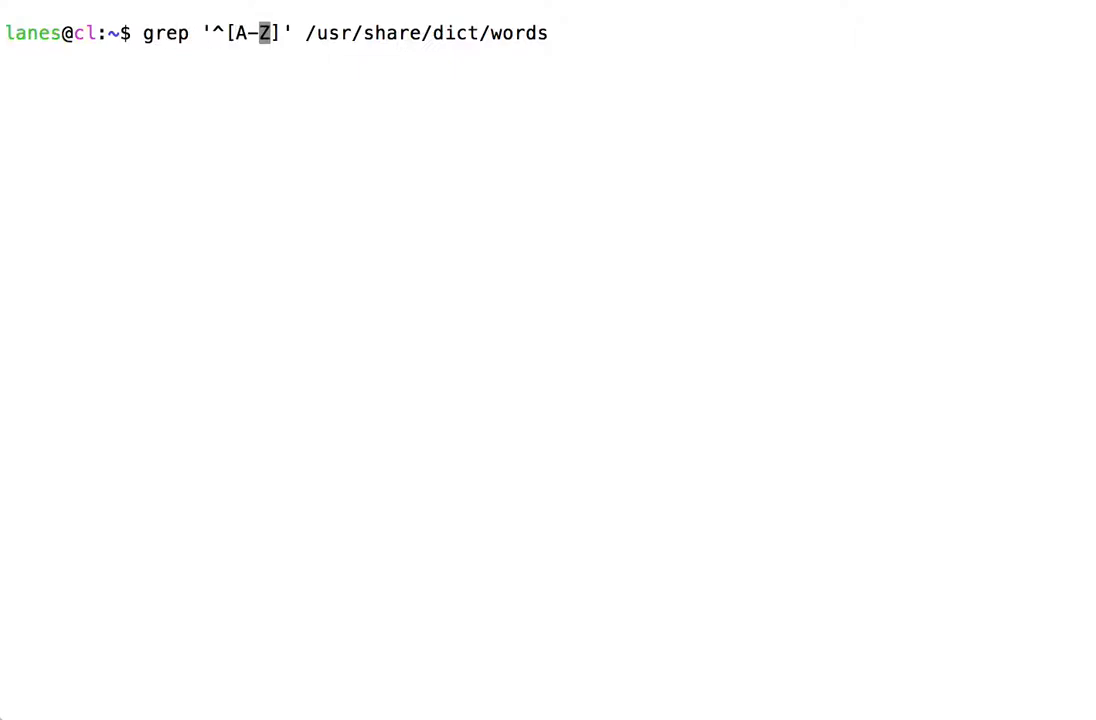
Add a trailing dash to get grep '^[A-Z-]' /usr/share/dict/words.
{"action": "type", "text": "-"}
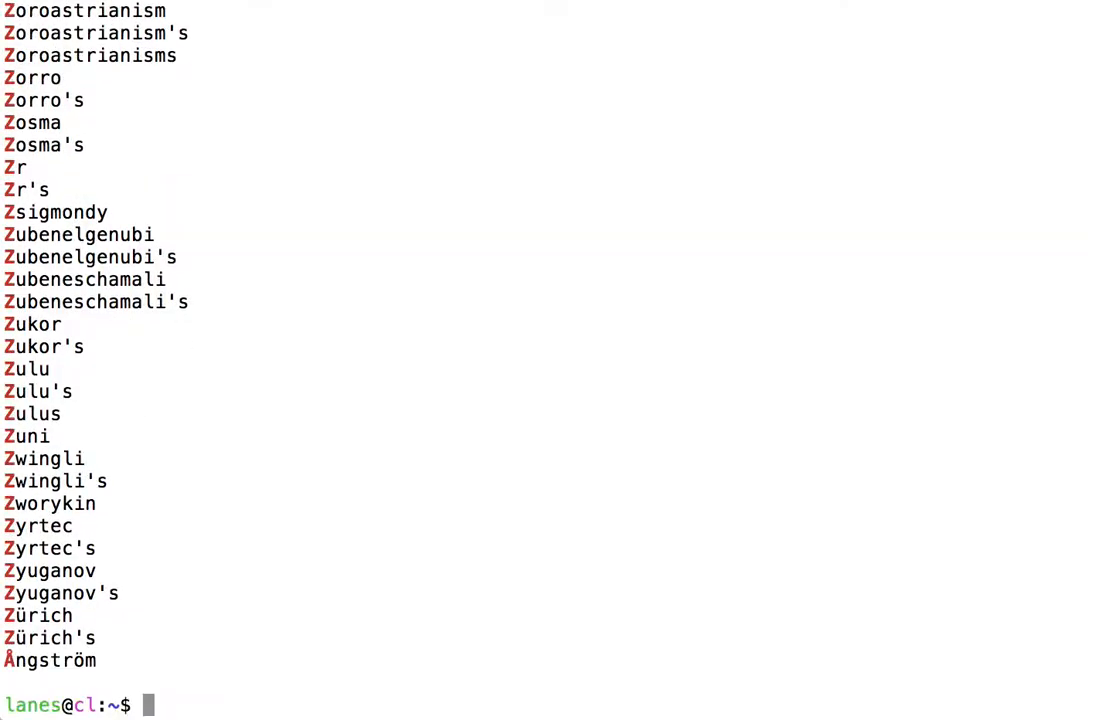
{"action": "type", "text": "grep '^[A-Z-]' /usr/share/dict/words"}
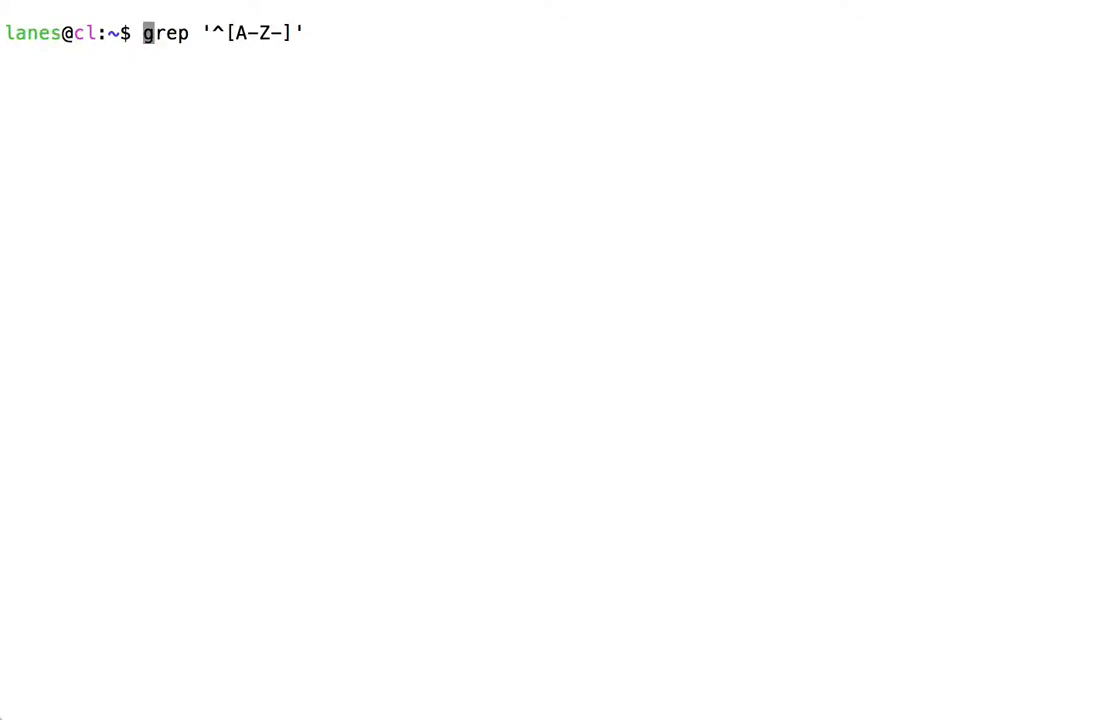
Pipe echo "first-place" into grep '[A-Z-]' so the dash matches and highlights.
{"action": "type", "text": "echo \""}
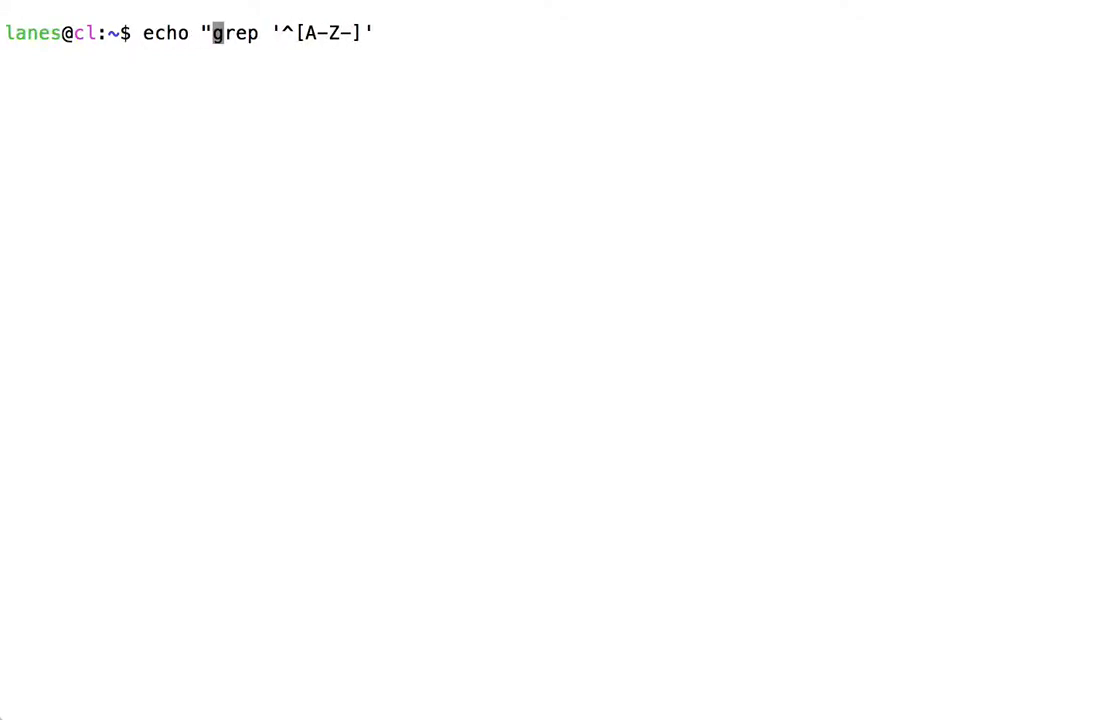
{"action": "type", "text": "first"}
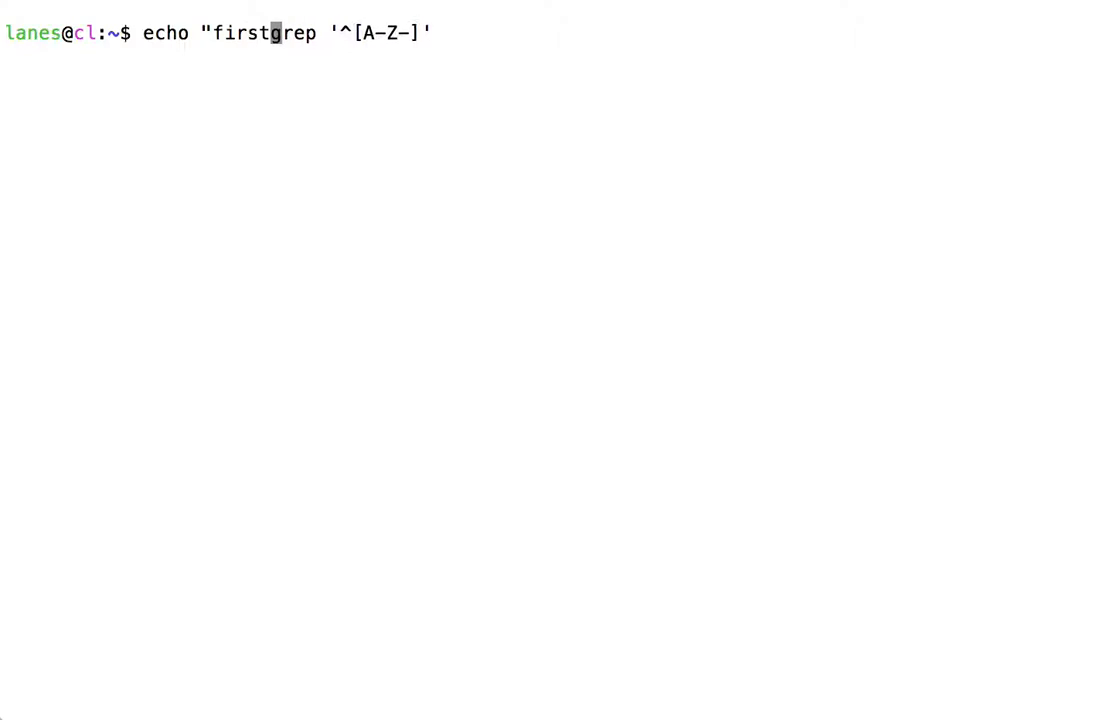
{"action": "type", "text": "-place\" |"}
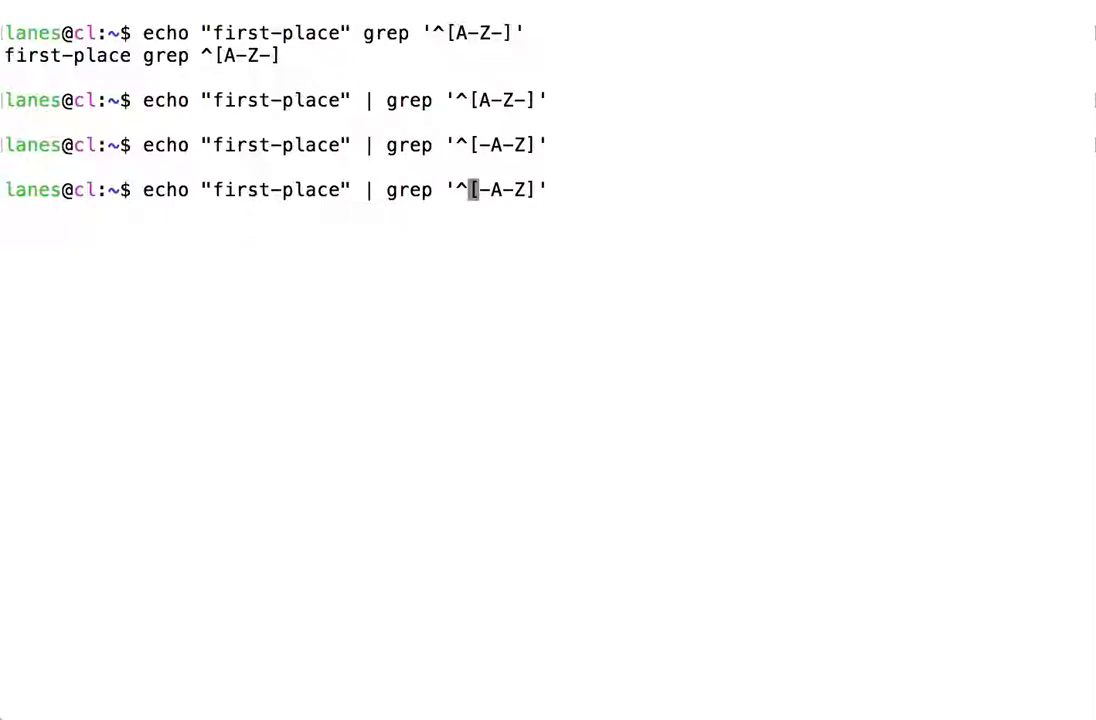
{"action": "key", "text": "BackSpace"}
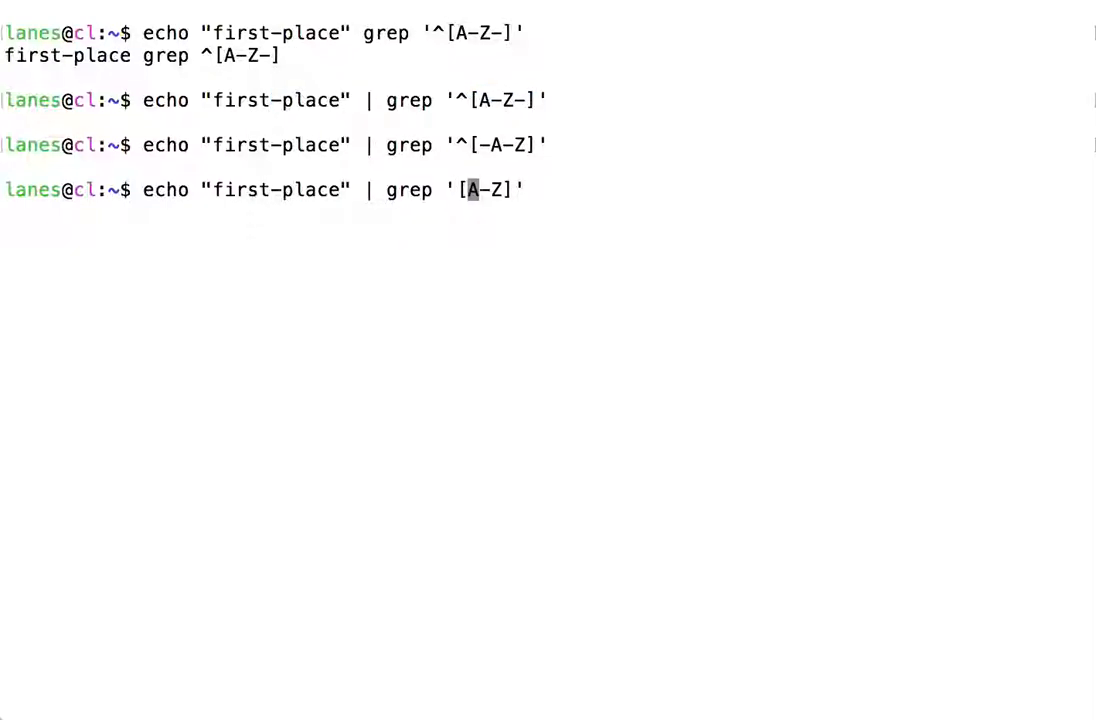
{"action": "type", "text": "-"}
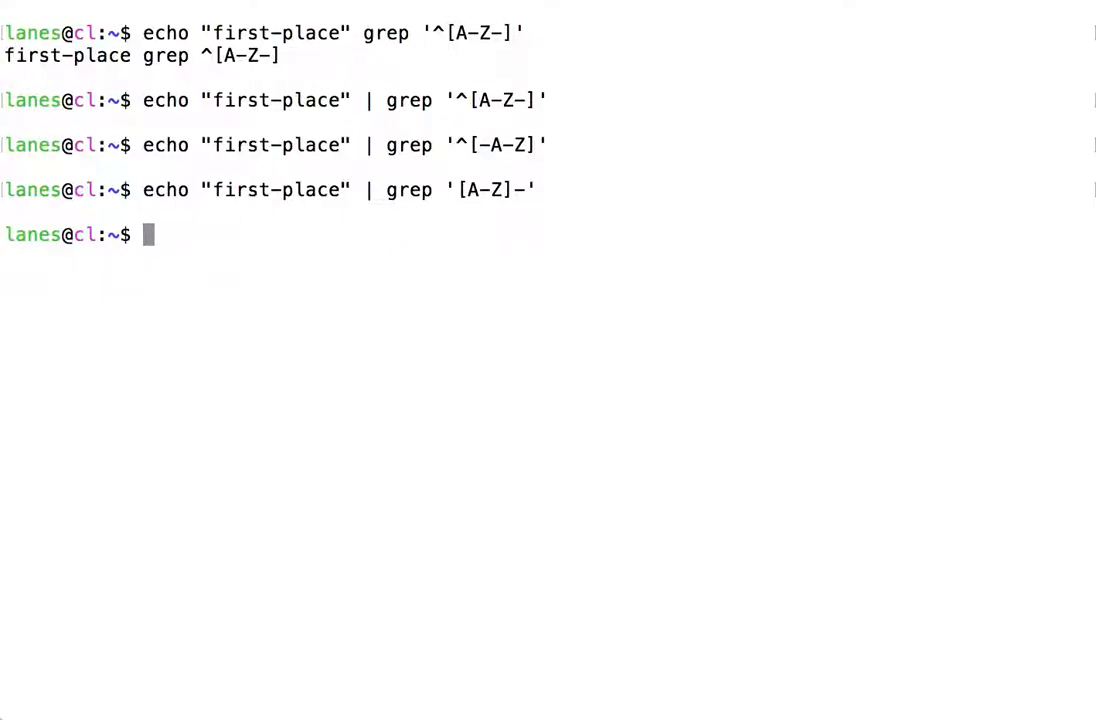
{"action": "type", "text": "echo \"first-place\" | grep '[A-Z]-'"}
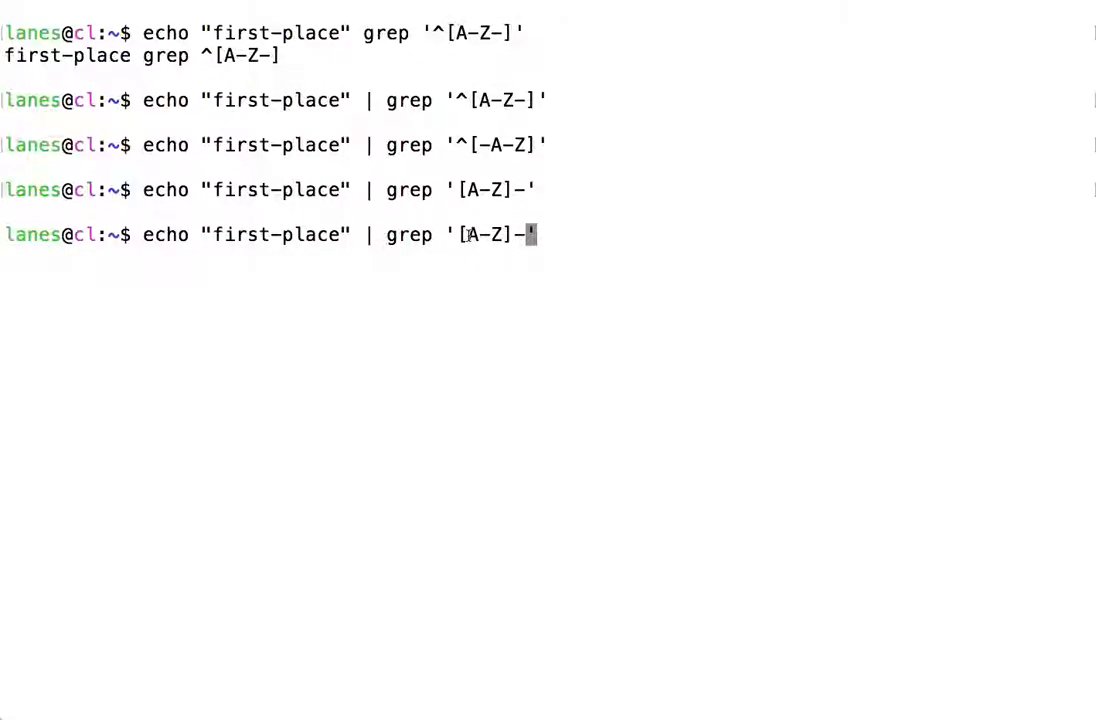
{"action": "double_click", "coordinate": [484, 234]}
{"action": "type", "text": "-"}
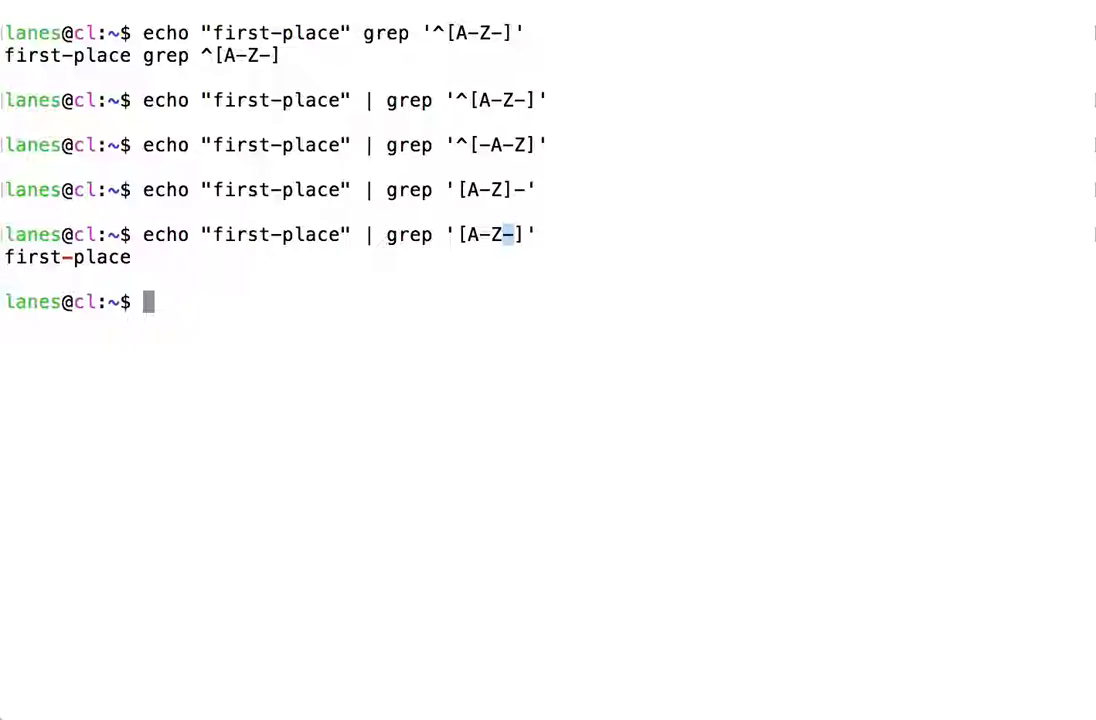
{"action": "type", "text": "m"}
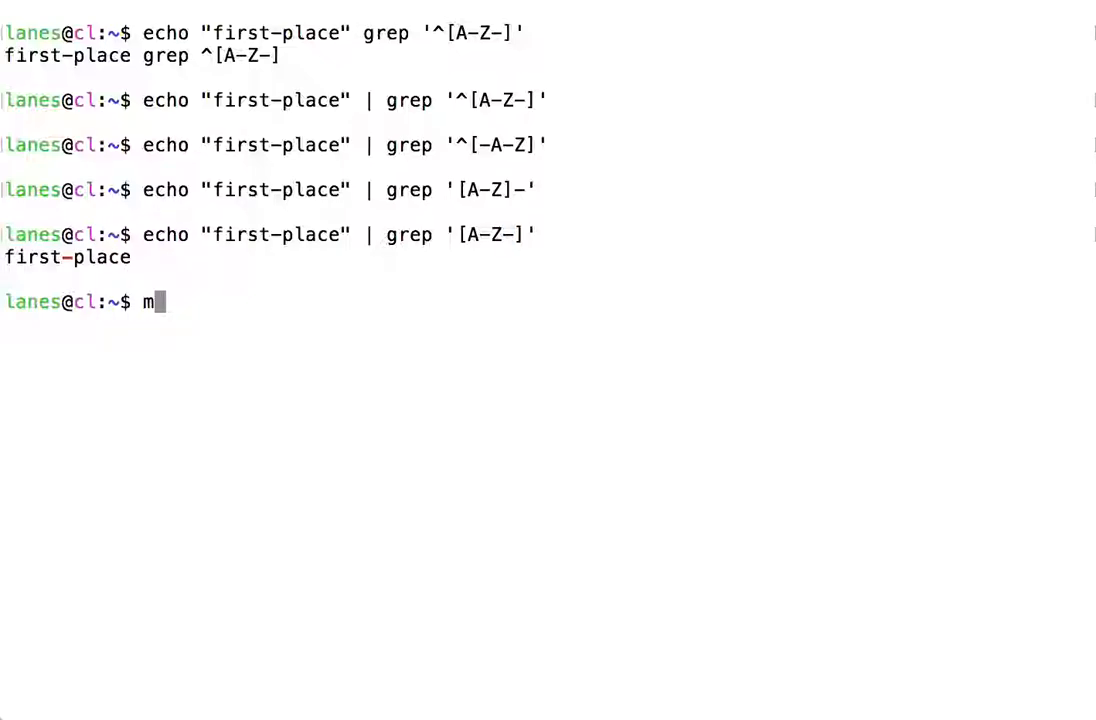
Reopen man grep at the bracket expressions section and highlight the [:space:] class.
{"action": "type", "text": "an grep"}
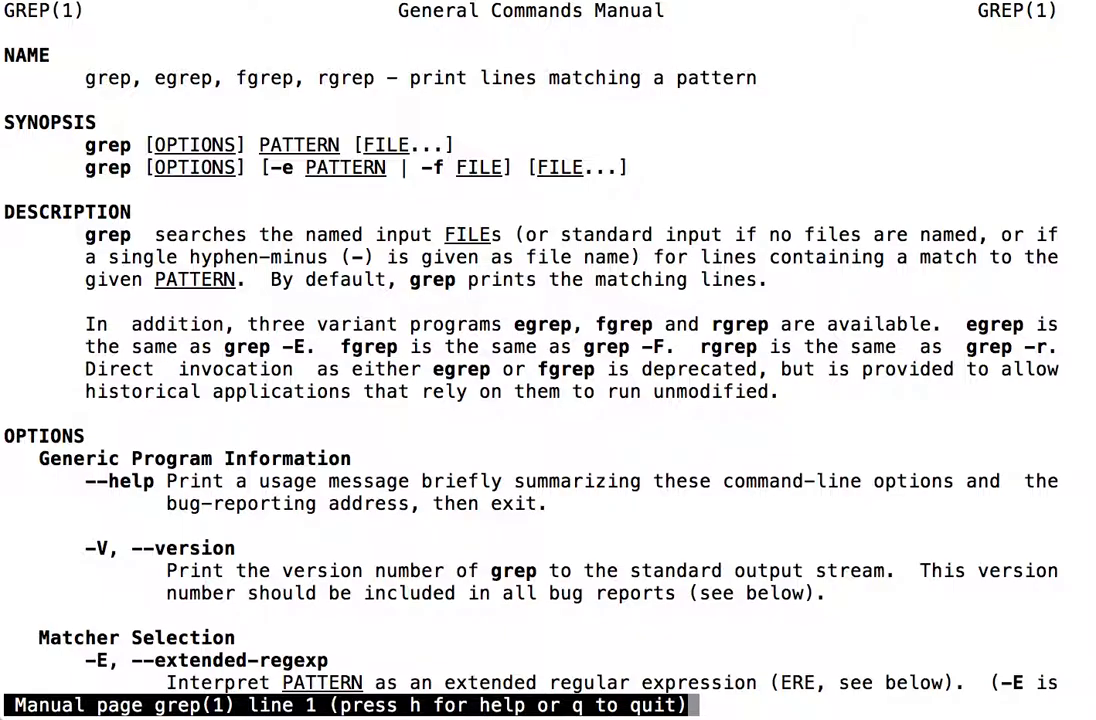
{"action": "scroll", "scroll_direction": "down", "scroll_amount": 3}
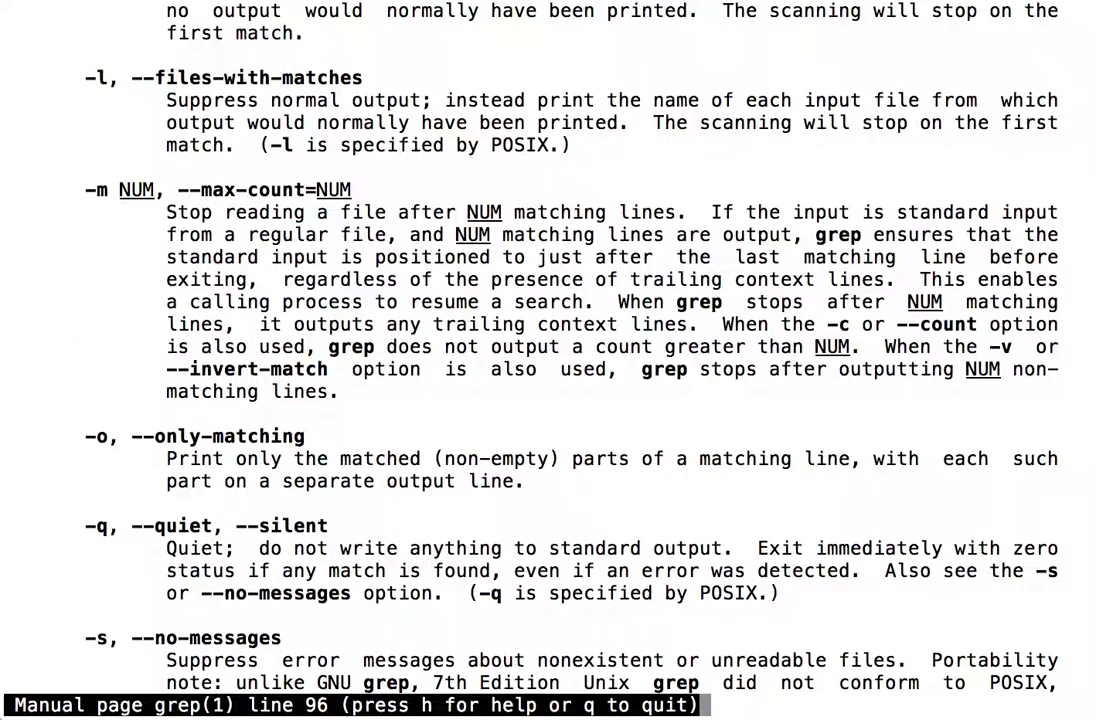
{"action": "scroll", "scroll_direction": "down", "scroll_amount": 3}
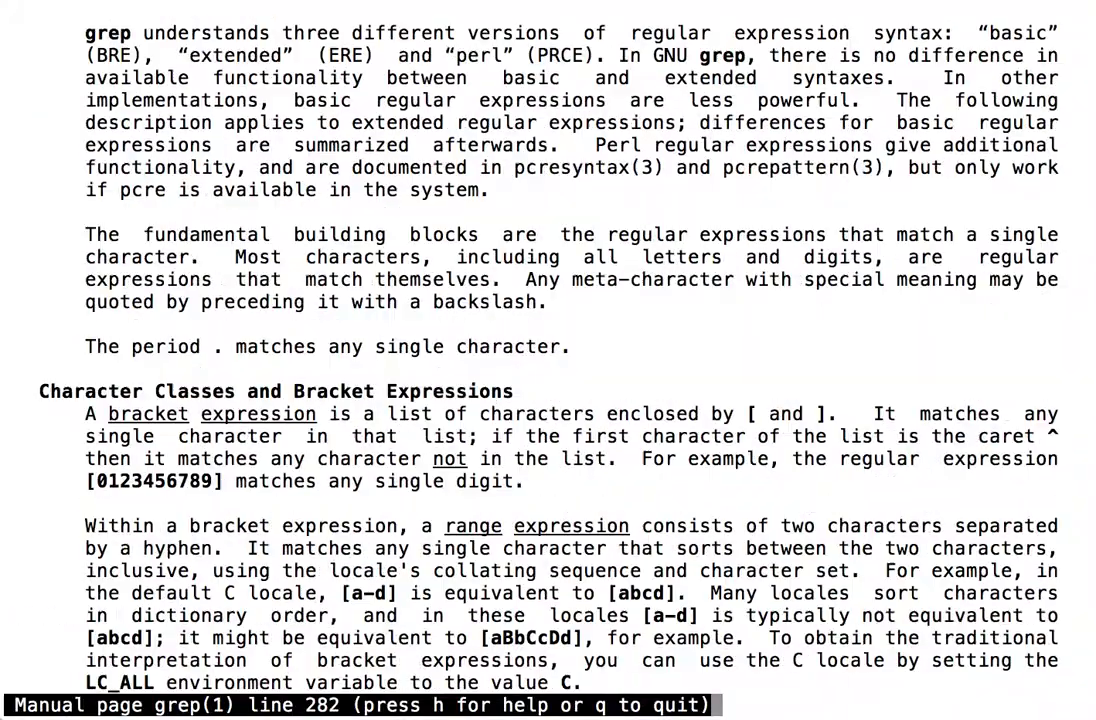
{"action": "scroll", "scroll_direction": "down", "scroll_amount": 3}
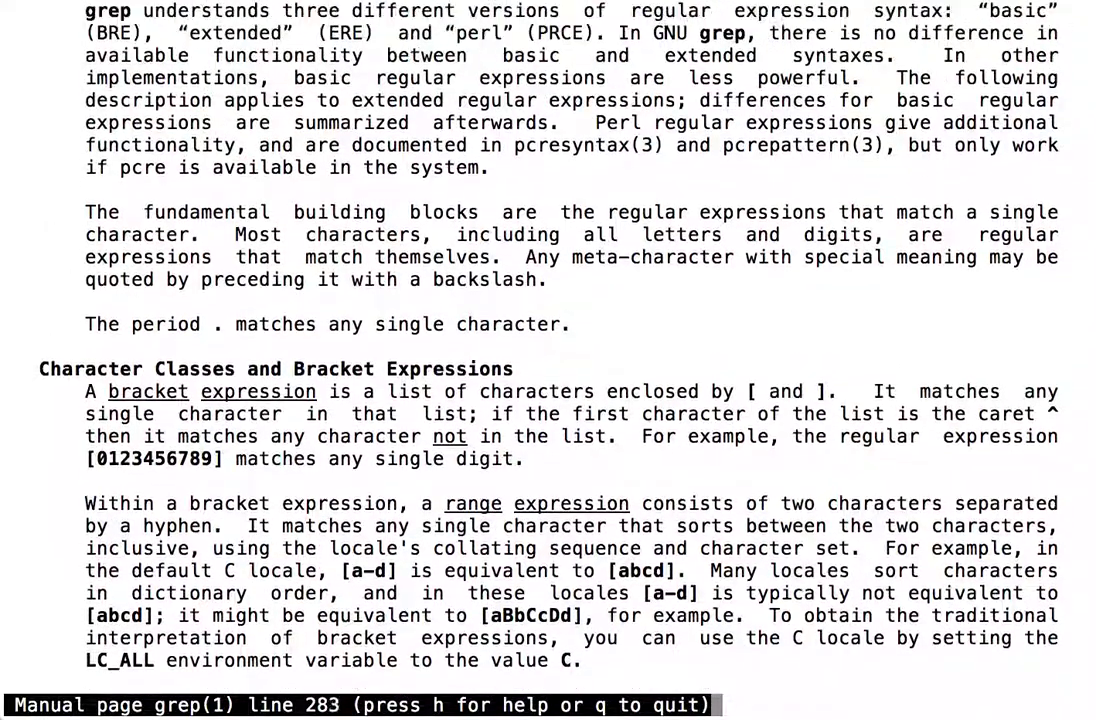
{"action": "scroll", "scroll_direction": "down", "scroll_amount": 3}
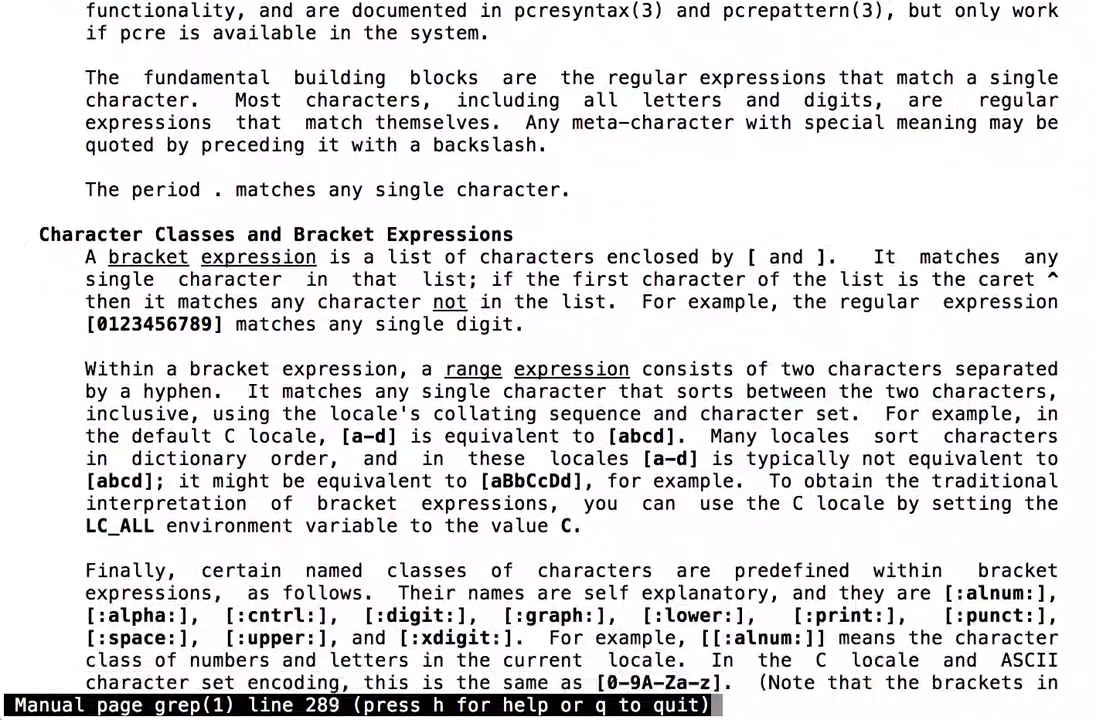
{"action": "scroll", "scroll_direction": "down", "scroll_amount": 3}
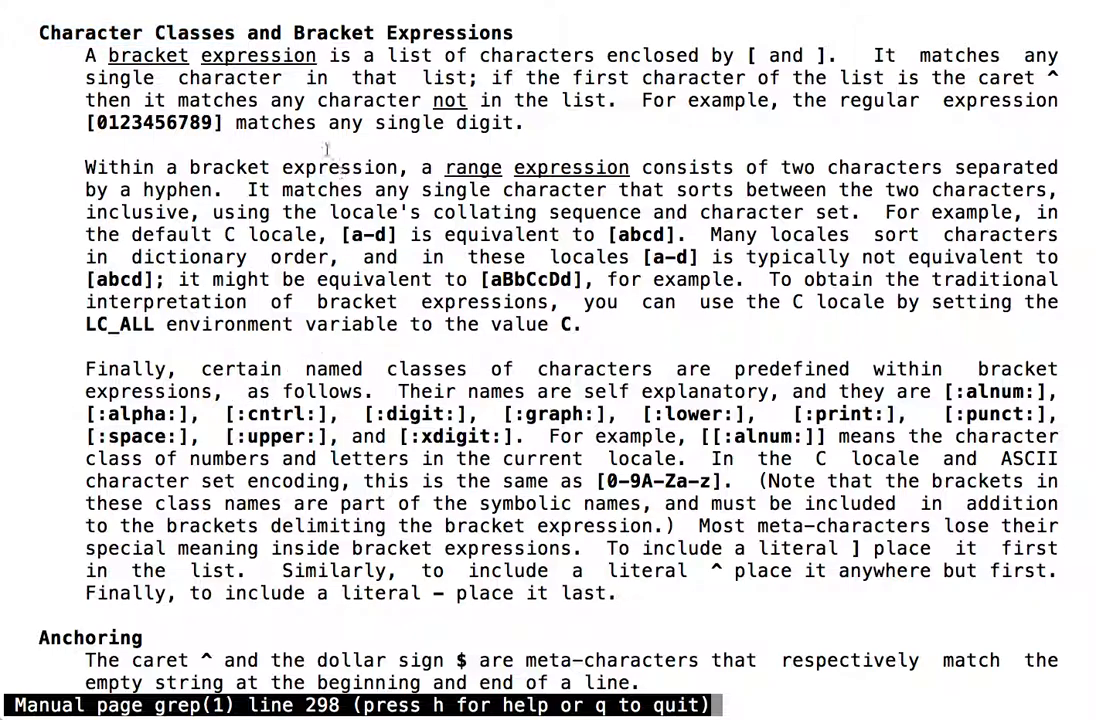
{"action": "mouse_move", "coordinate": [90, 368]}
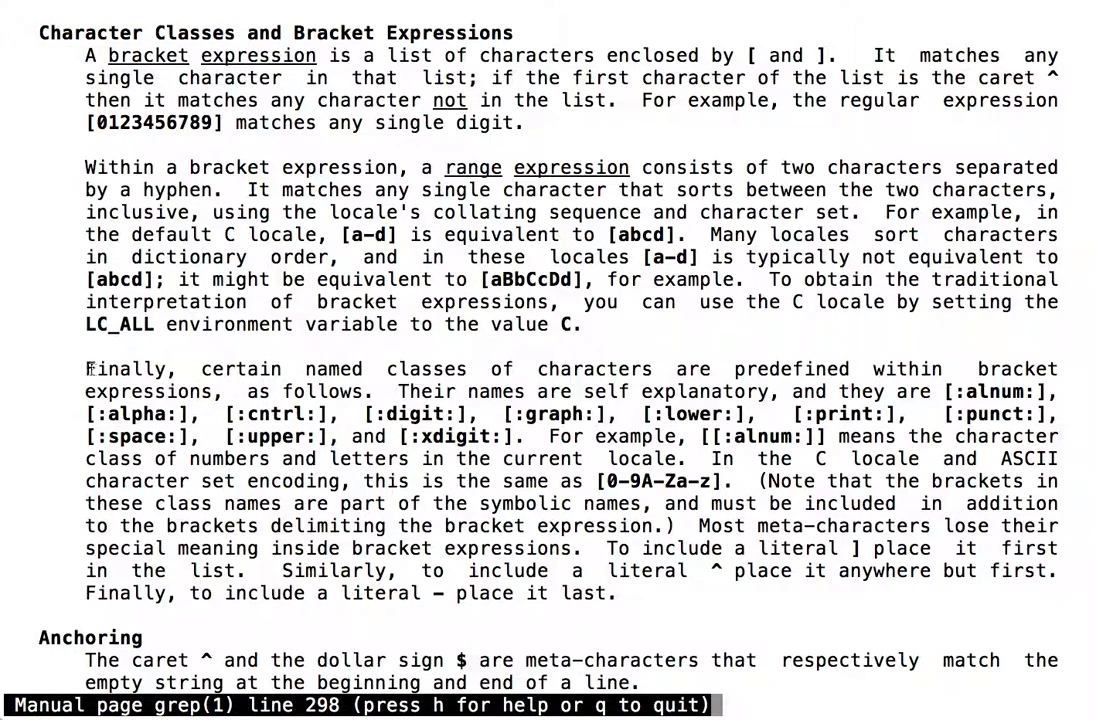
{"action": "left_click_drag", "start_coordinate": [200, 369], "coordinate": [460, 369]}
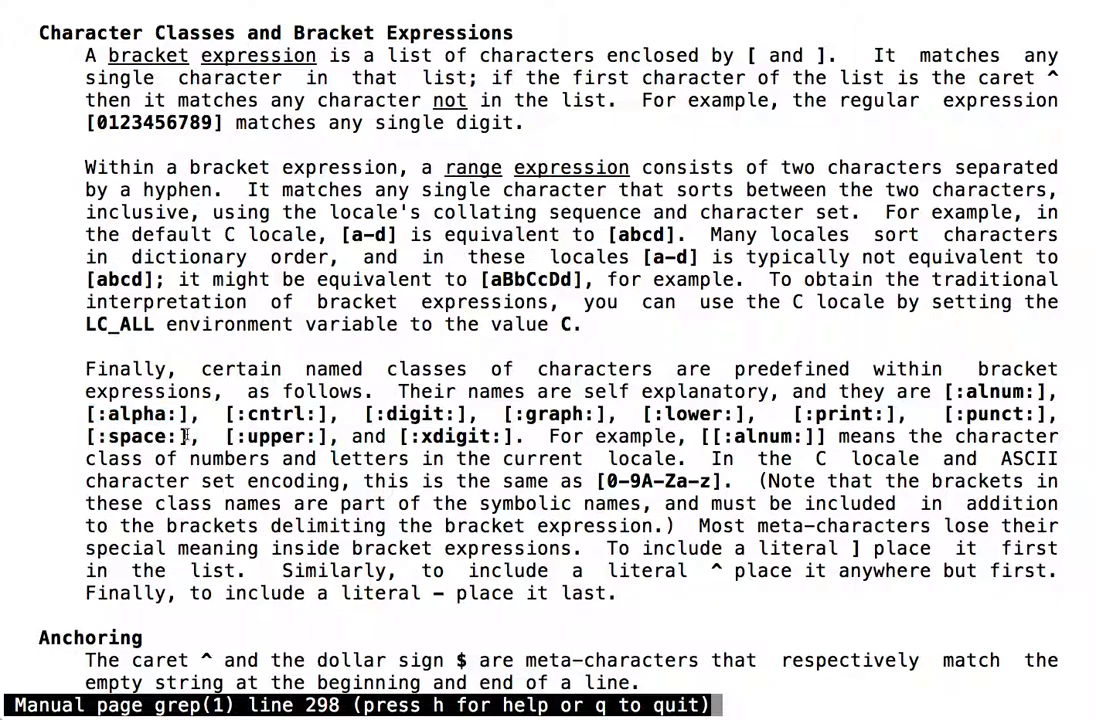
{"action": "double_click", "coordinate": [135, 436]}
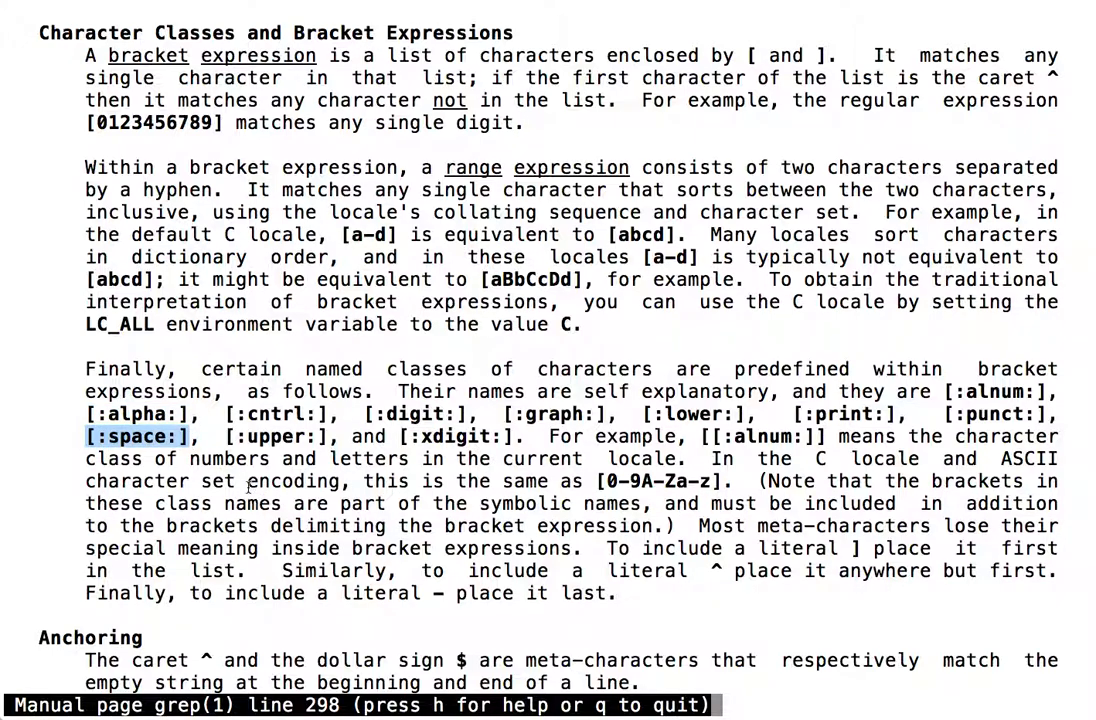
{"action": "mouse_move", "coordinate": [225, 435]}
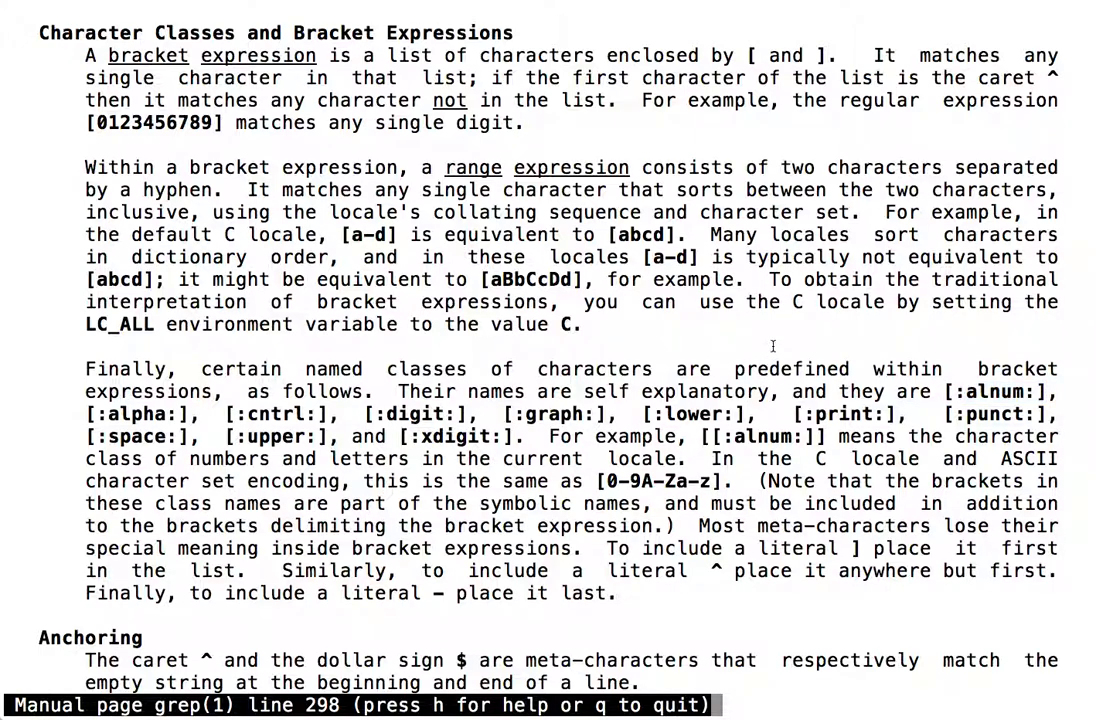
Quit the manual and rerun the first-place echo test with pattern '[[:punct:]]'.
{"action": "key", "text": "q"}
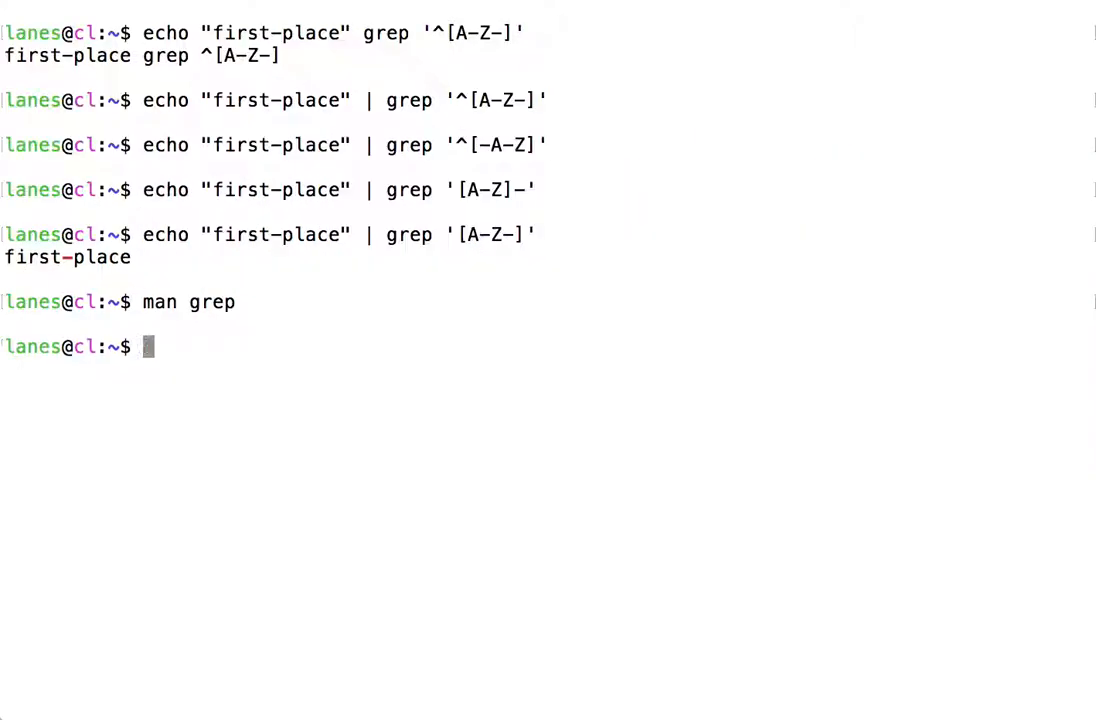
{"action": "type", "text": "man grep"}
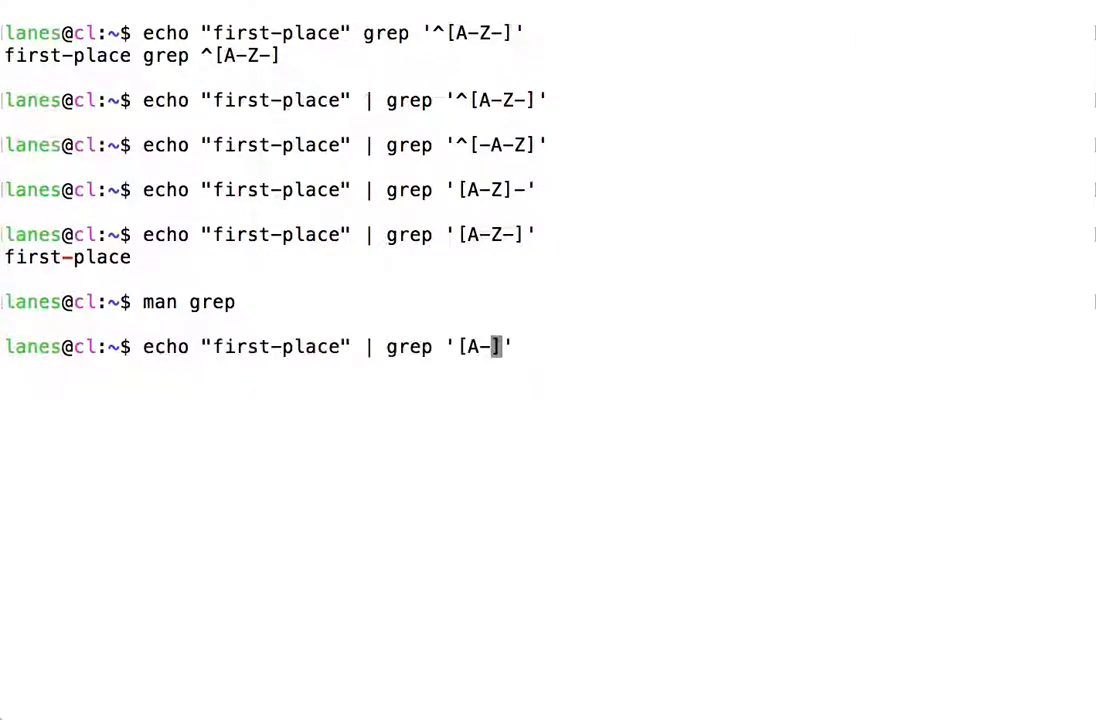
{"action": "key", "text": "BackSpace"}
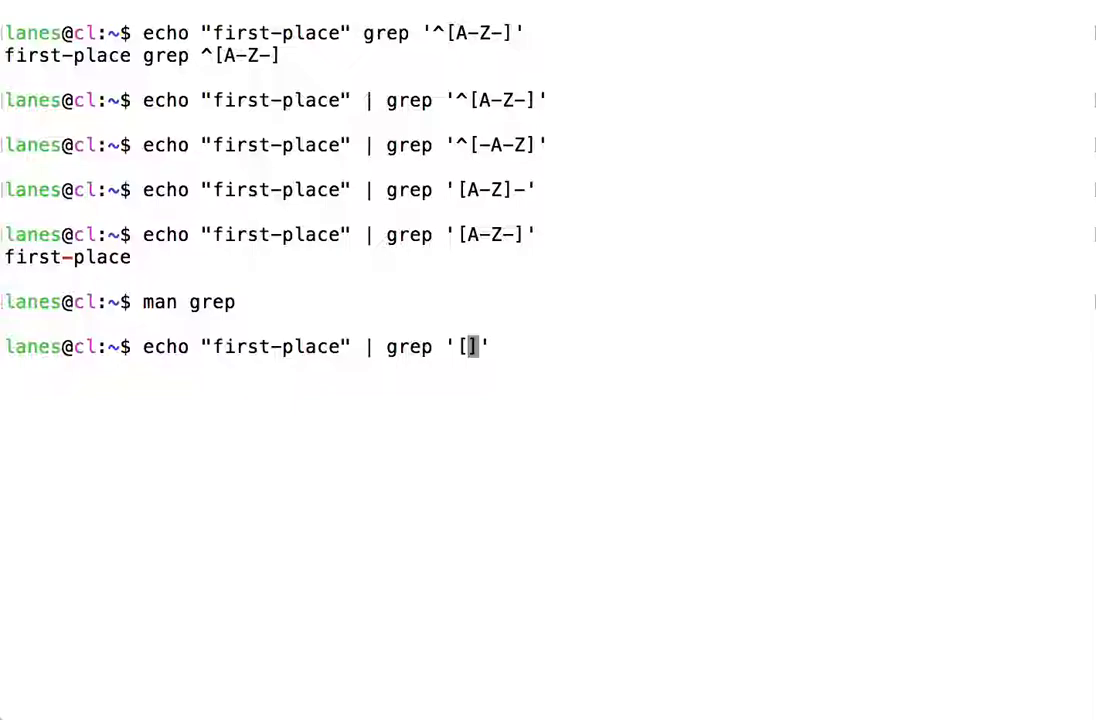
{"action": "type", "text": "["}
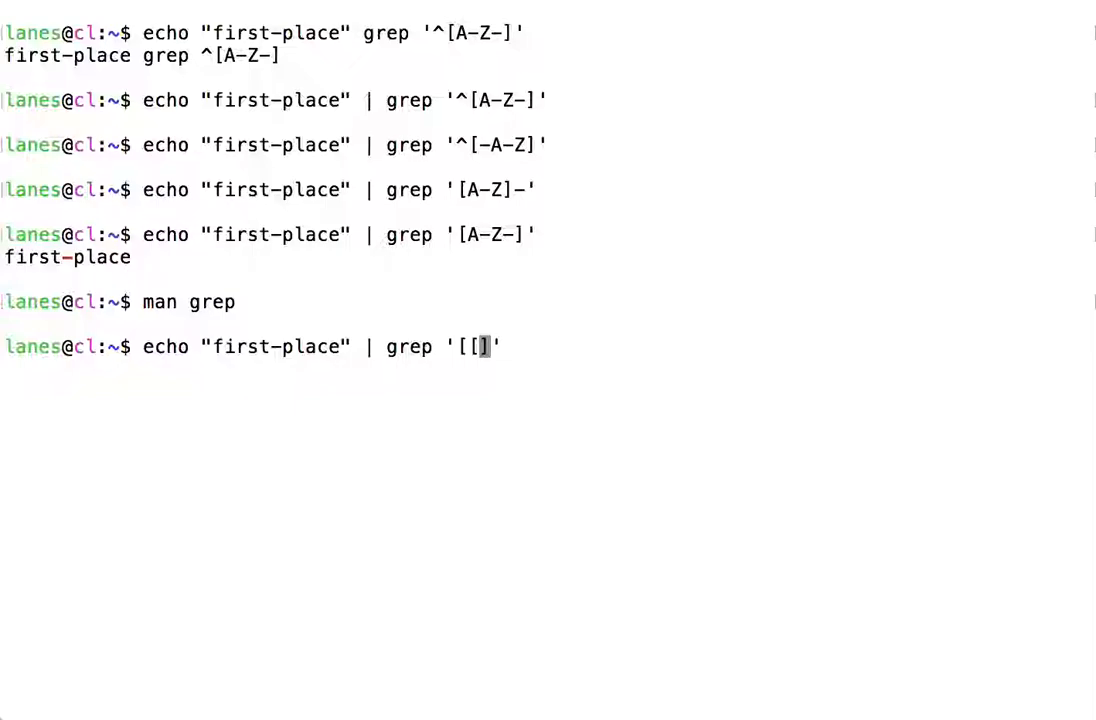
{"action": "type", "text": ":punct:"}
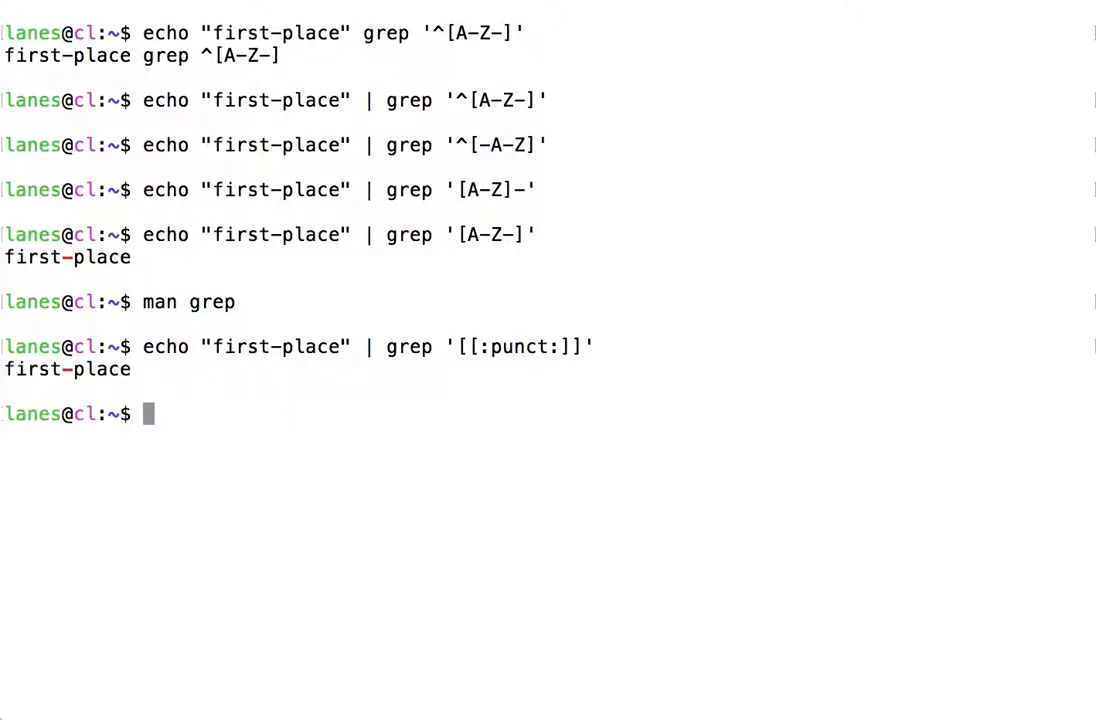
{"action": "mouse_move", "coordinate": [781, 342]}
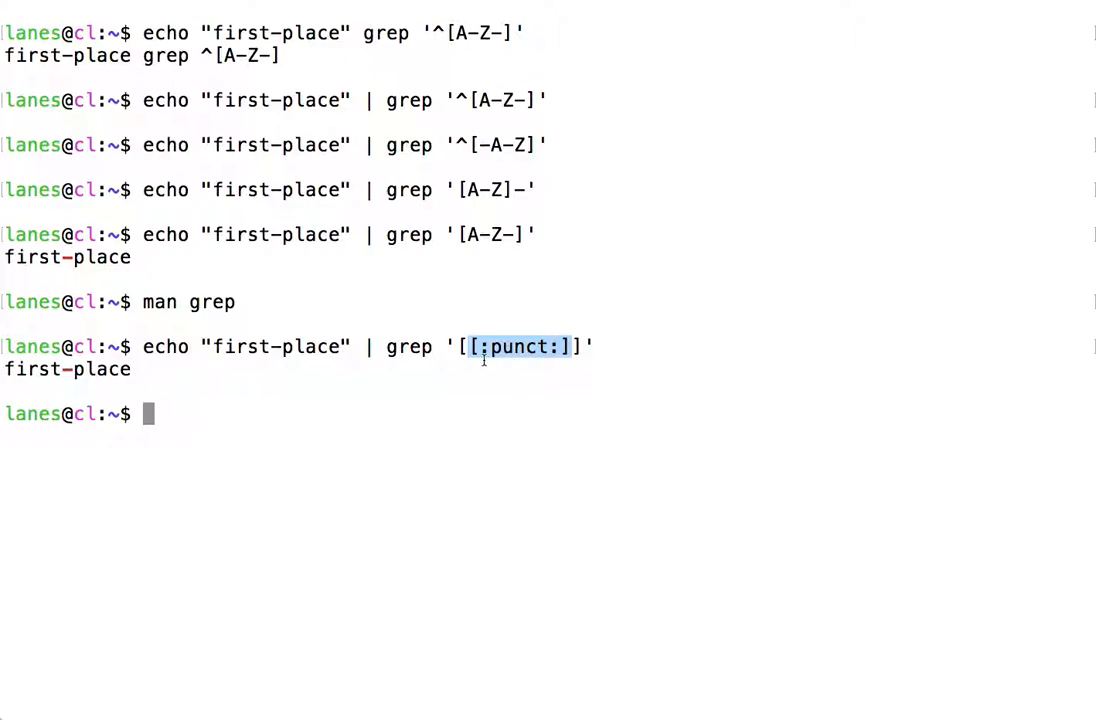
{"action": "mouse_move", "coordinate": [512, 364]}
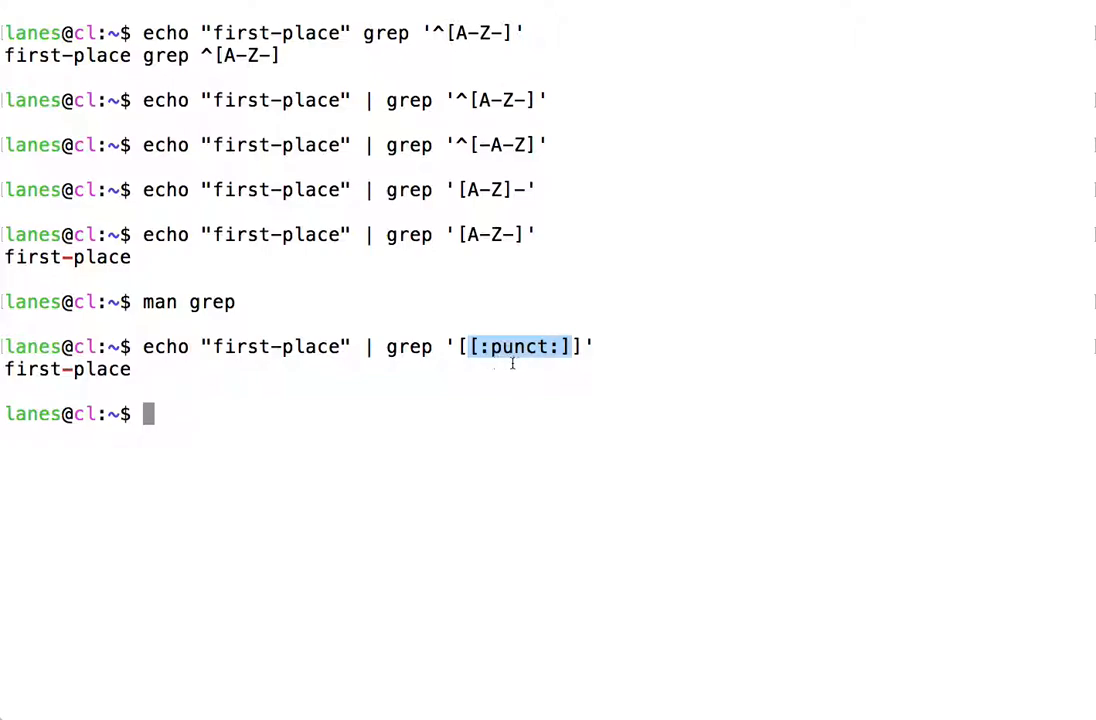
{"action": "mouse_move", "coordinate": [192, 377]}
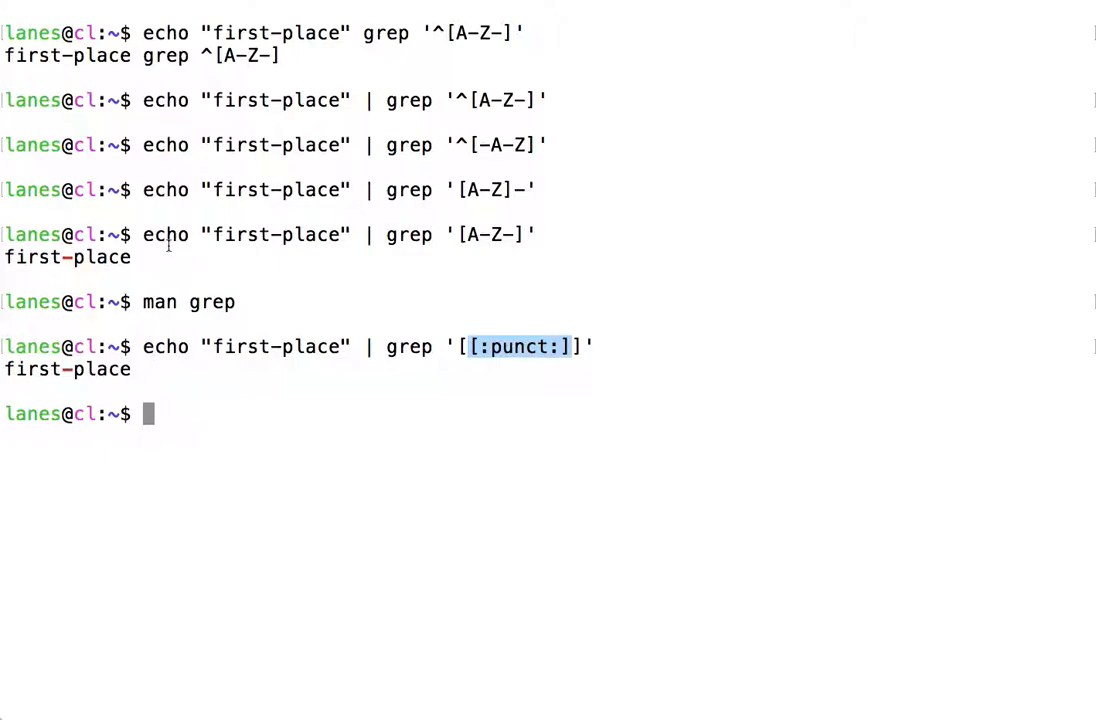
{"action": "mouse_move", "coordinate": [235, 162]}
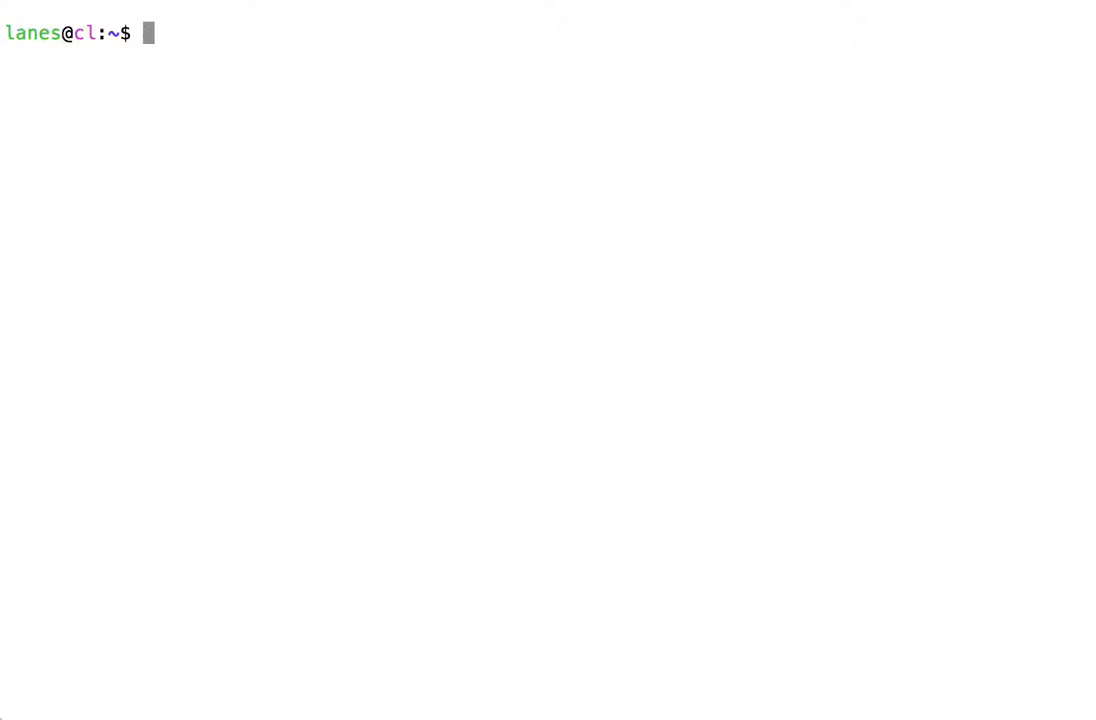
Type grep '^[[:upper:]]' /usr/share/dict/words at the prompt without running it.
{"action": "type", "text": "grep"}
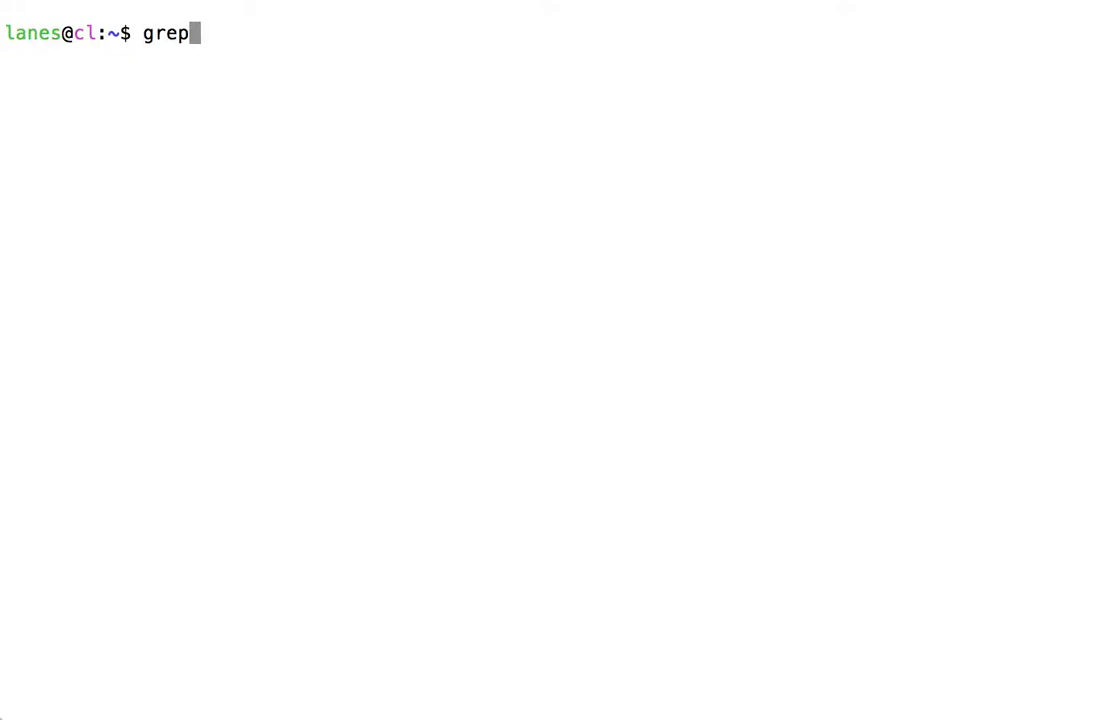
{"action": "type", "text": "'^"}
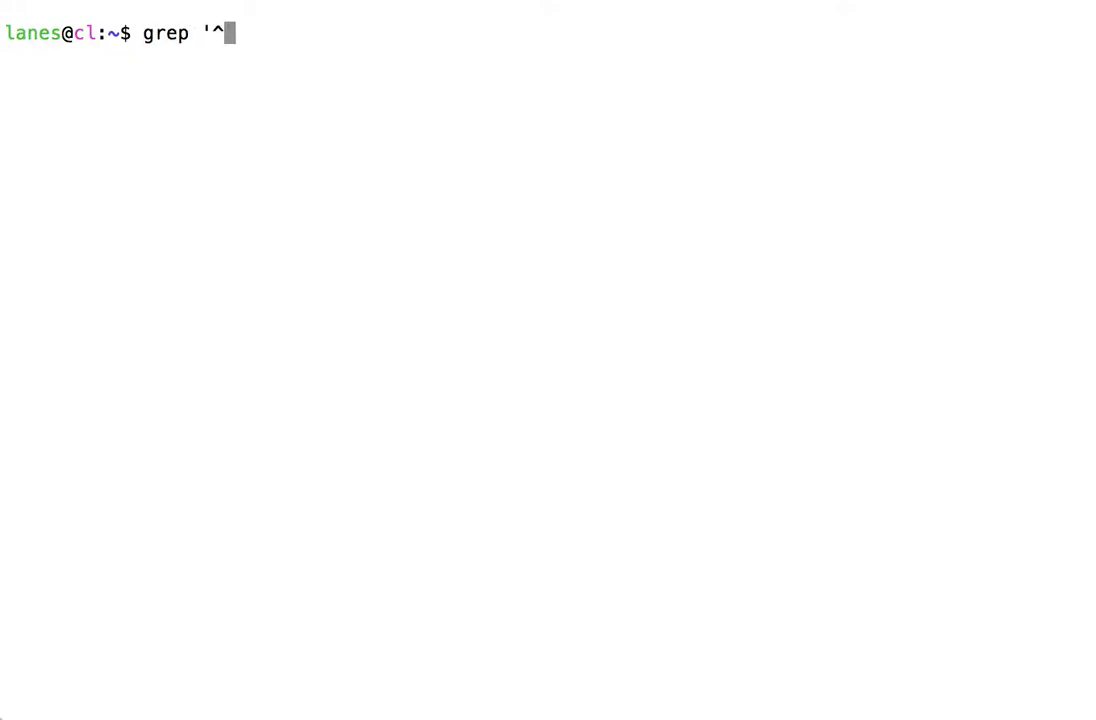
{"action": "type", "text": "[["}
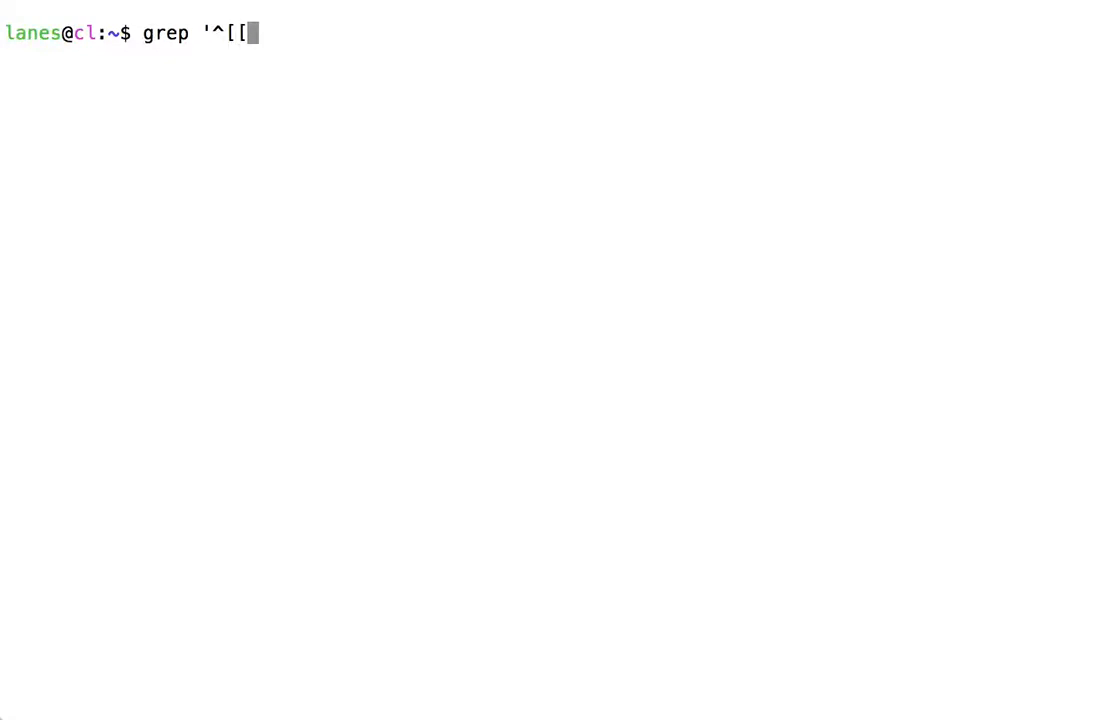
{"action": "type", "text": ":upper:"}
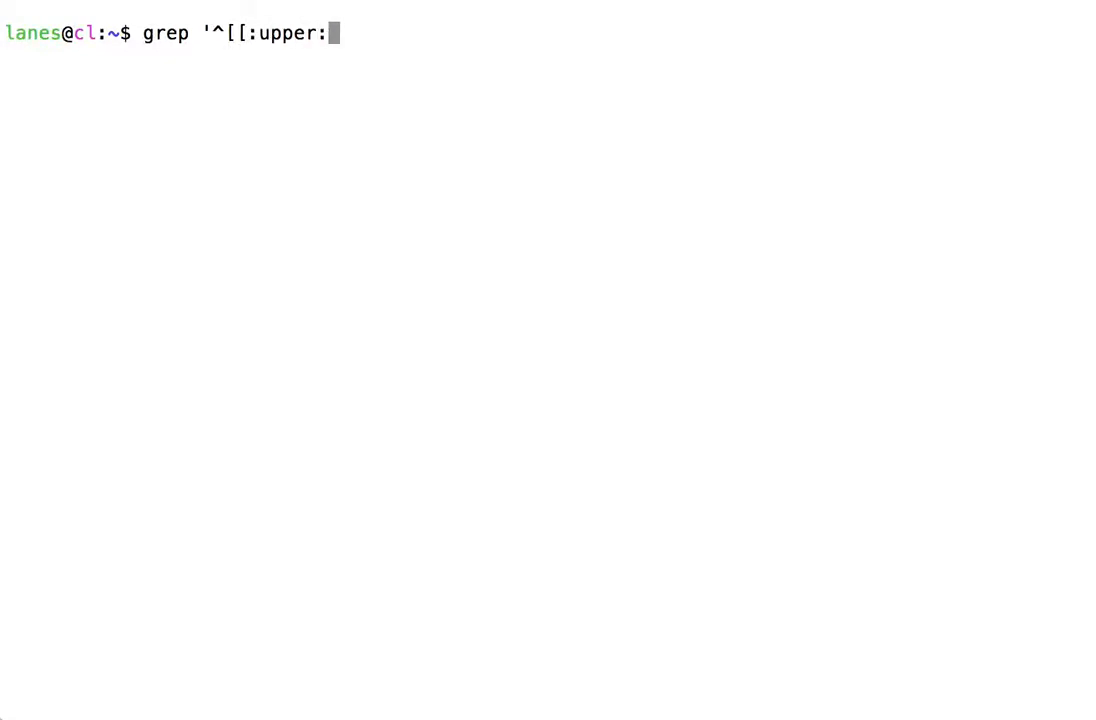
{"action": "type", "text": "]]'"}
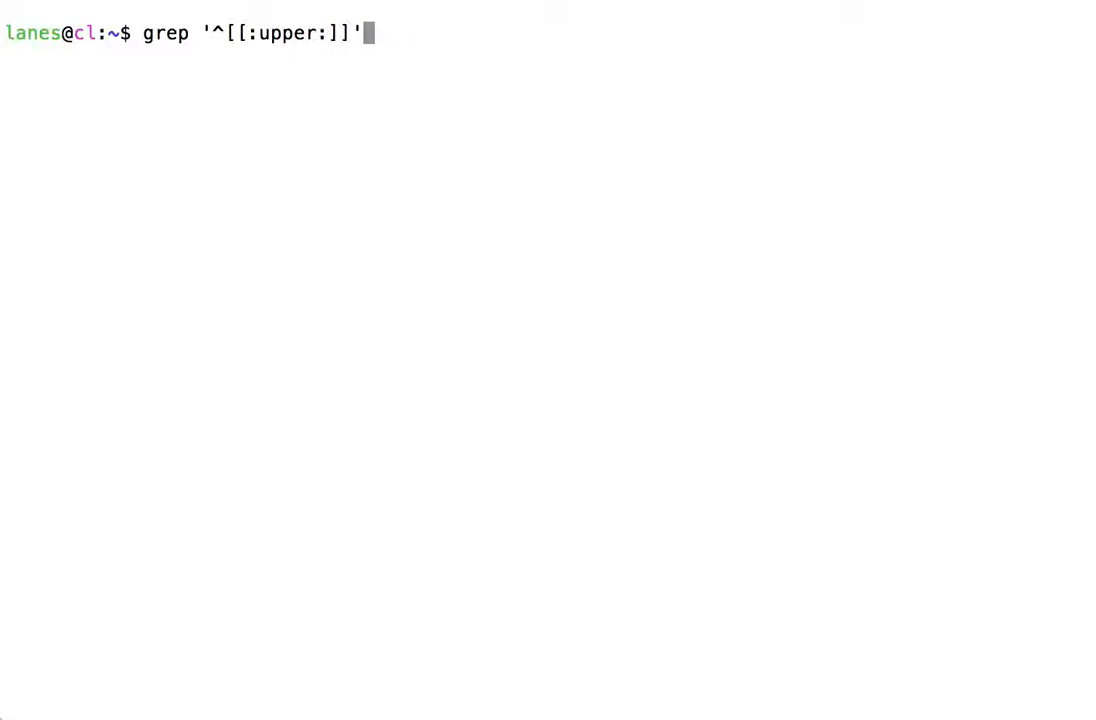
{"action": "type", "text": "/usr/share"}
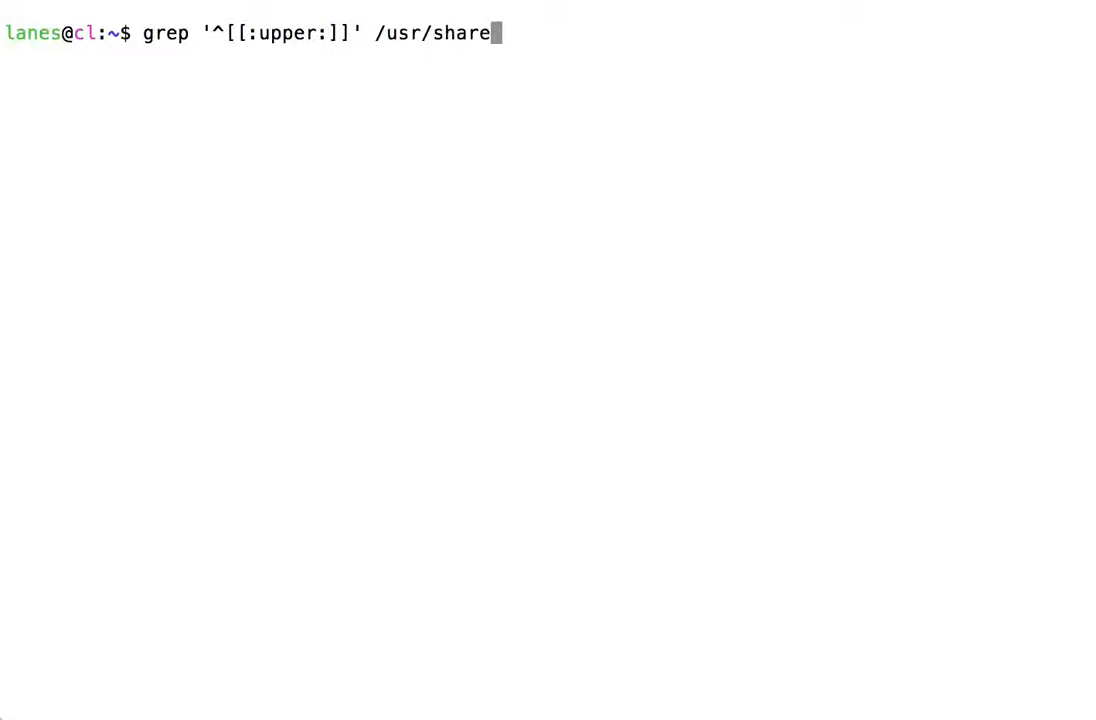
{"action": "type", "text": "dict/w"}
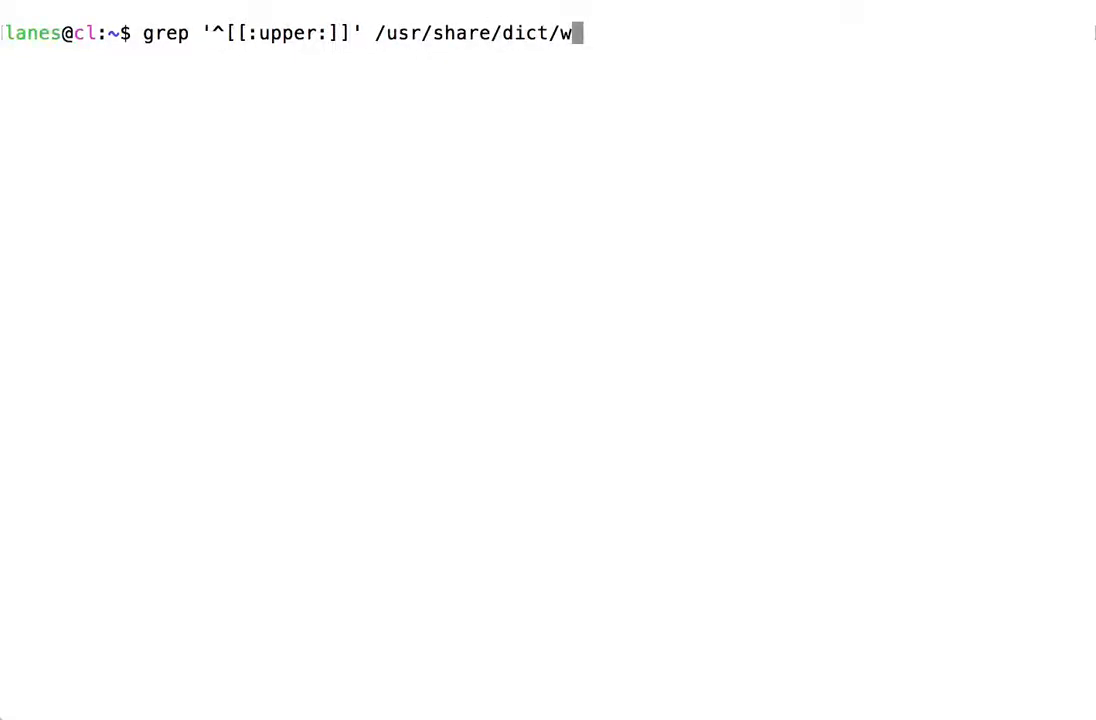
{"action": "type", "text": "ords"}
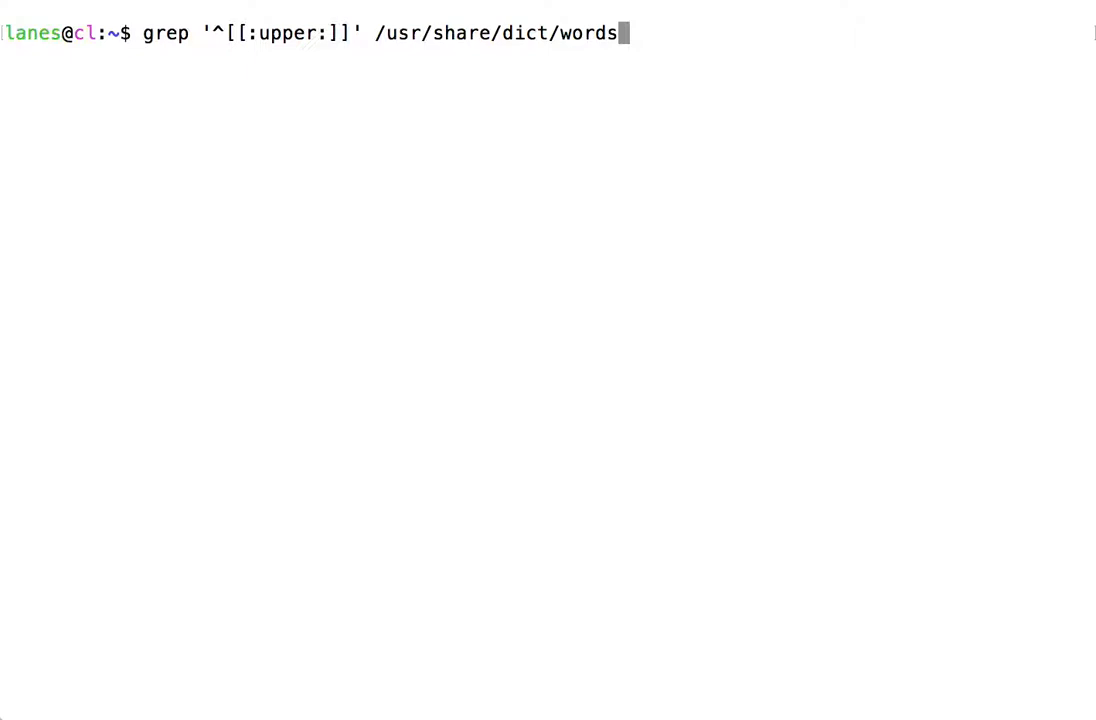